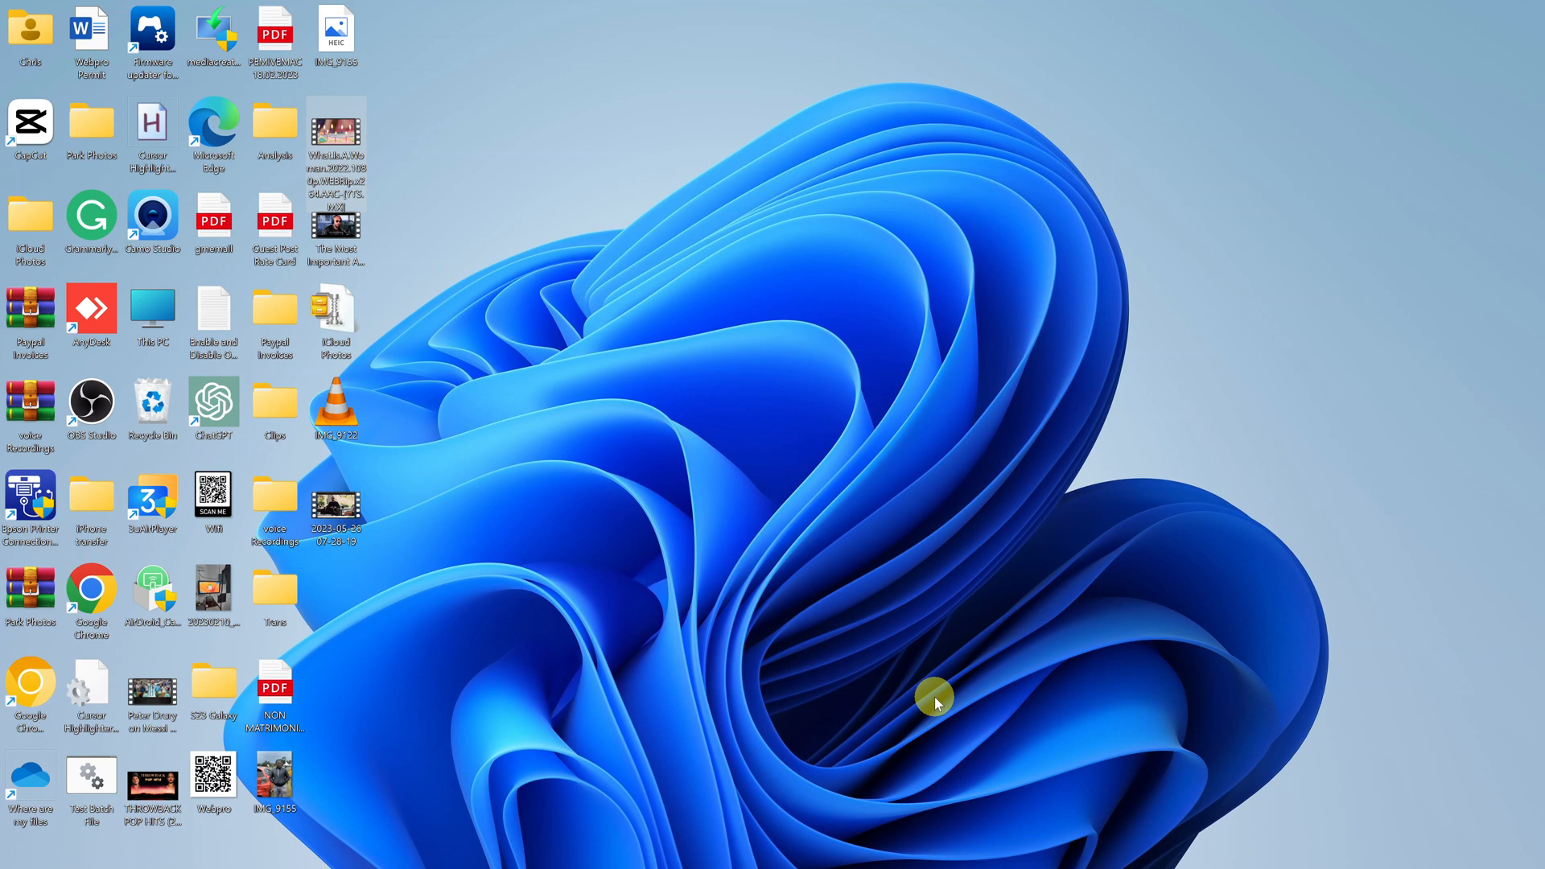
mouse_move(855, 814)
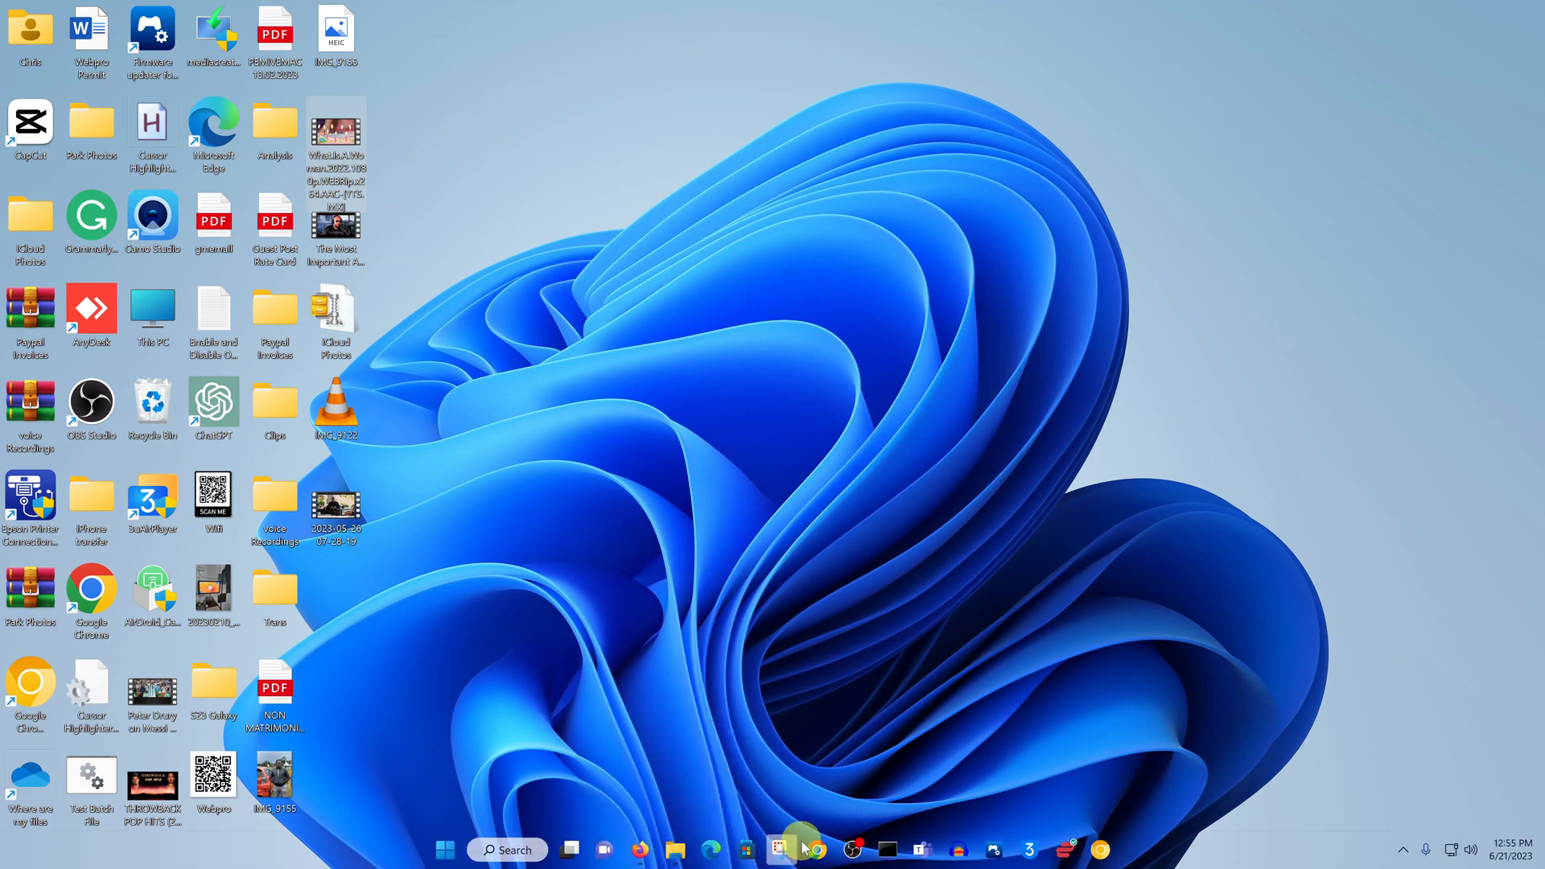
mouse_move(815, 848)
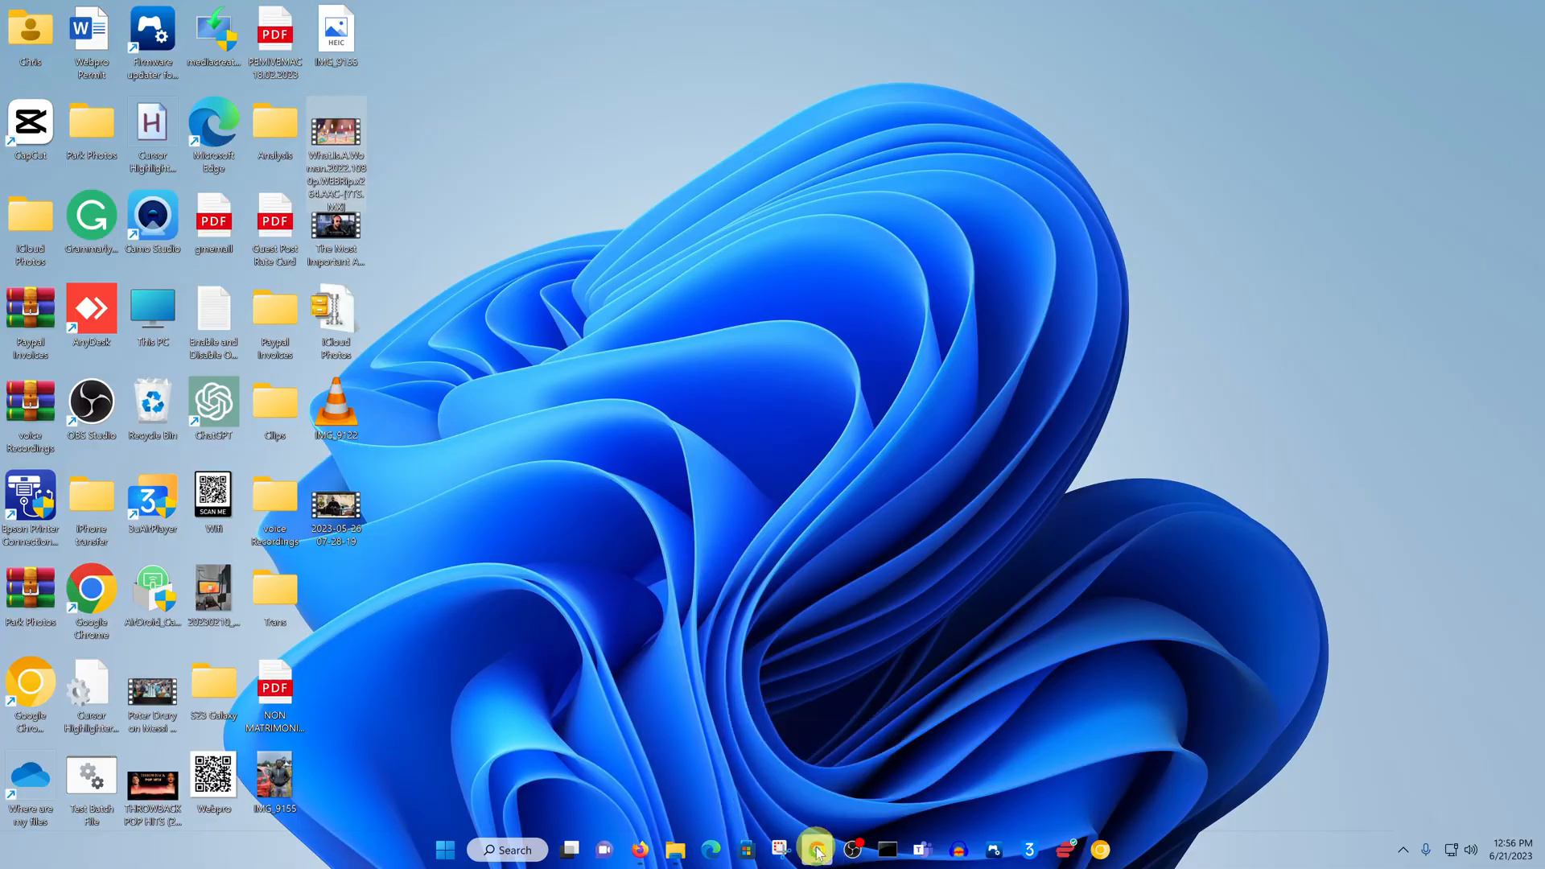
Step: On ubuntu.com, go to Get Ubuntu Desktop and scroll down to the Ubuntu 23.04 release
click(815, 850)
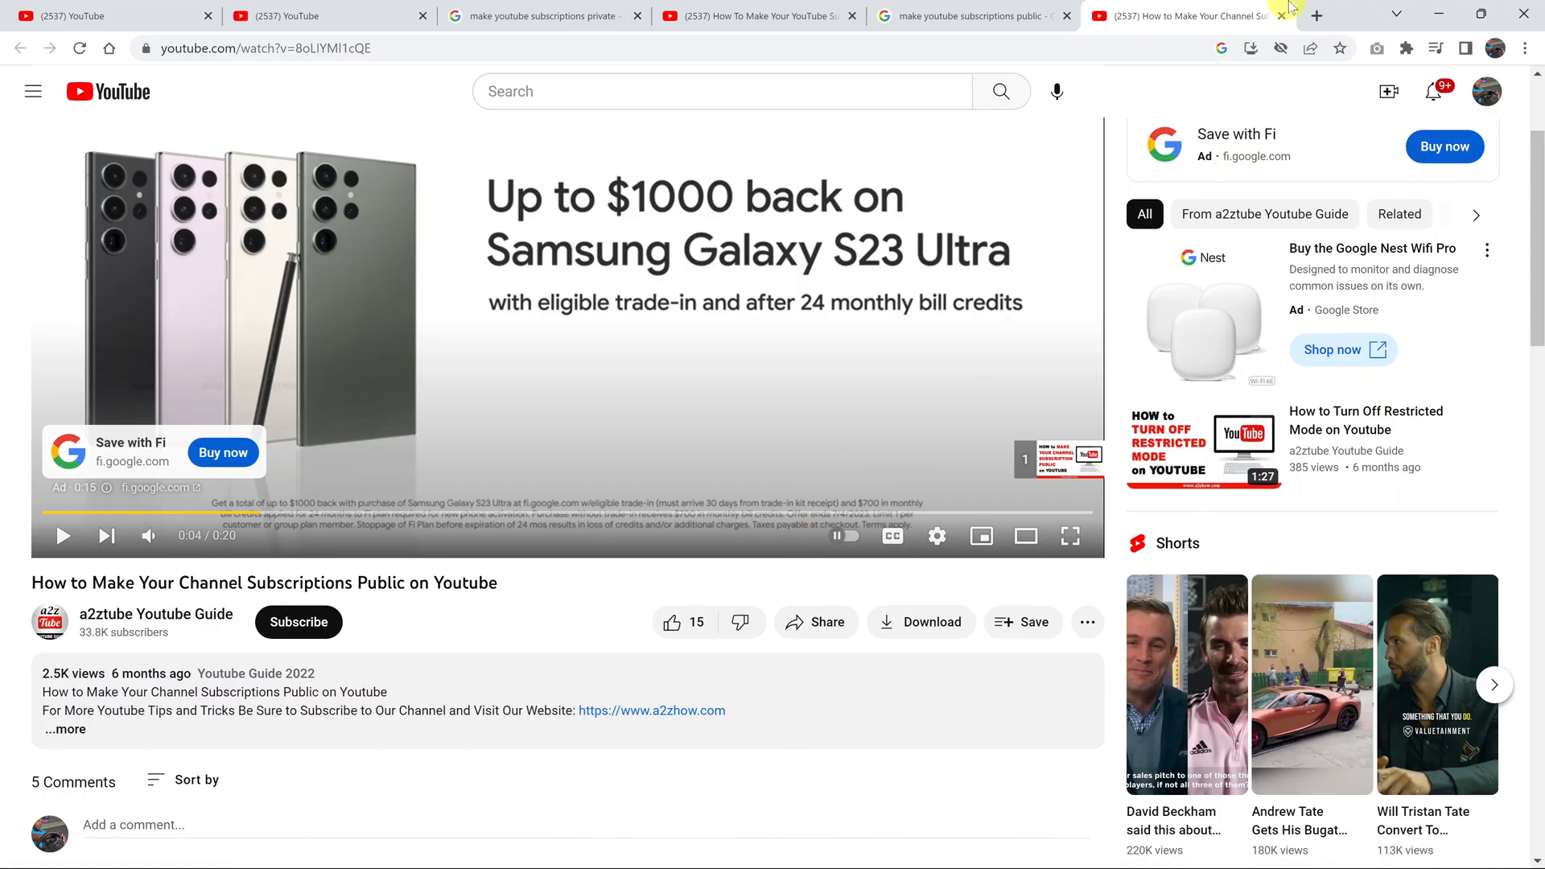
click(1317, 15)
text(ubuntu.com)
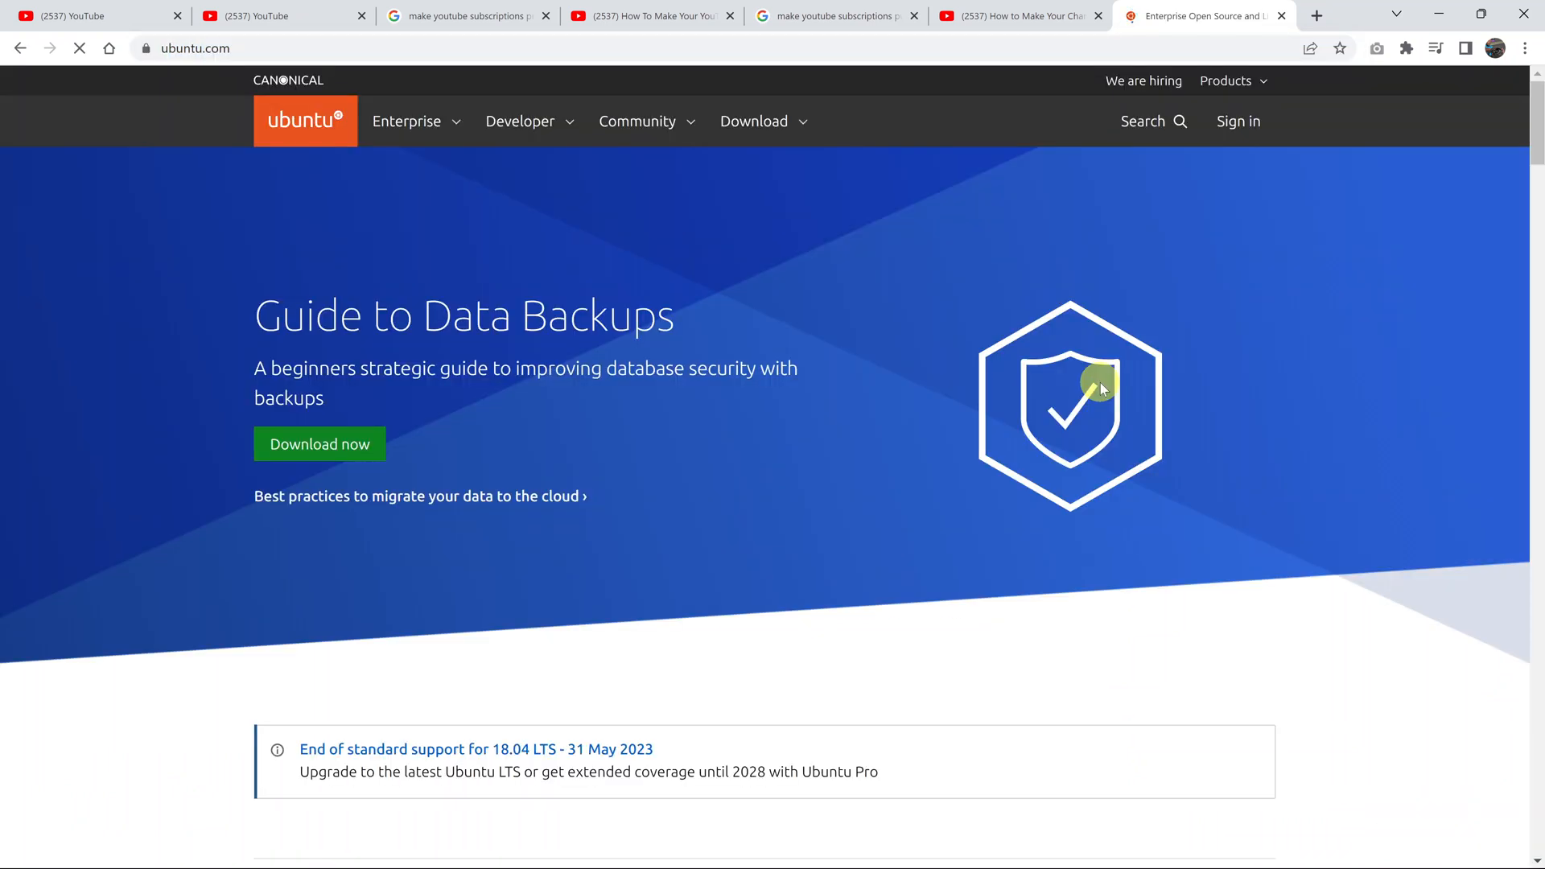
mouse_move(753, 122)
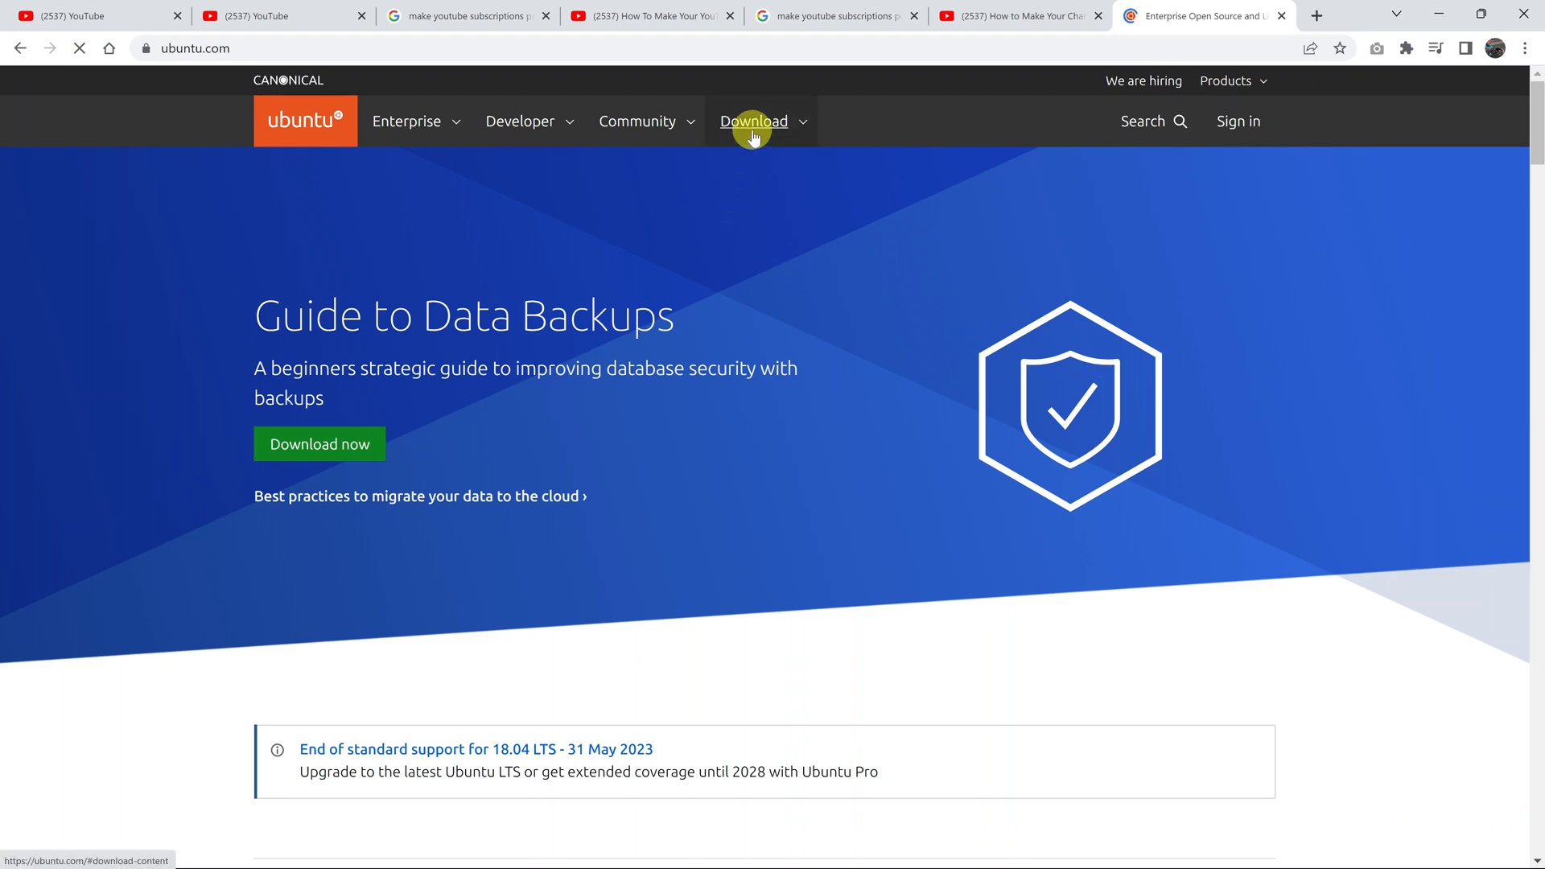
click(754, 122)
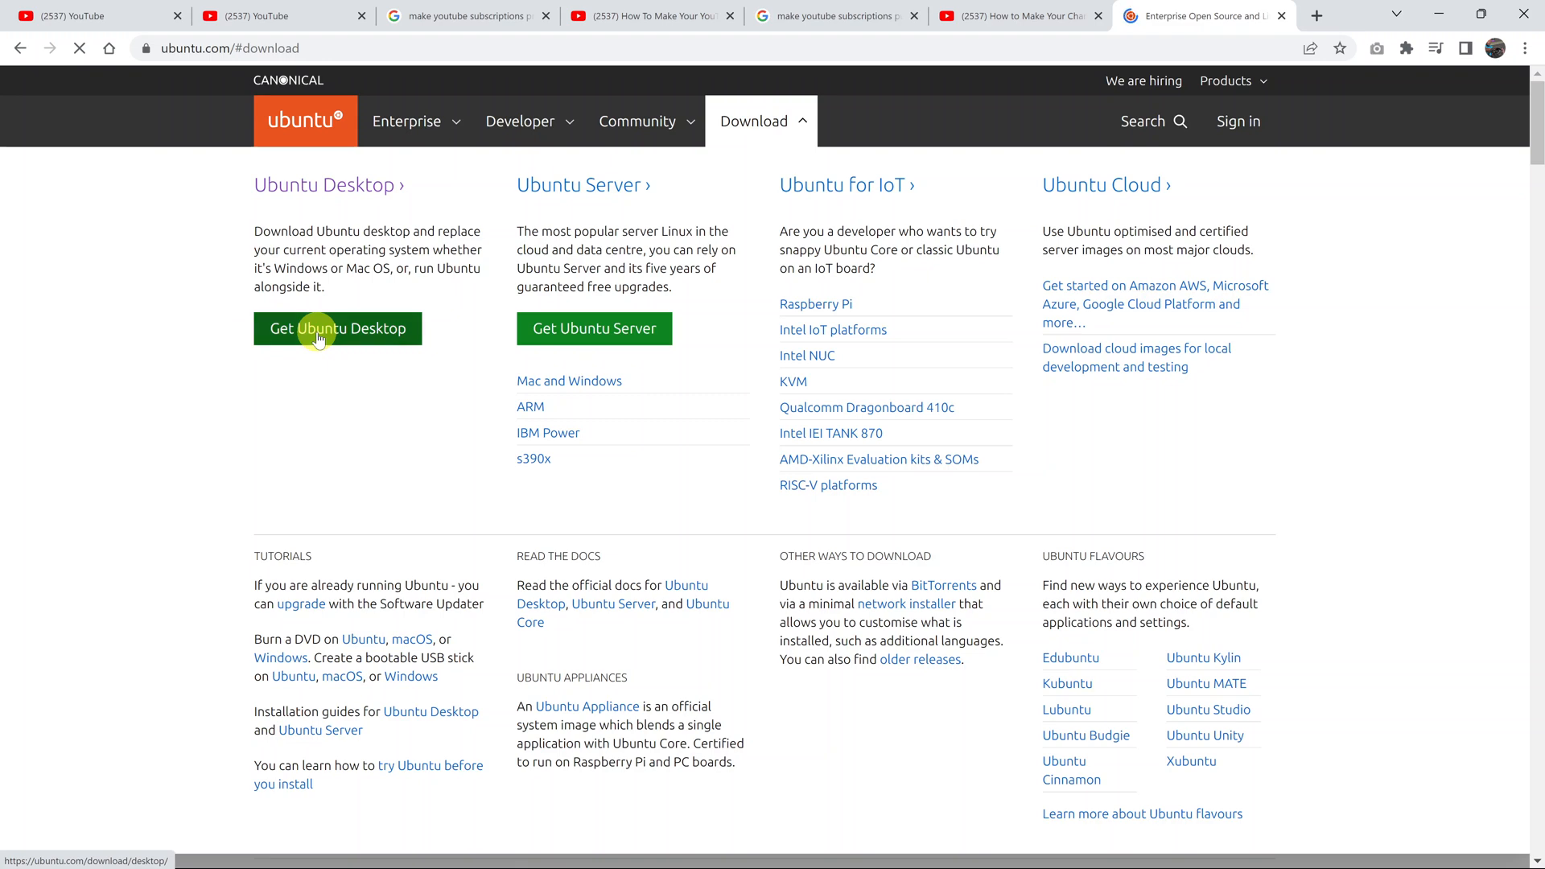
click(337, 329)
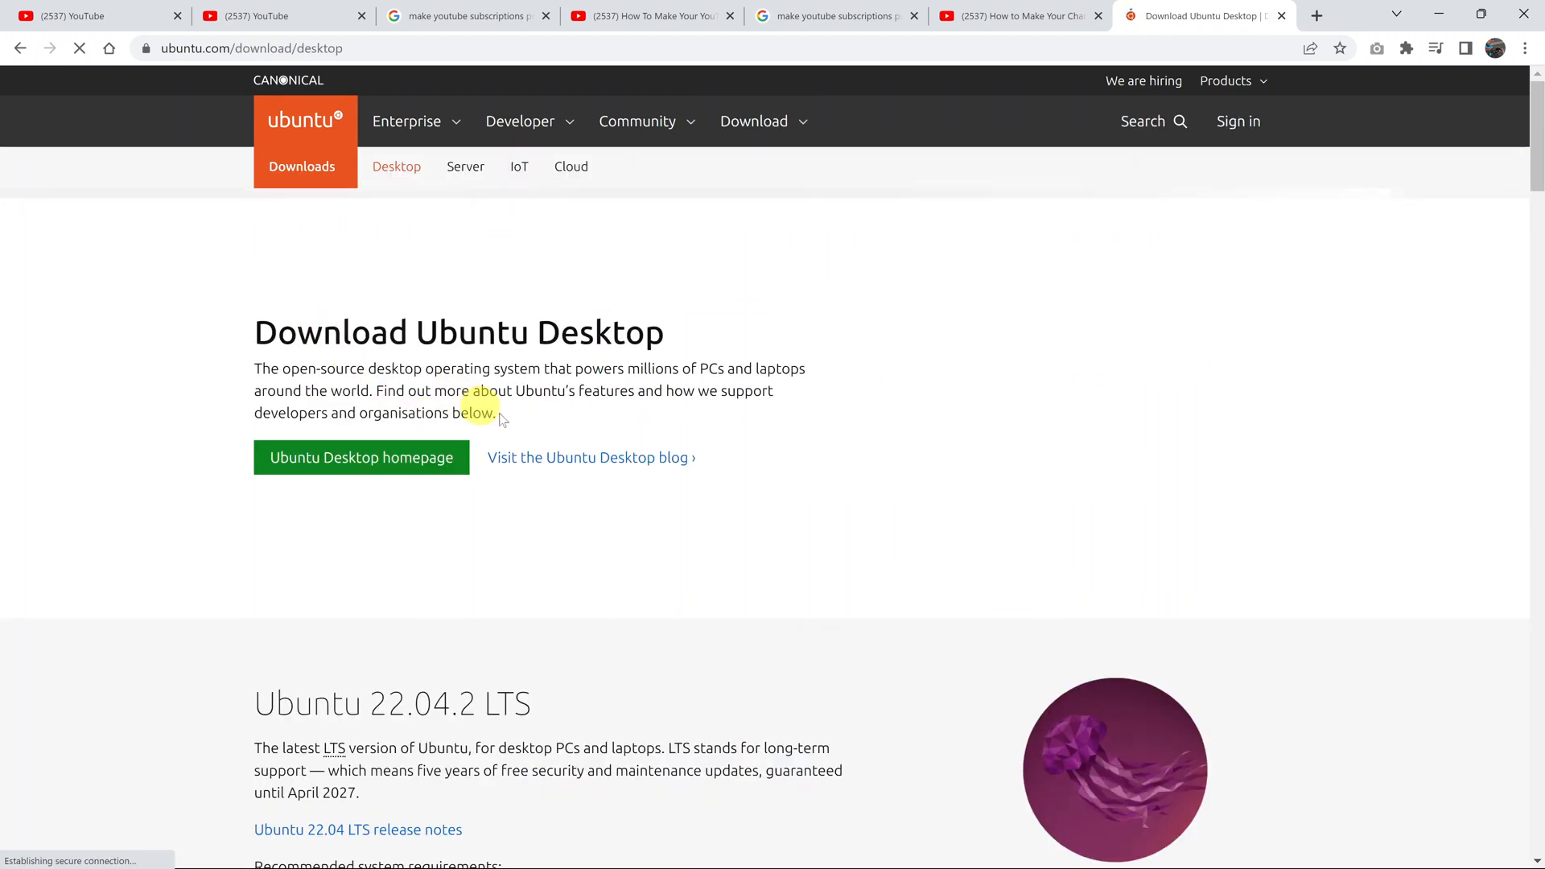
scroll(down, 3)
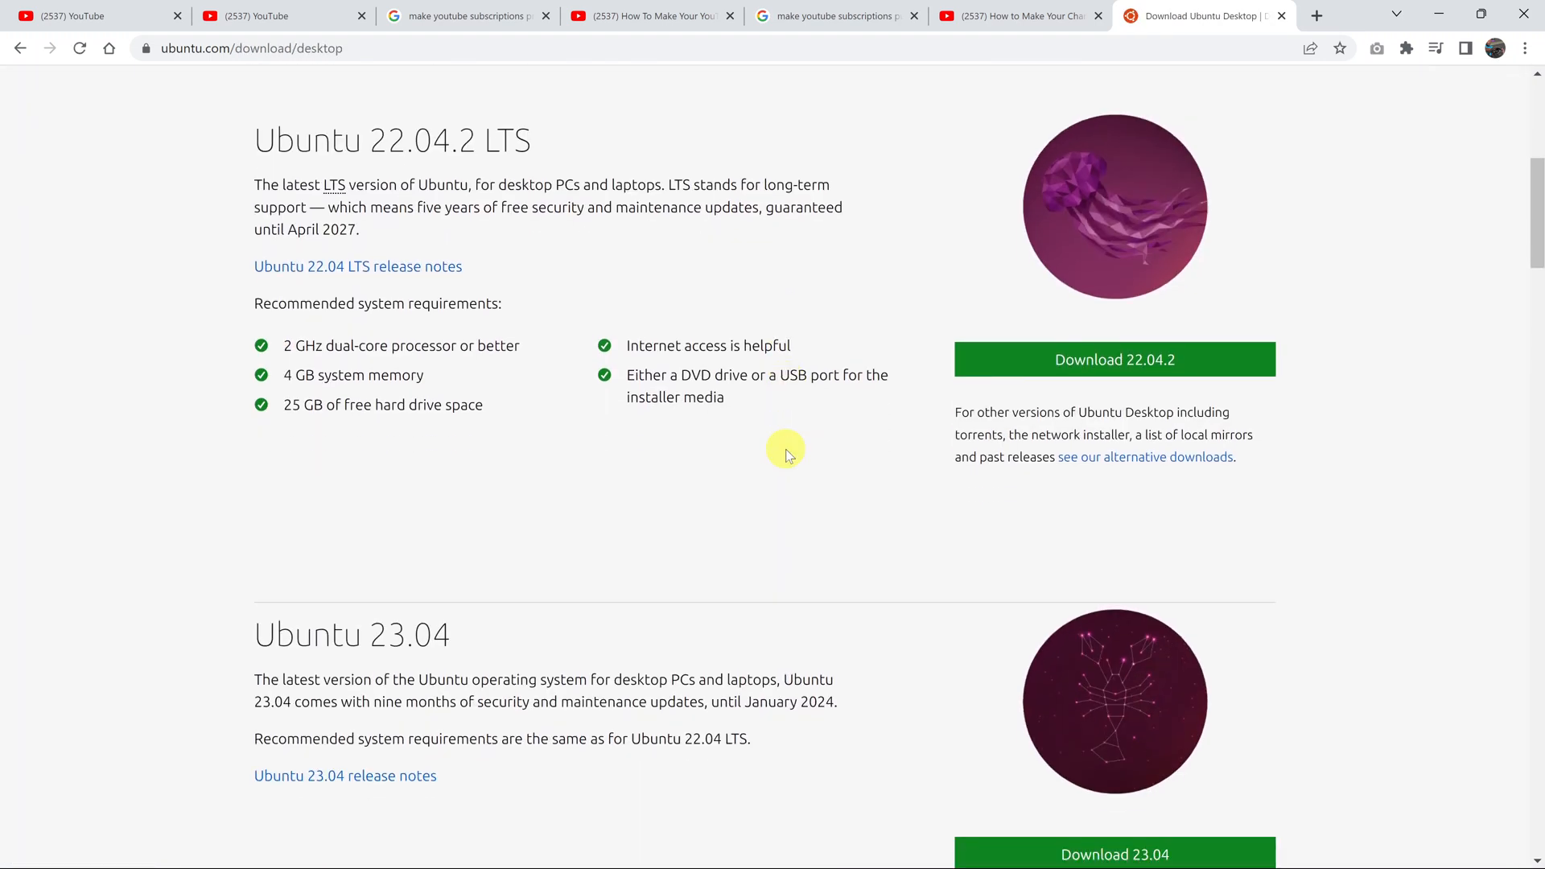
scroll(down, 3)
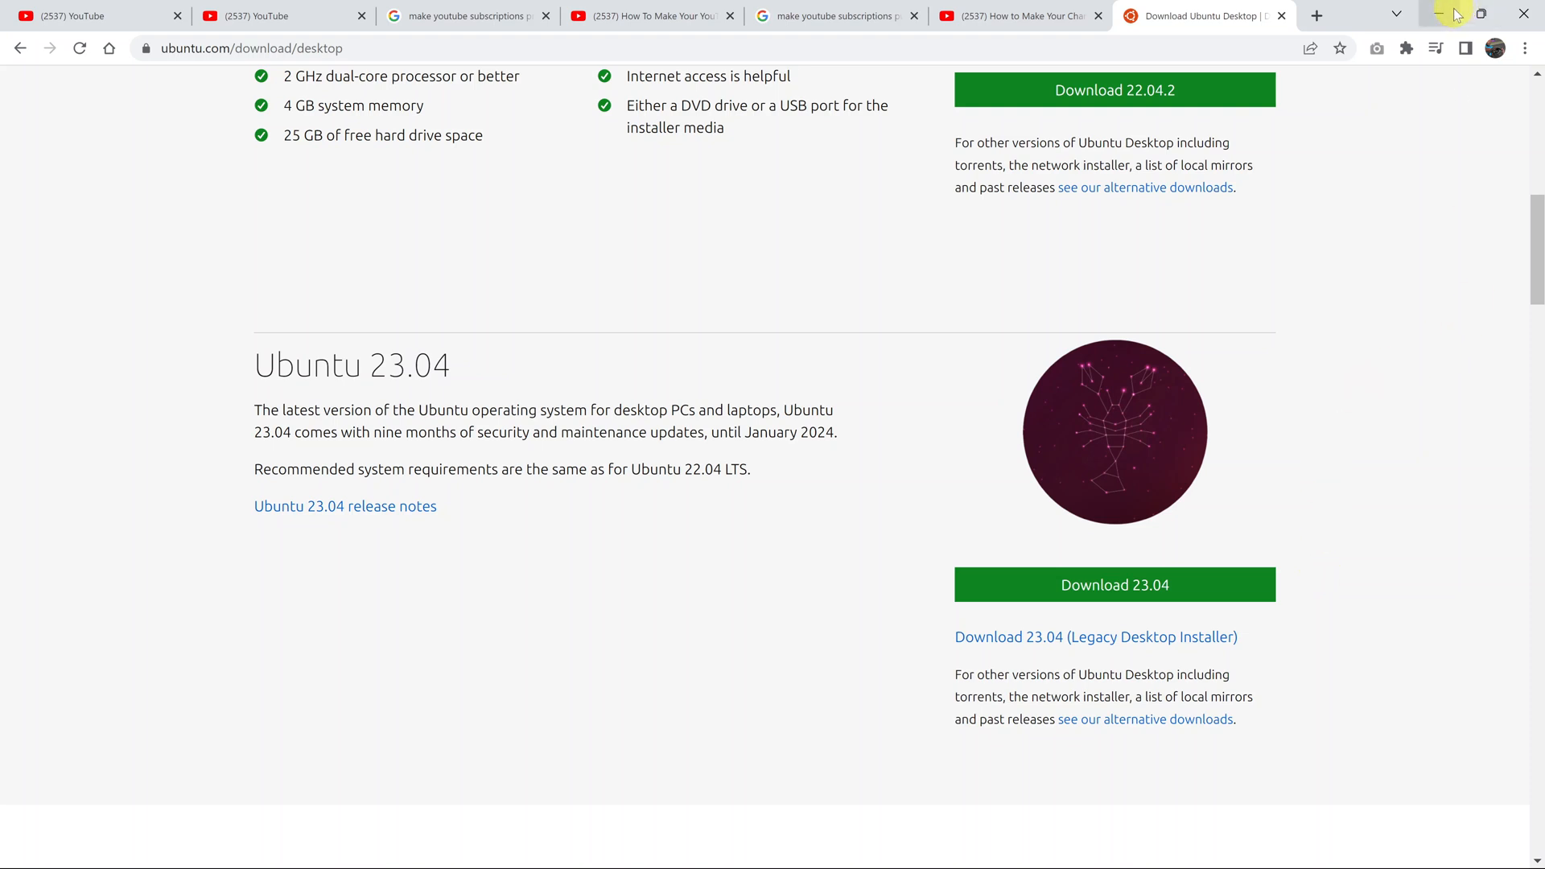
Step: Minimize Chrome and open File Explorer from the taskbar on USB Drive (E:)
click(1441, 15)
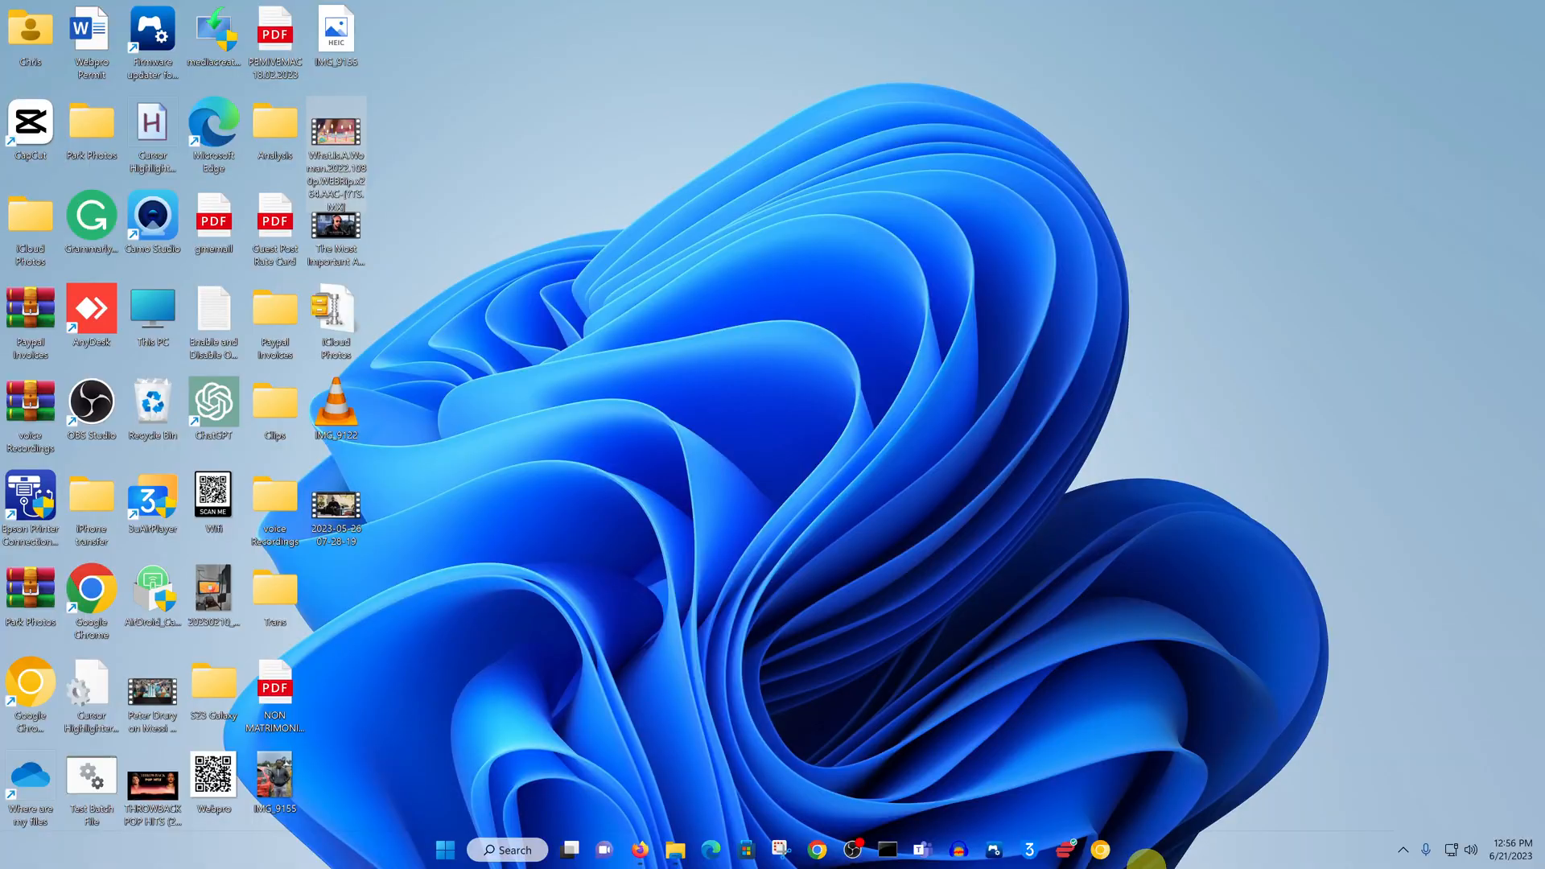
mouse_move(566, 571)
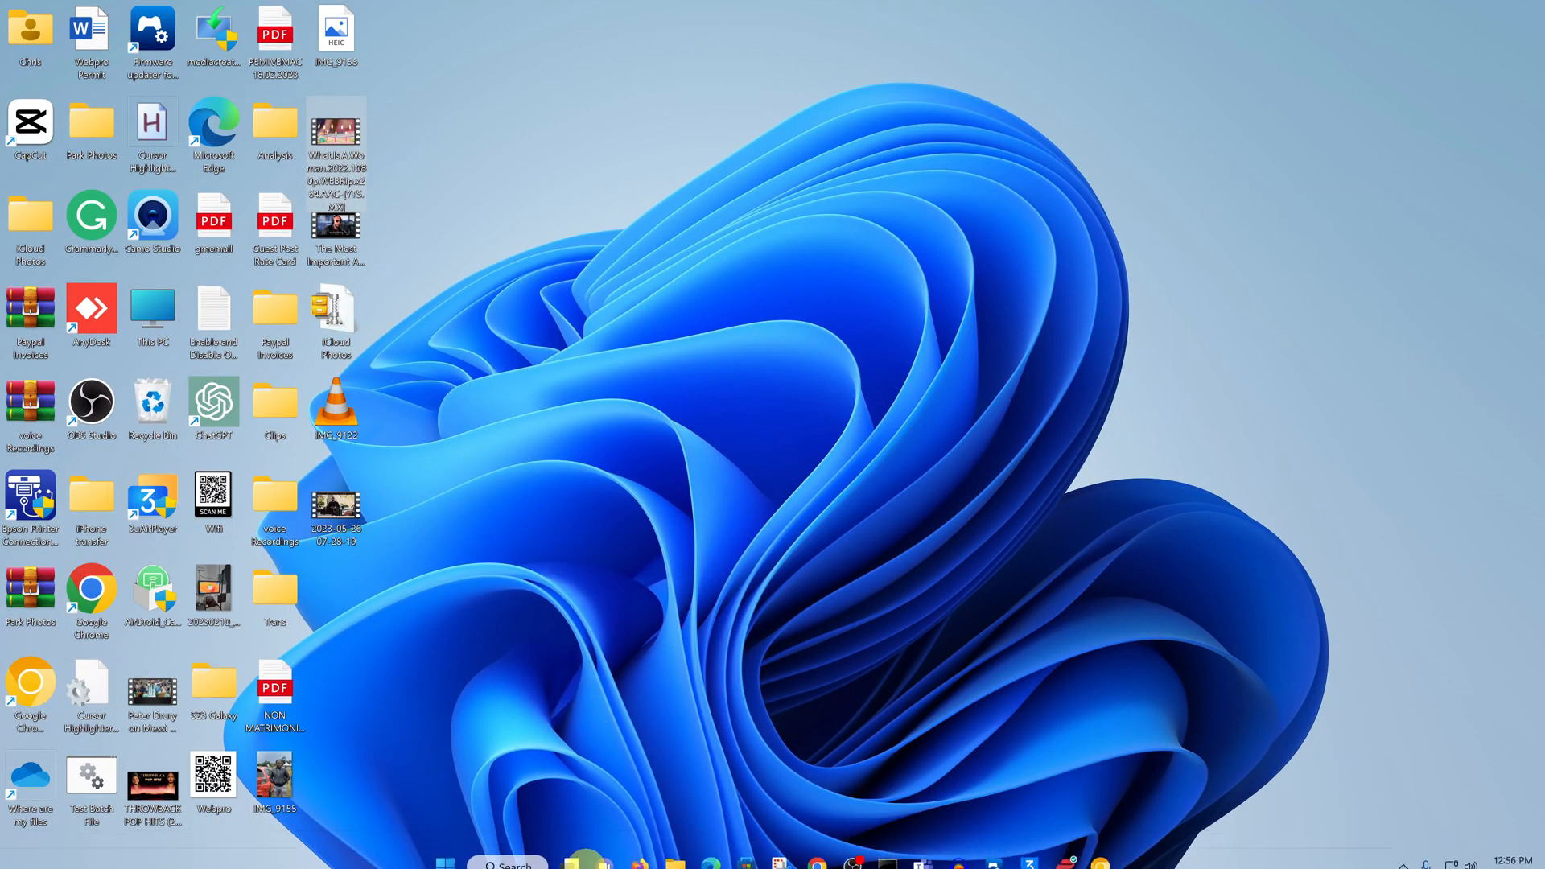
click(675, 849)
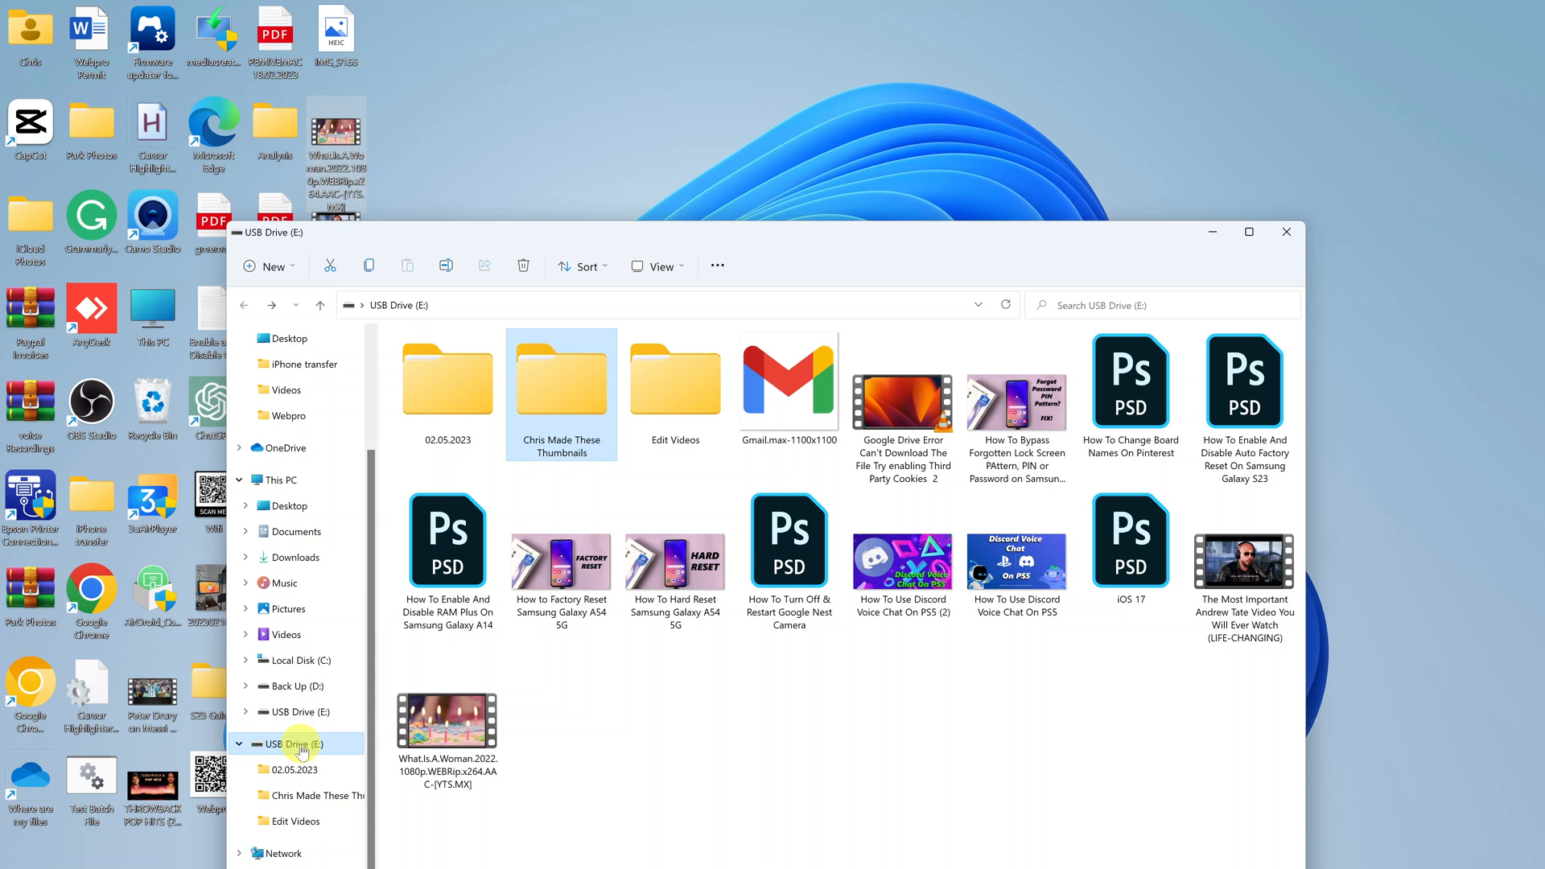
Step: Format USB Drive (E:) as FAT32, confirm erasing its data, and close the Format window
right_click(296, 743)
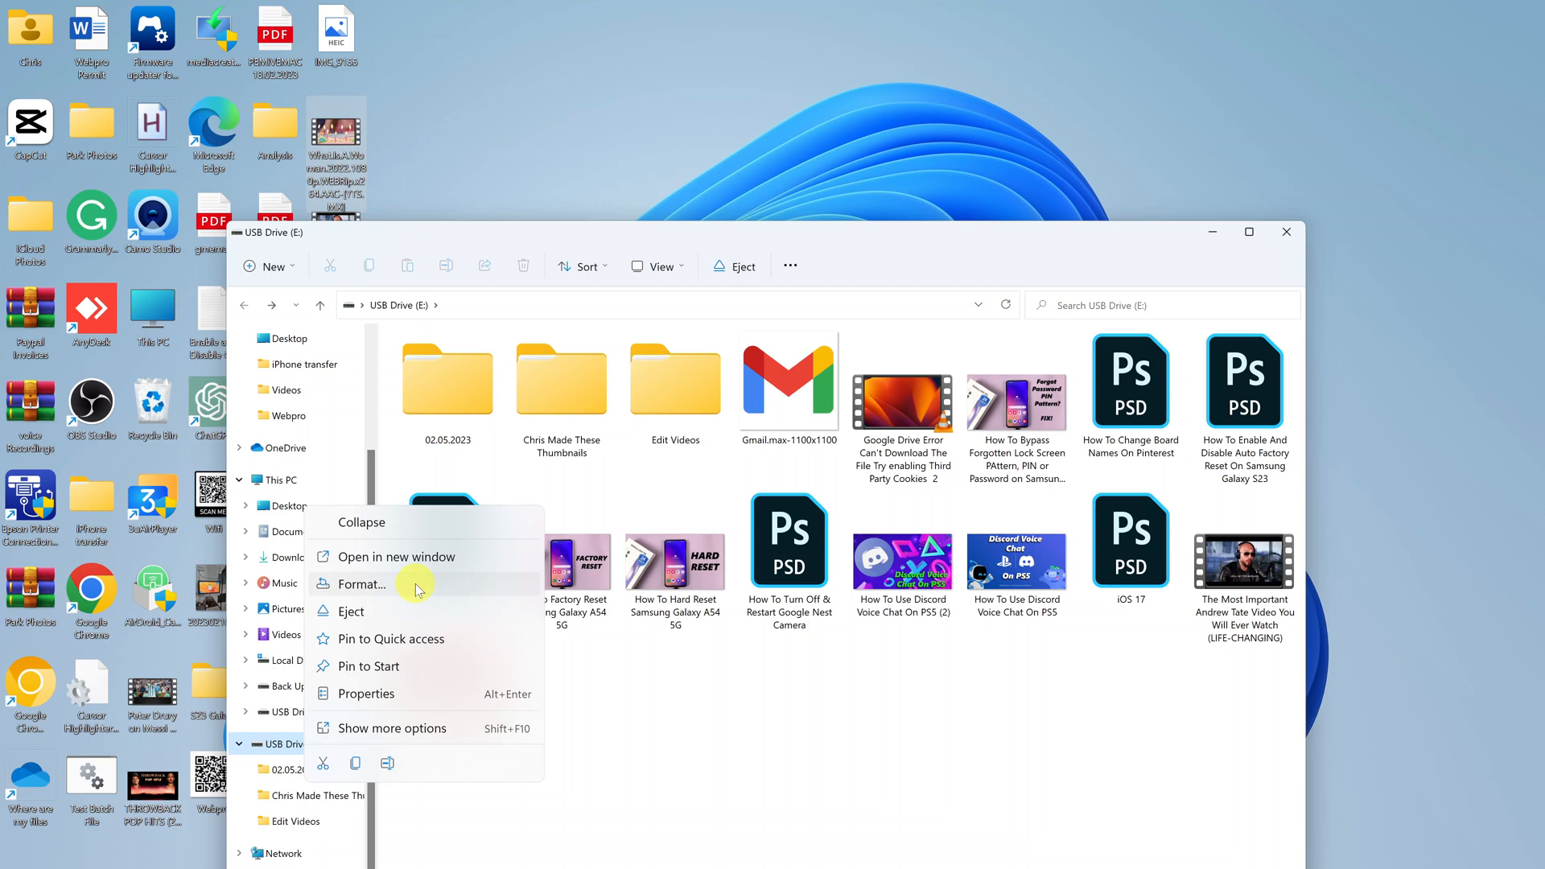
click(364, 584)
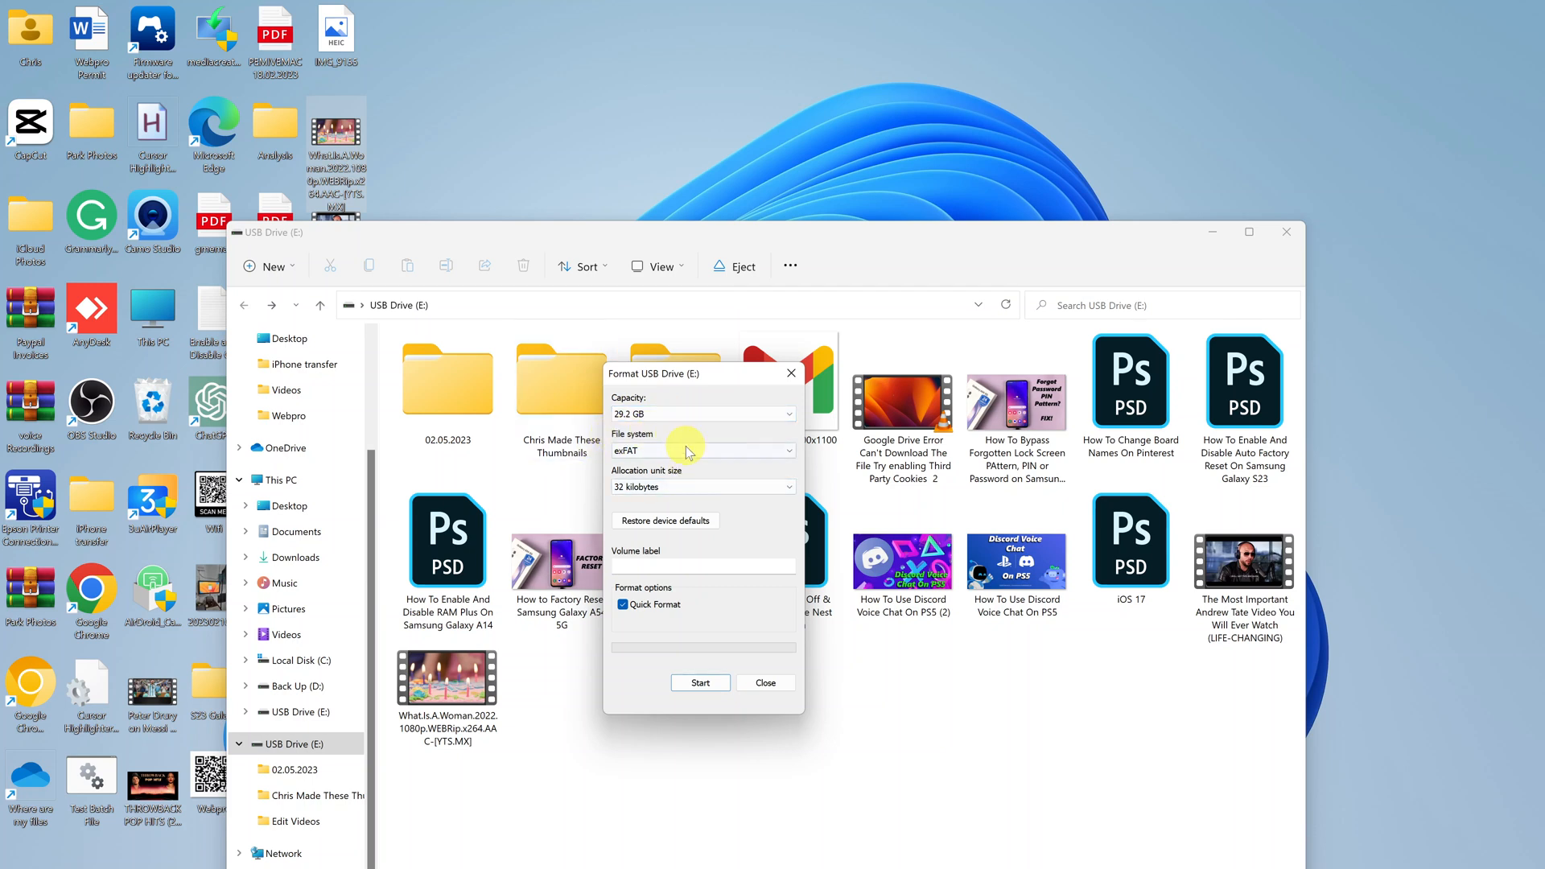
click(701, 451)
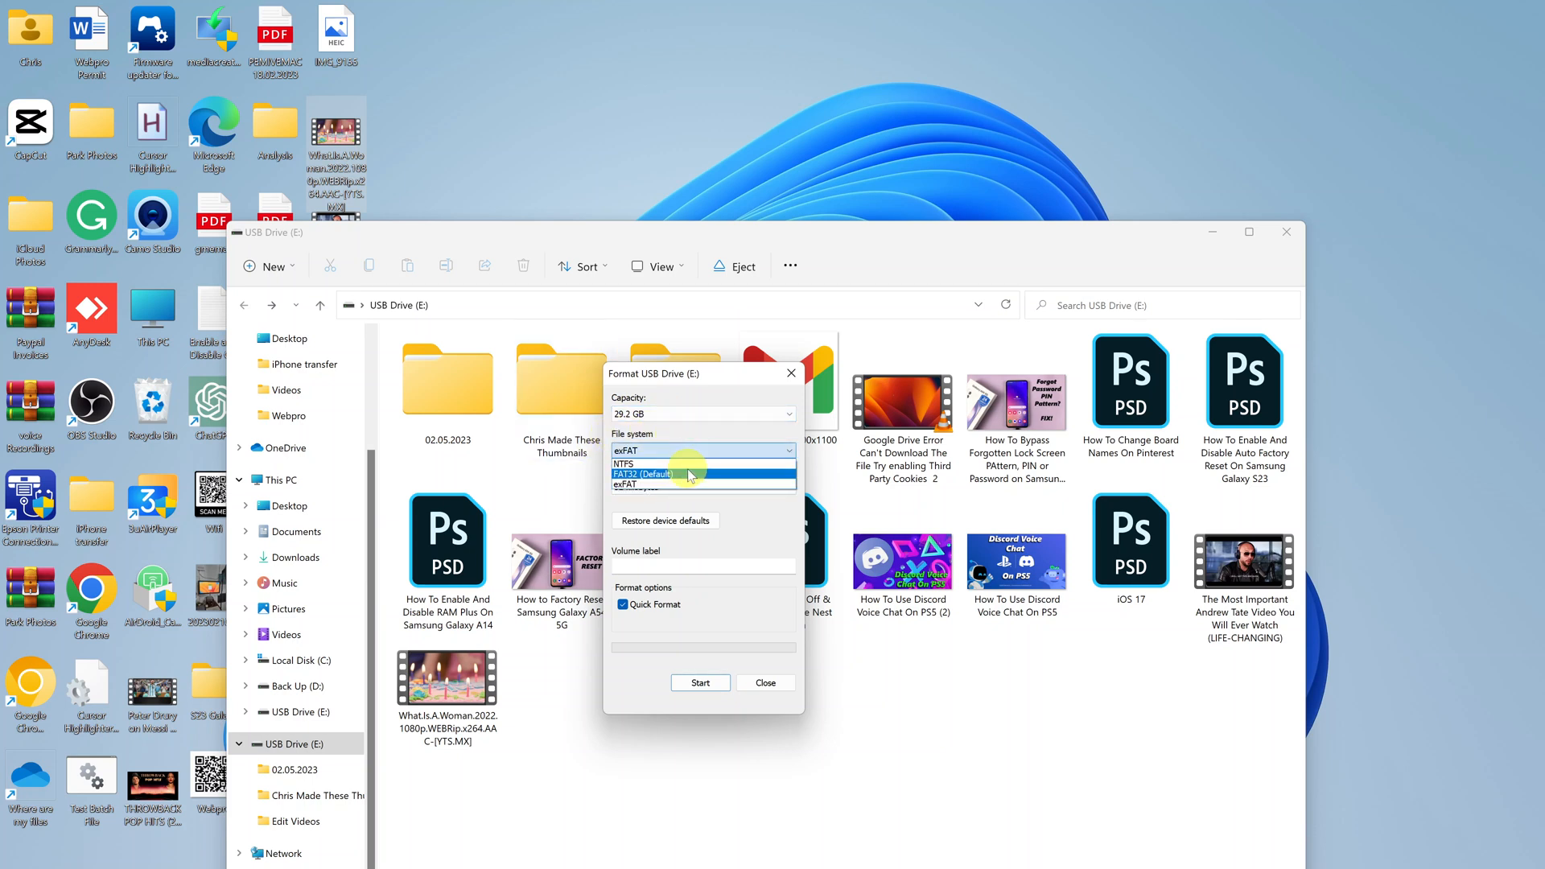
click(641, 474)
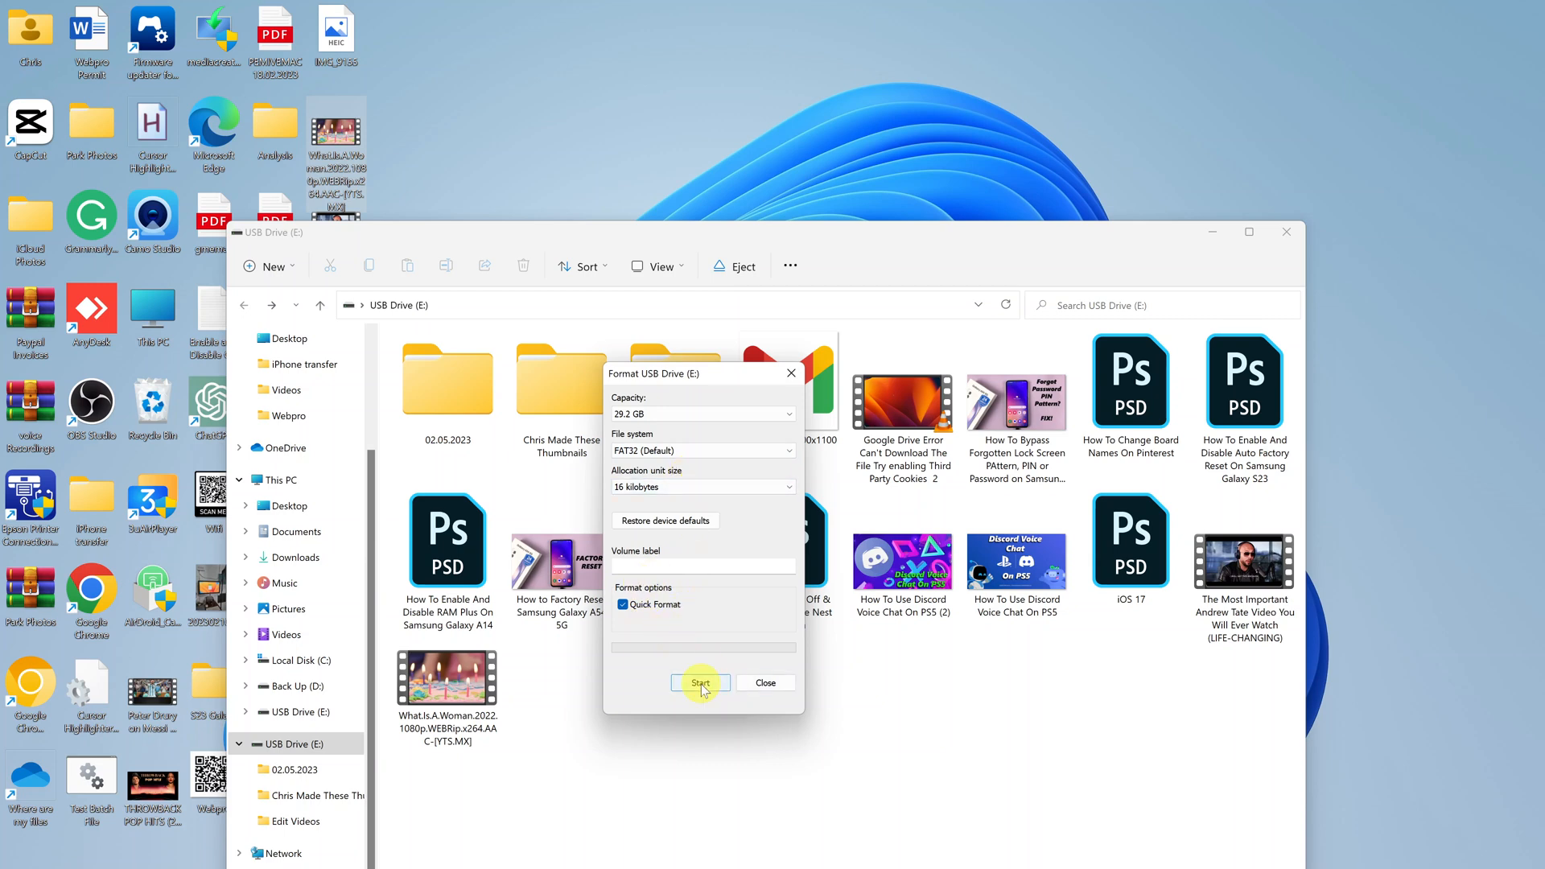
click(700, 684)
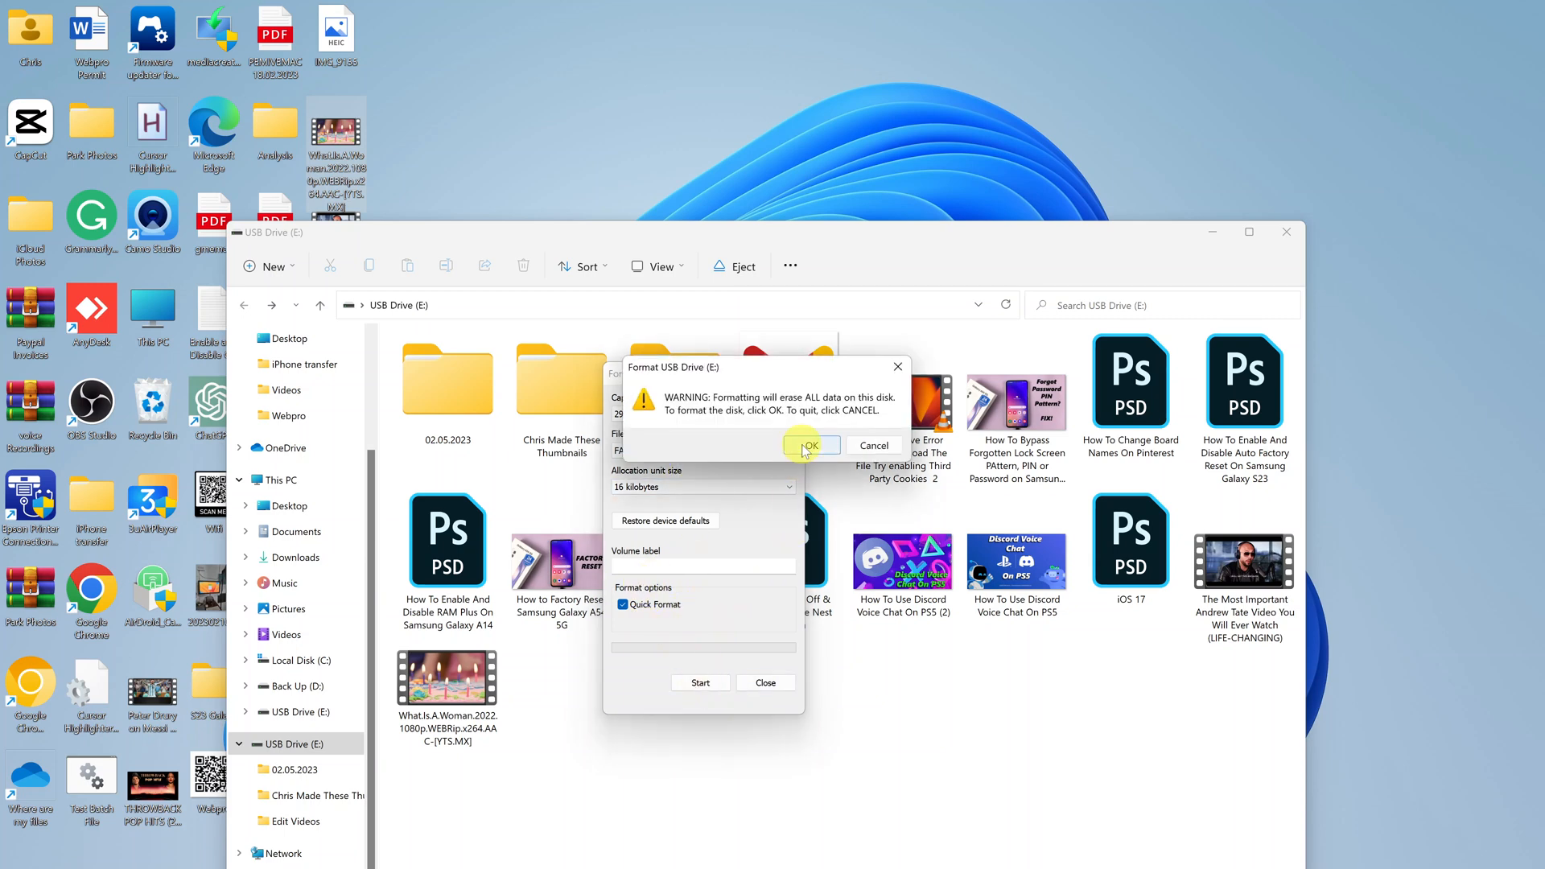
click(808, 444)
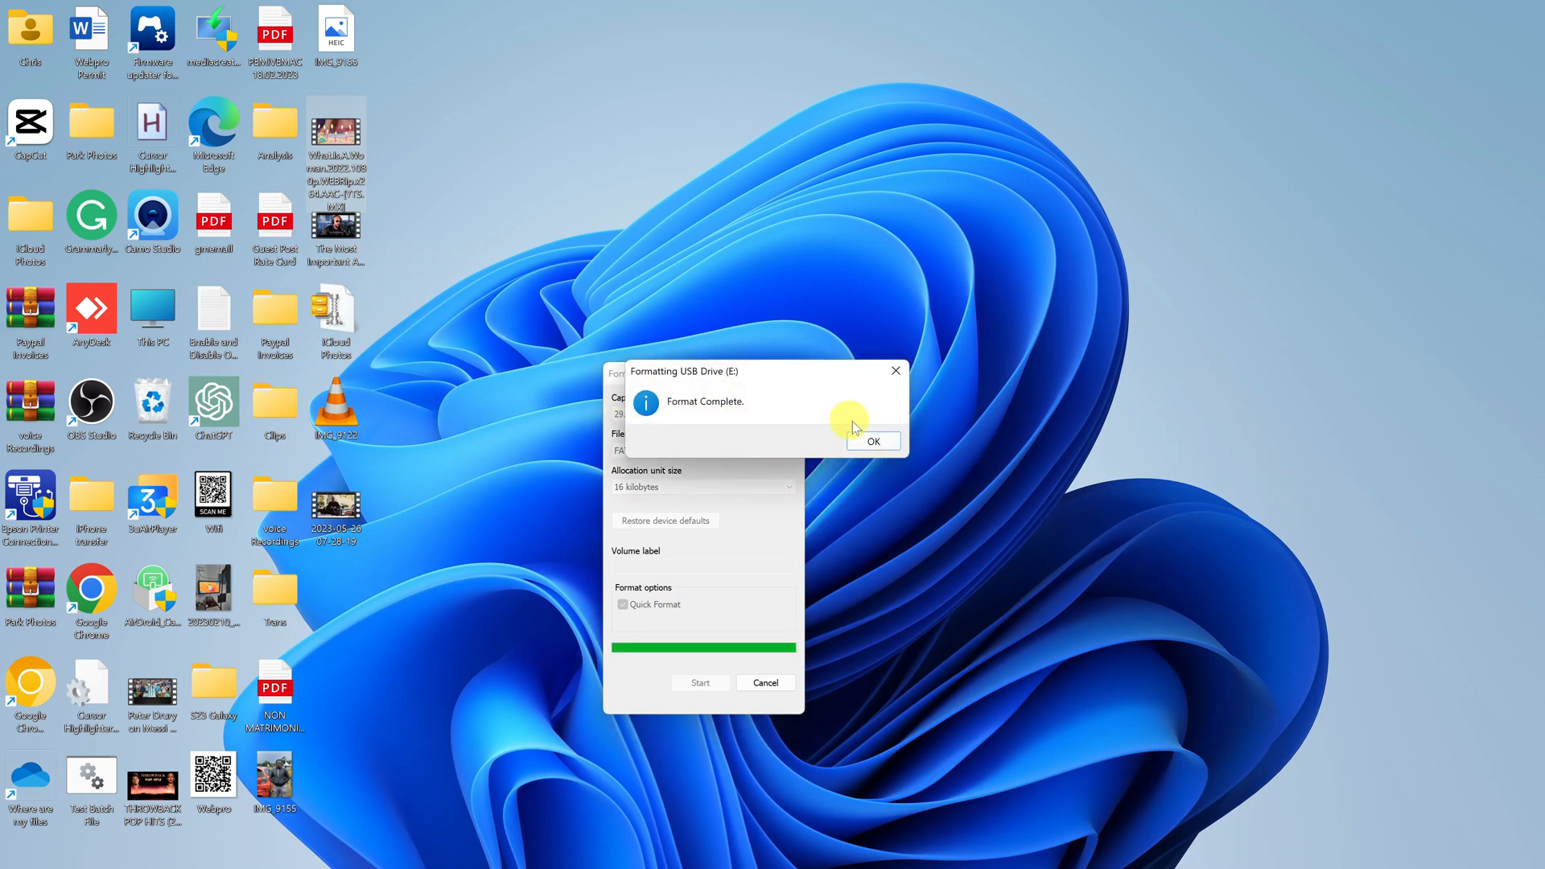
click(870, 440)
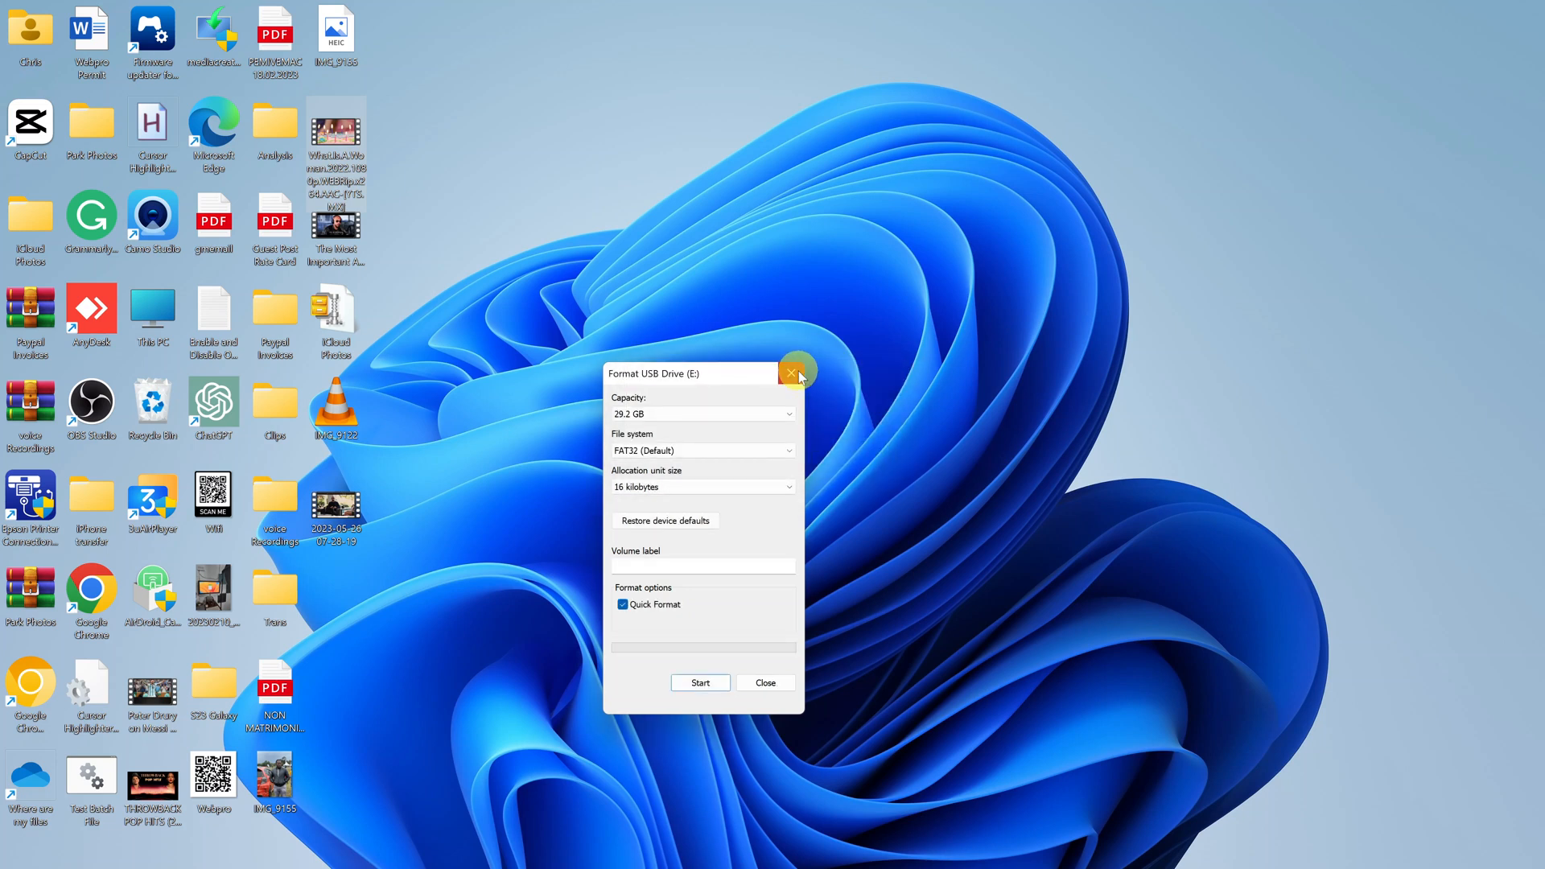
click(794, 373)
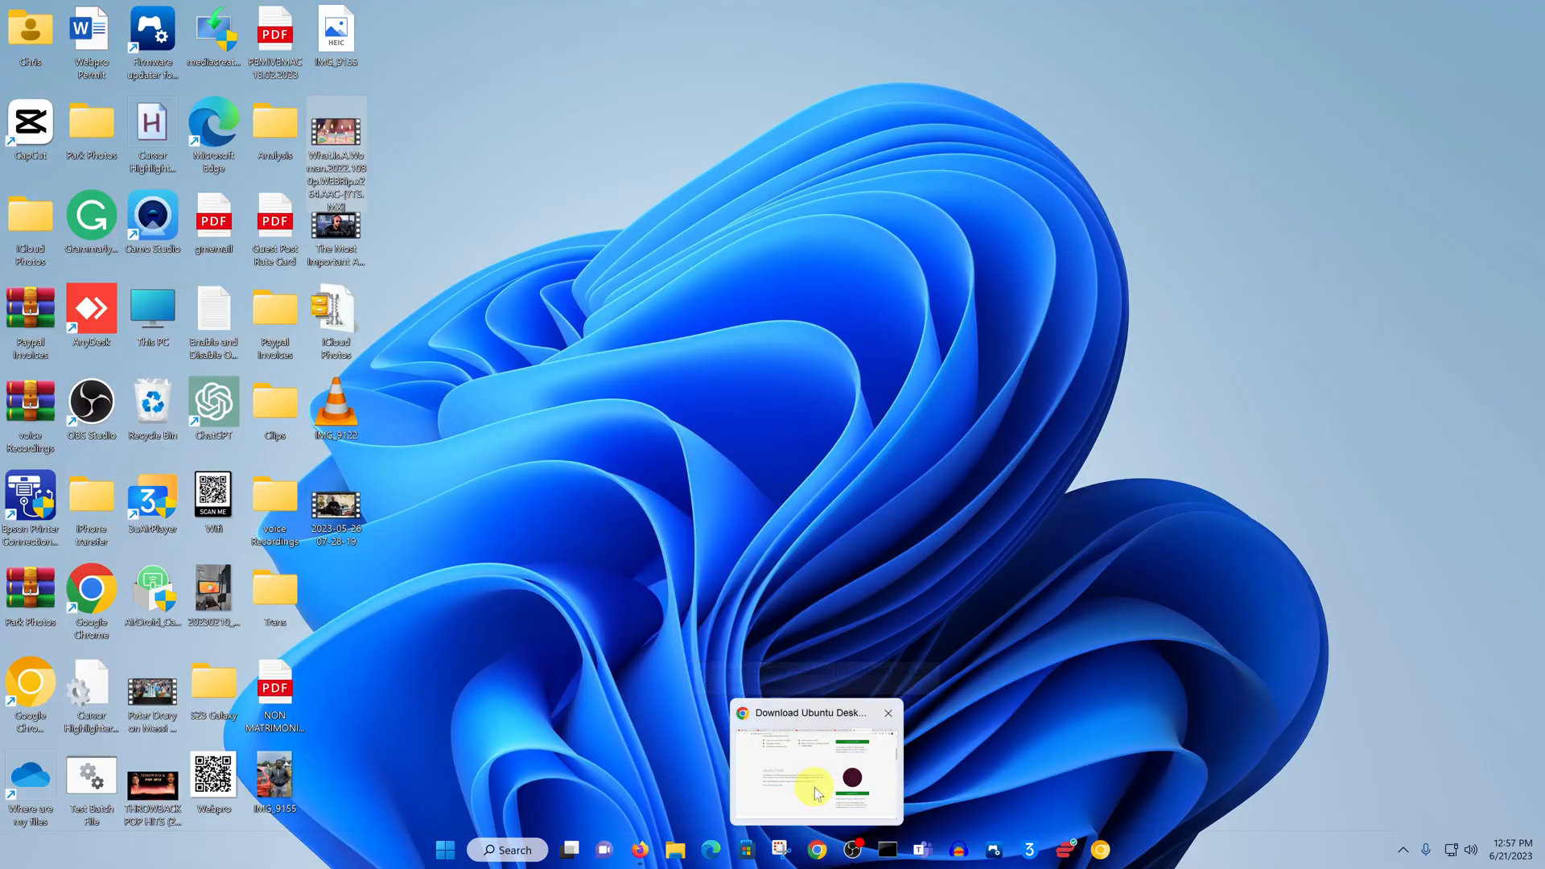
Step: In a new Chrome tab, search Google for 'rufus'
click(813, 763)
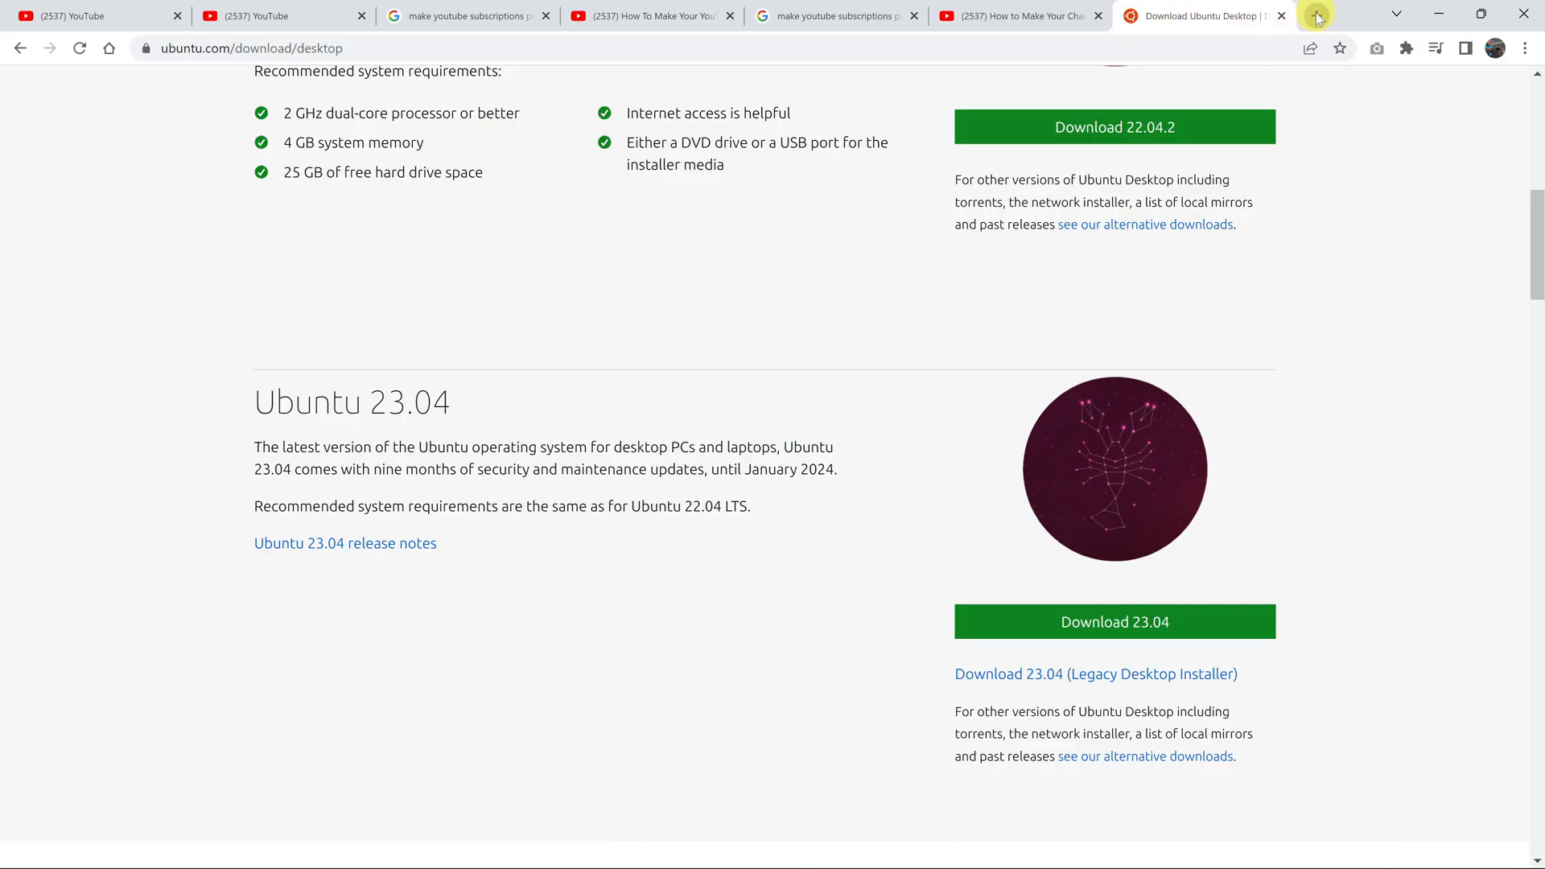
click(1316, 15)
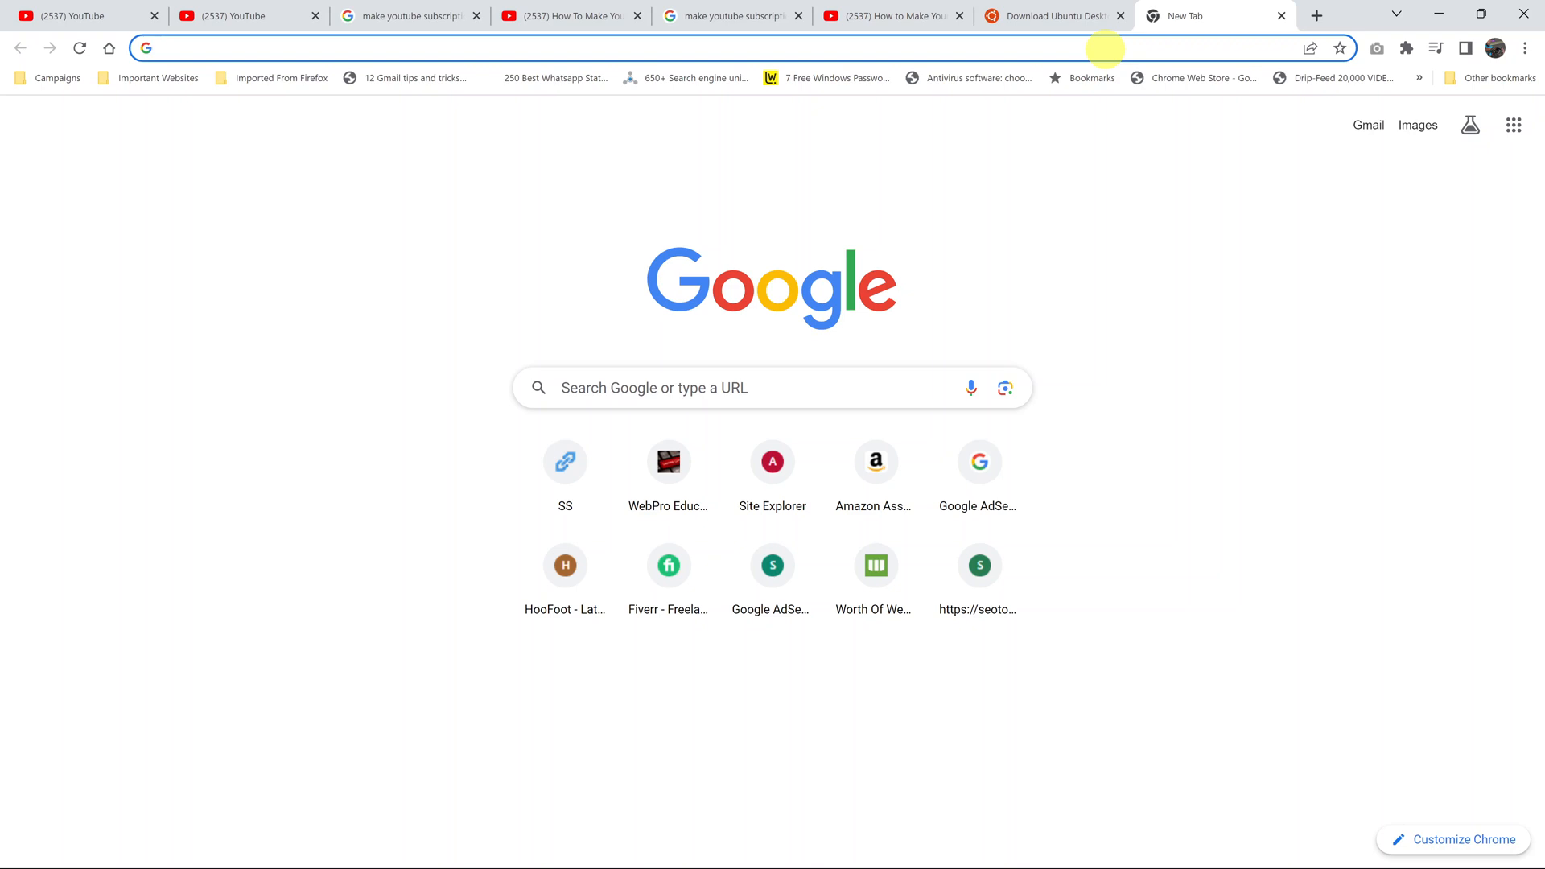
click(394, 48)
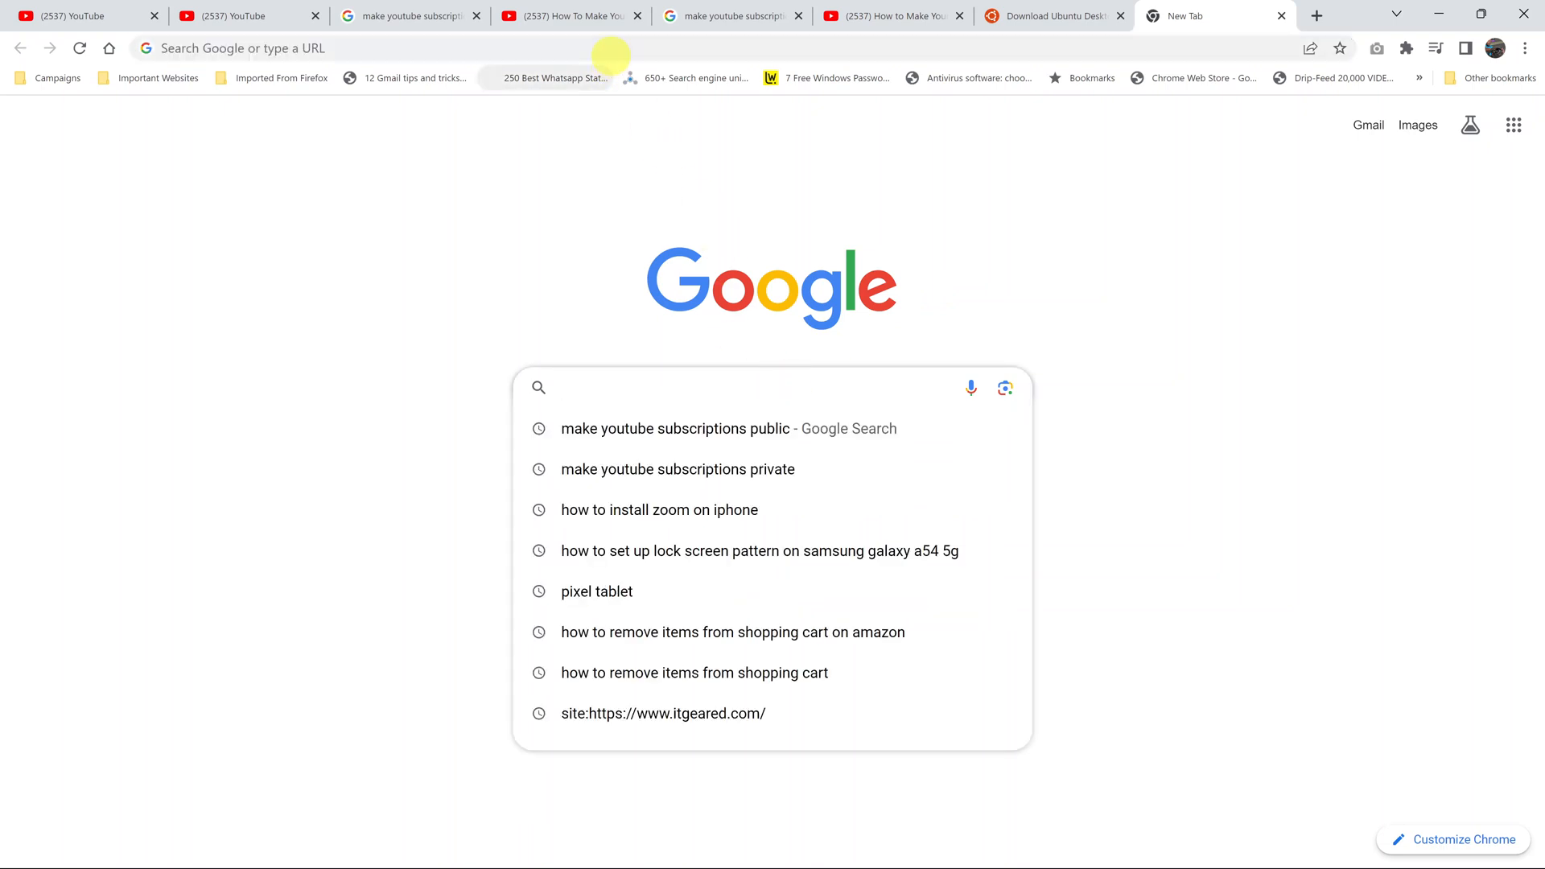
text(rufu)
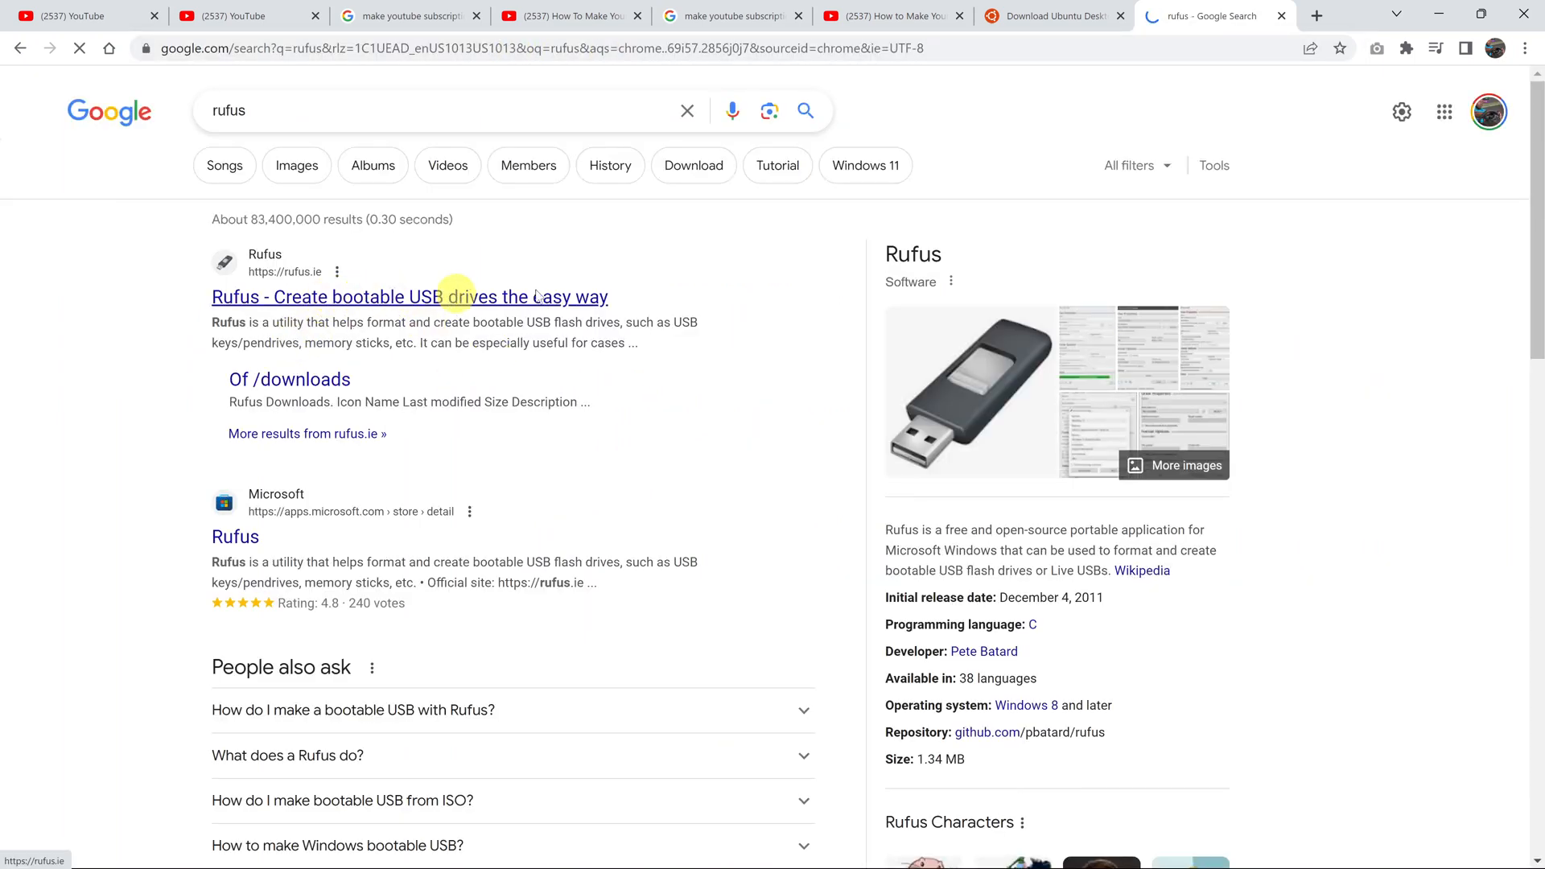
Step: From rufus.ie, save the rufus-4.1.exe standard x64 release to Downloads, closing the ad
click(409, 297)
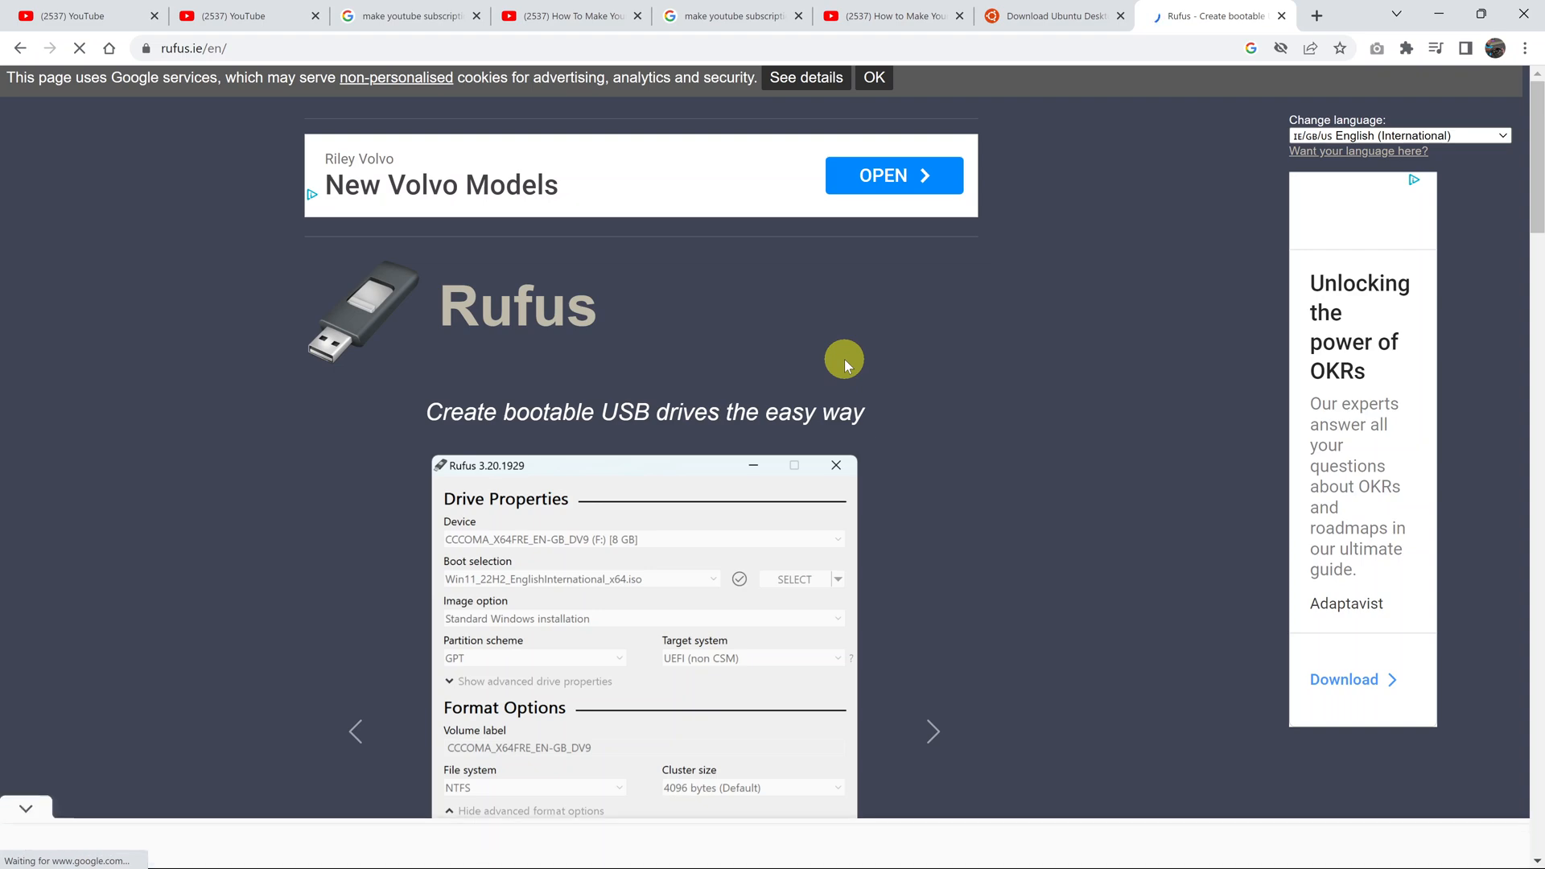
scroll(down, 3)
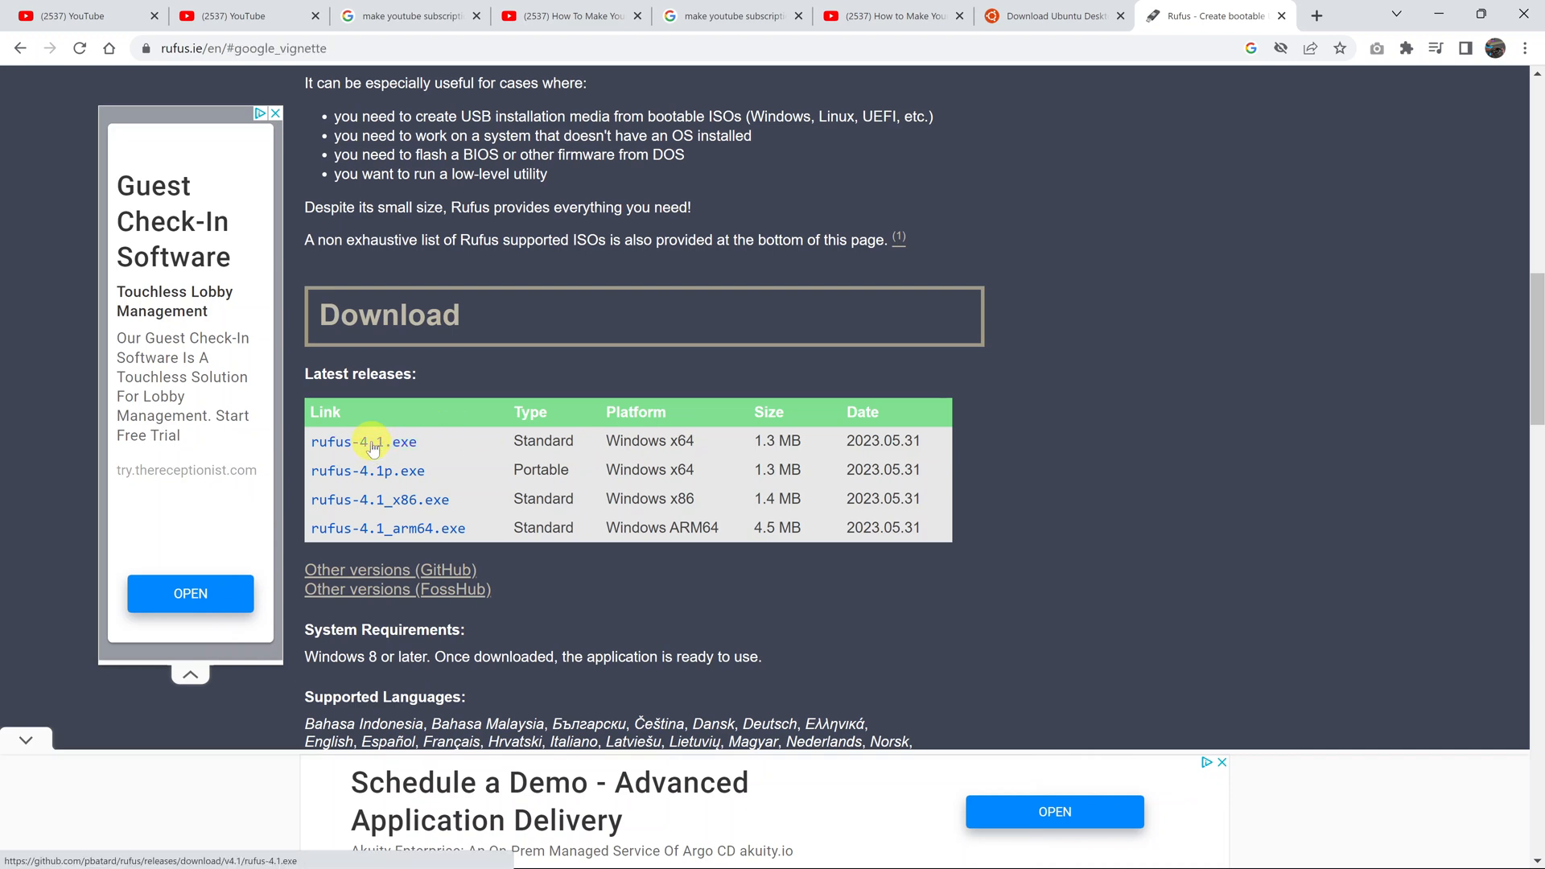
click(363, 440)
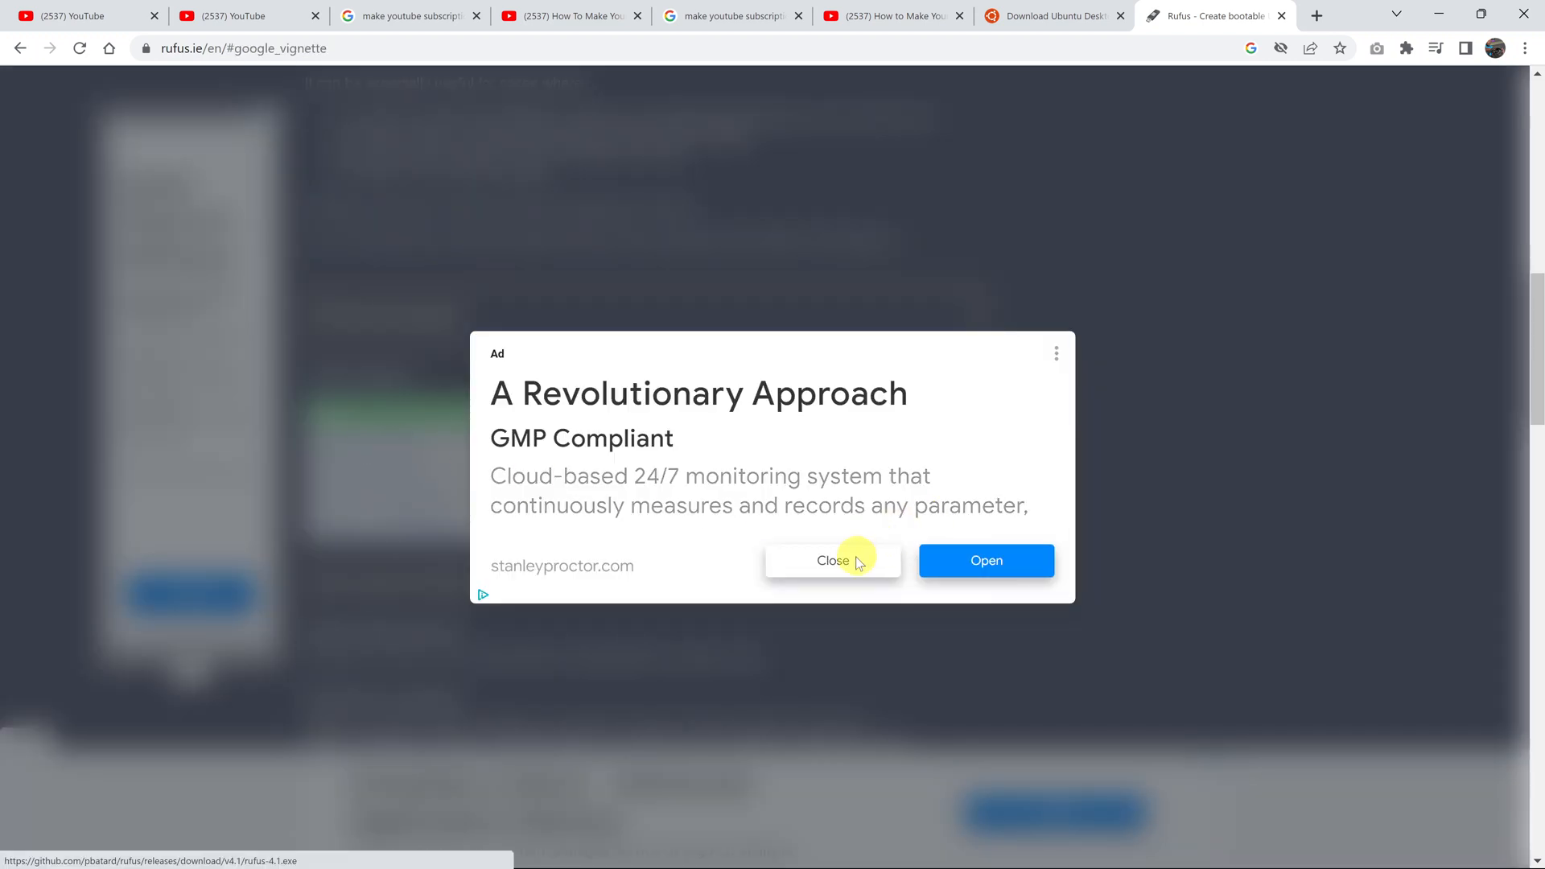
click(833, 561)
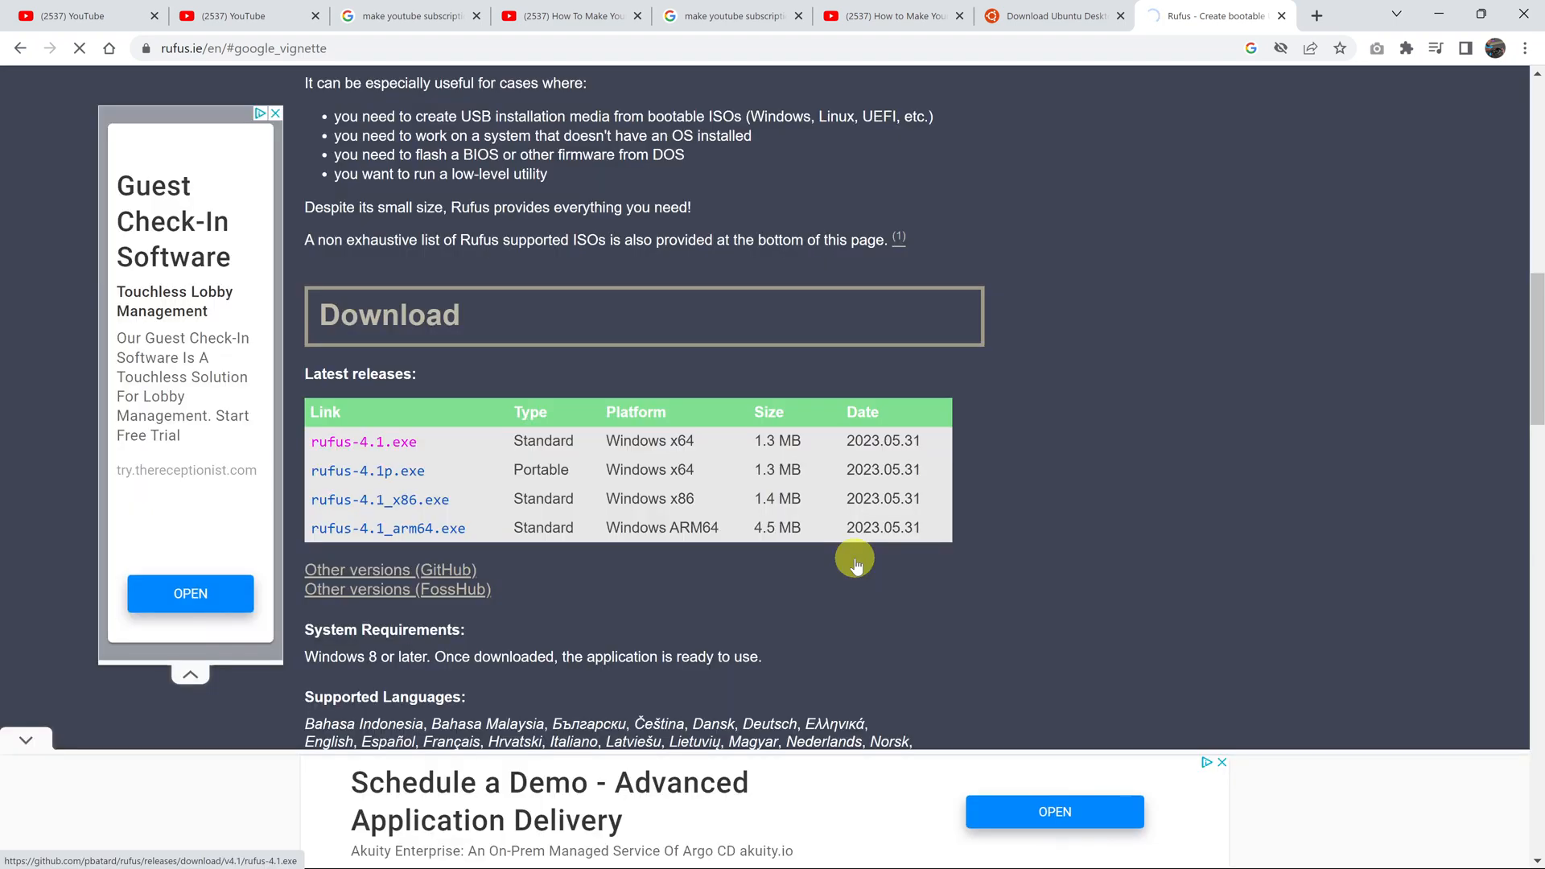
click(363, 440)
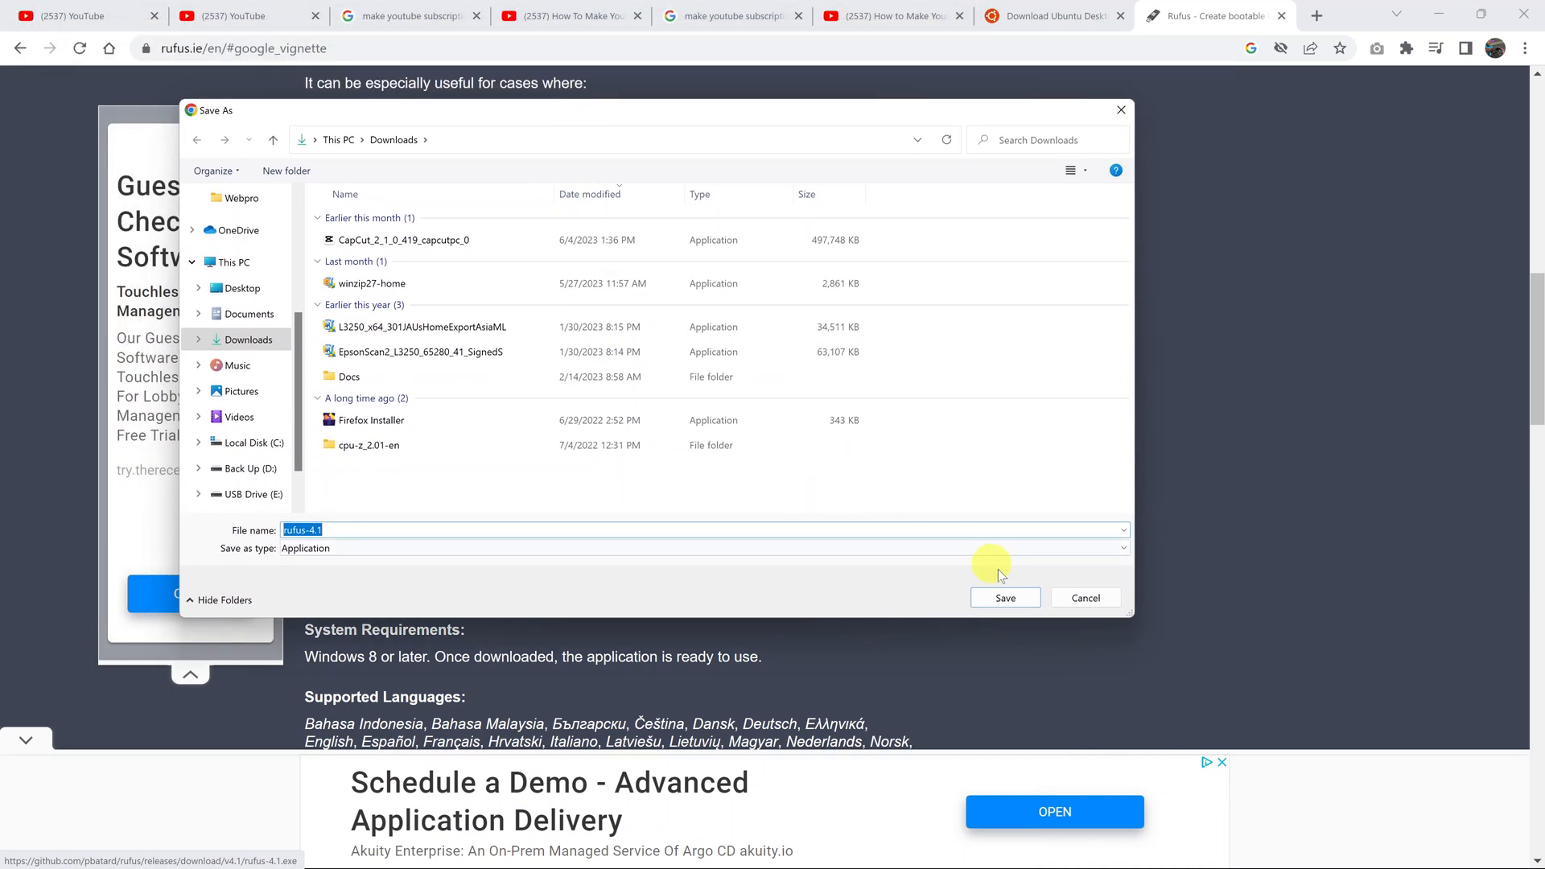
mouse_move(919, 611)
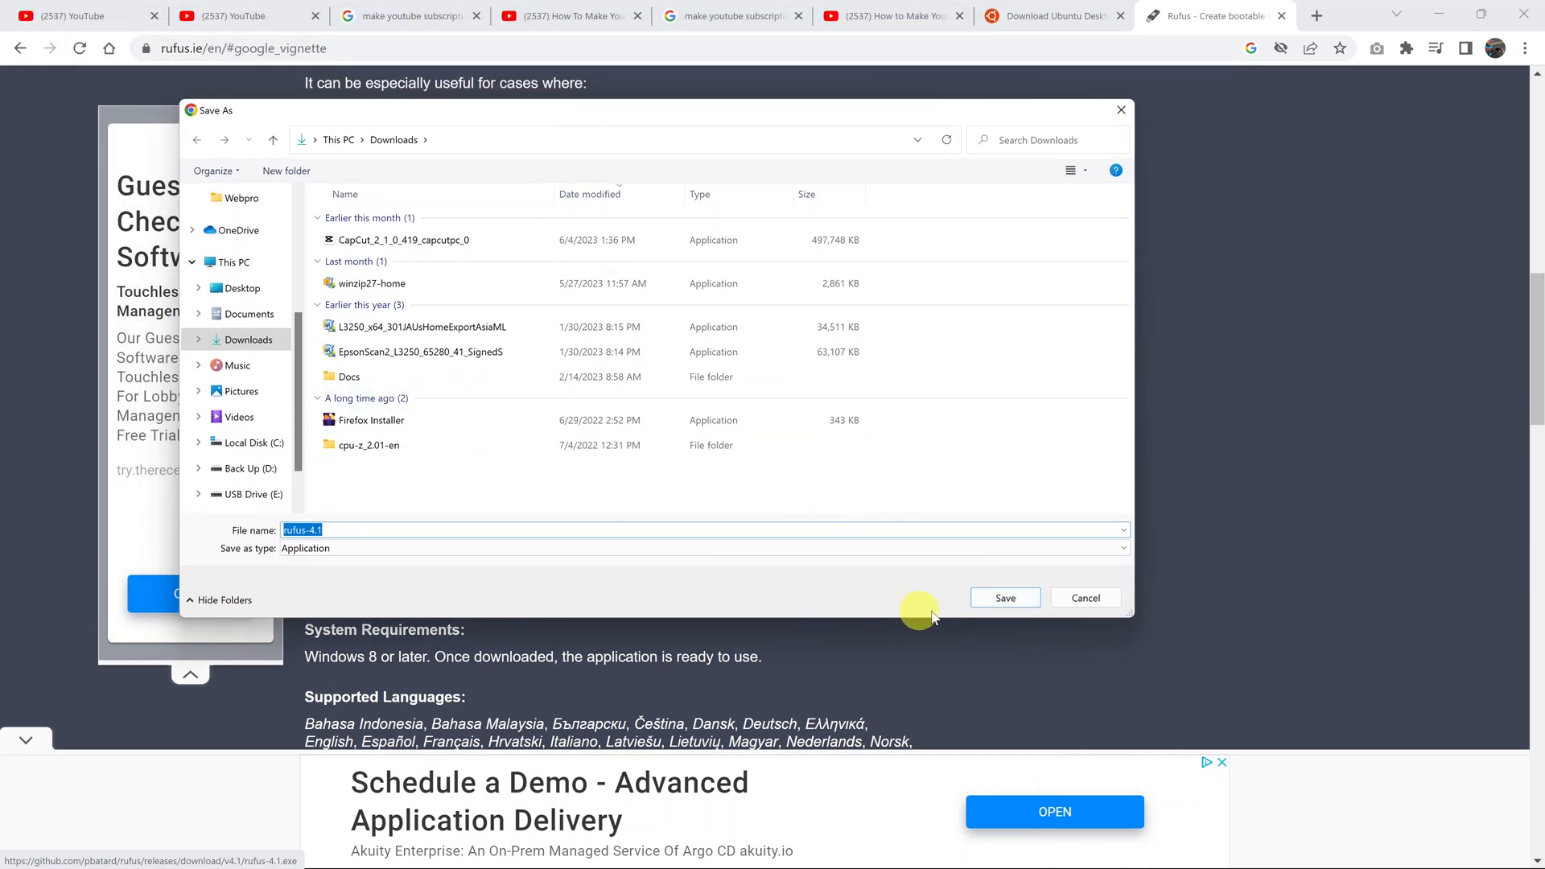
click(1004, 598)
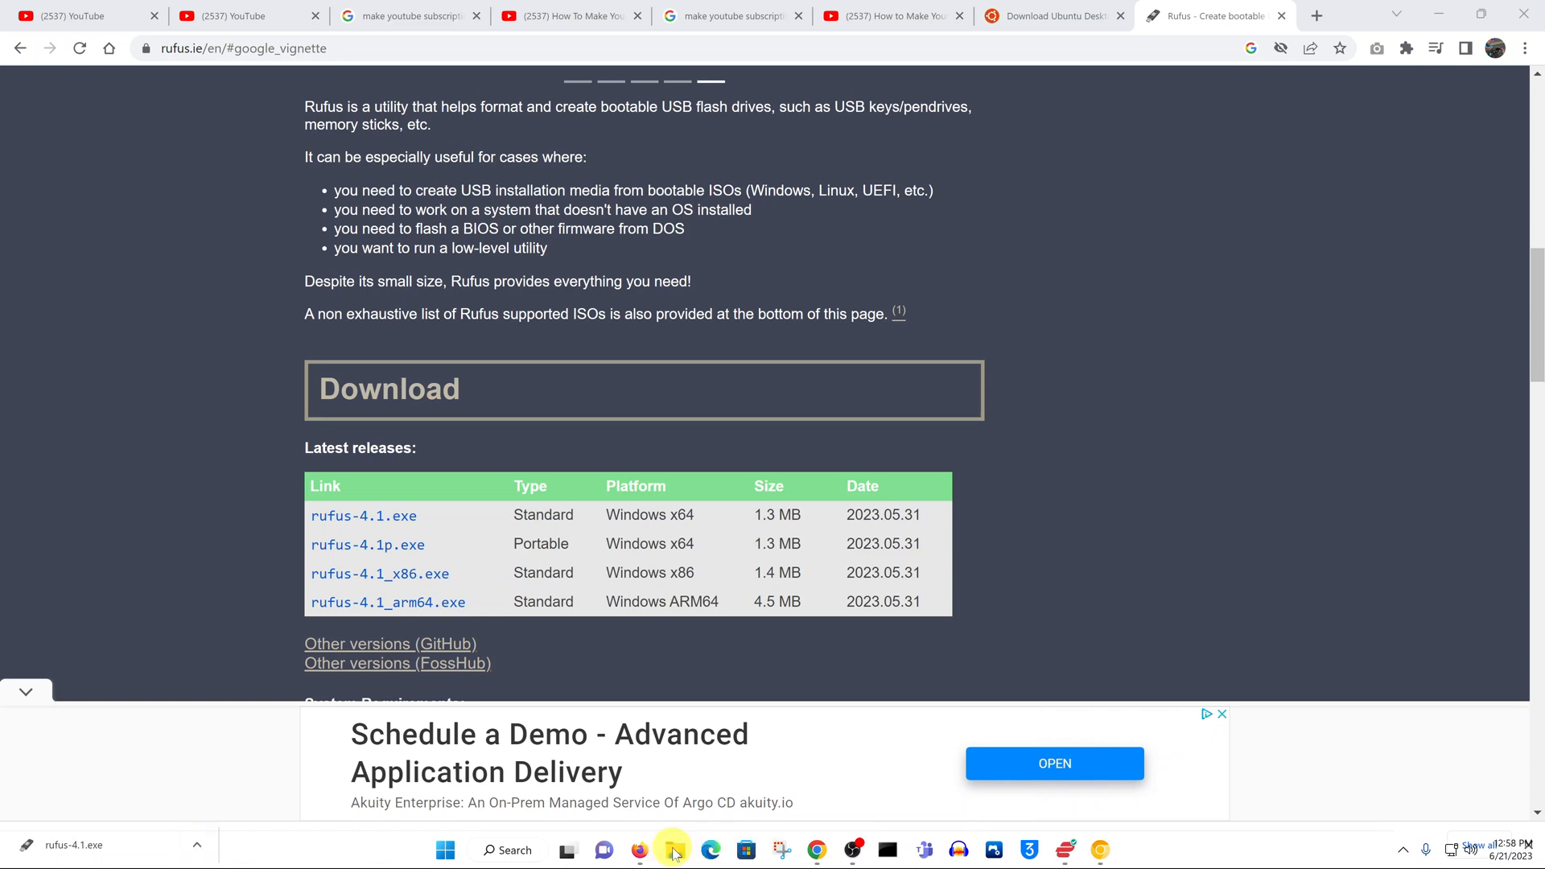
Step: Launch rufus-4.1 from the Downloads folder and allow online update checks
click(671, 850)
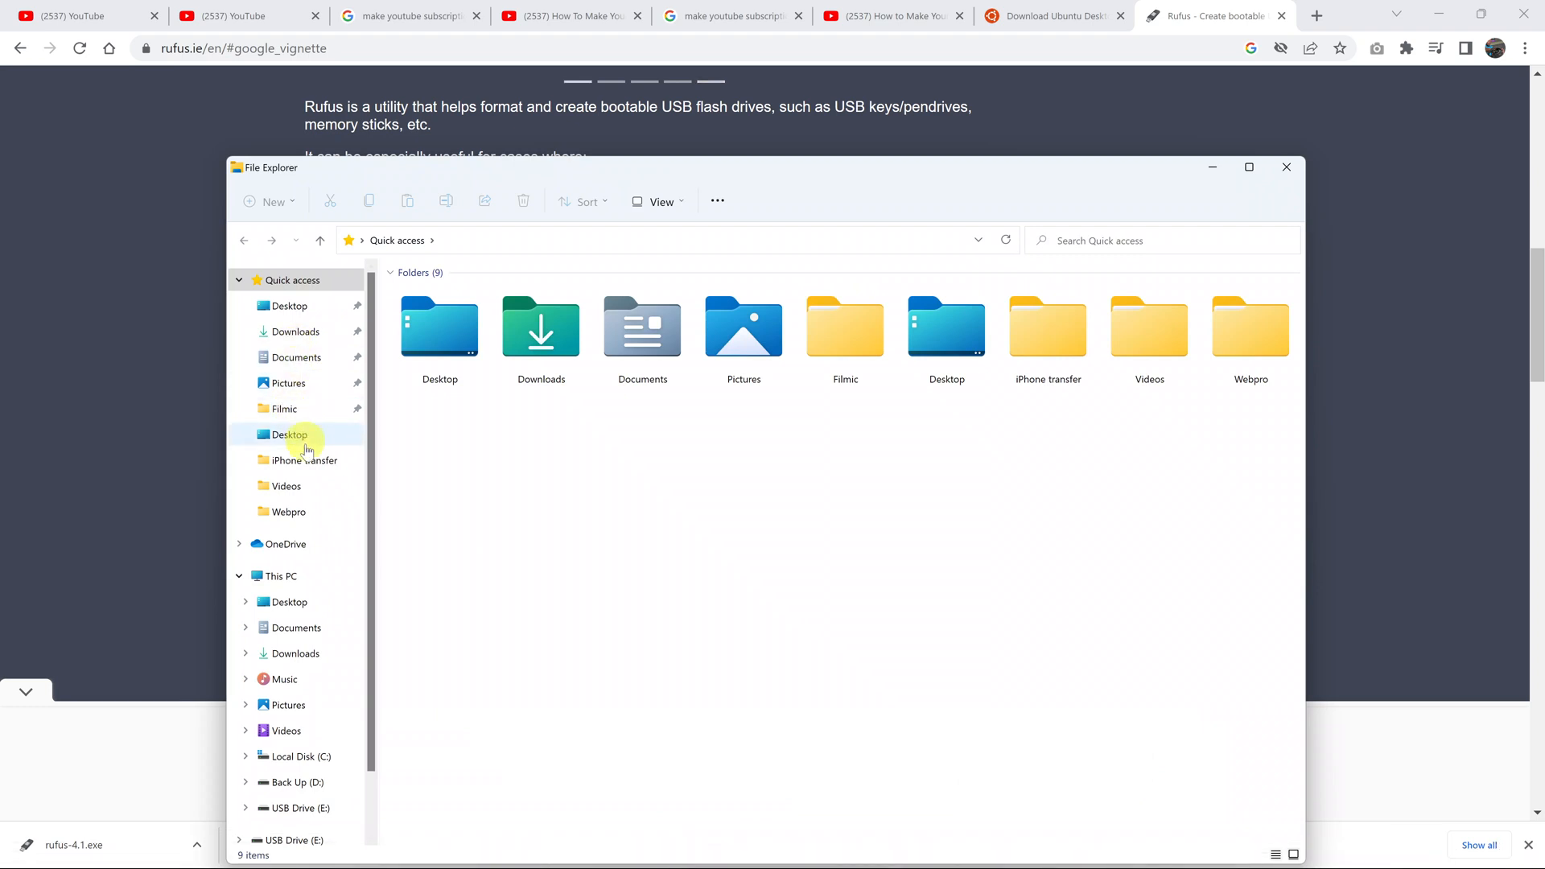
click(296, 331)
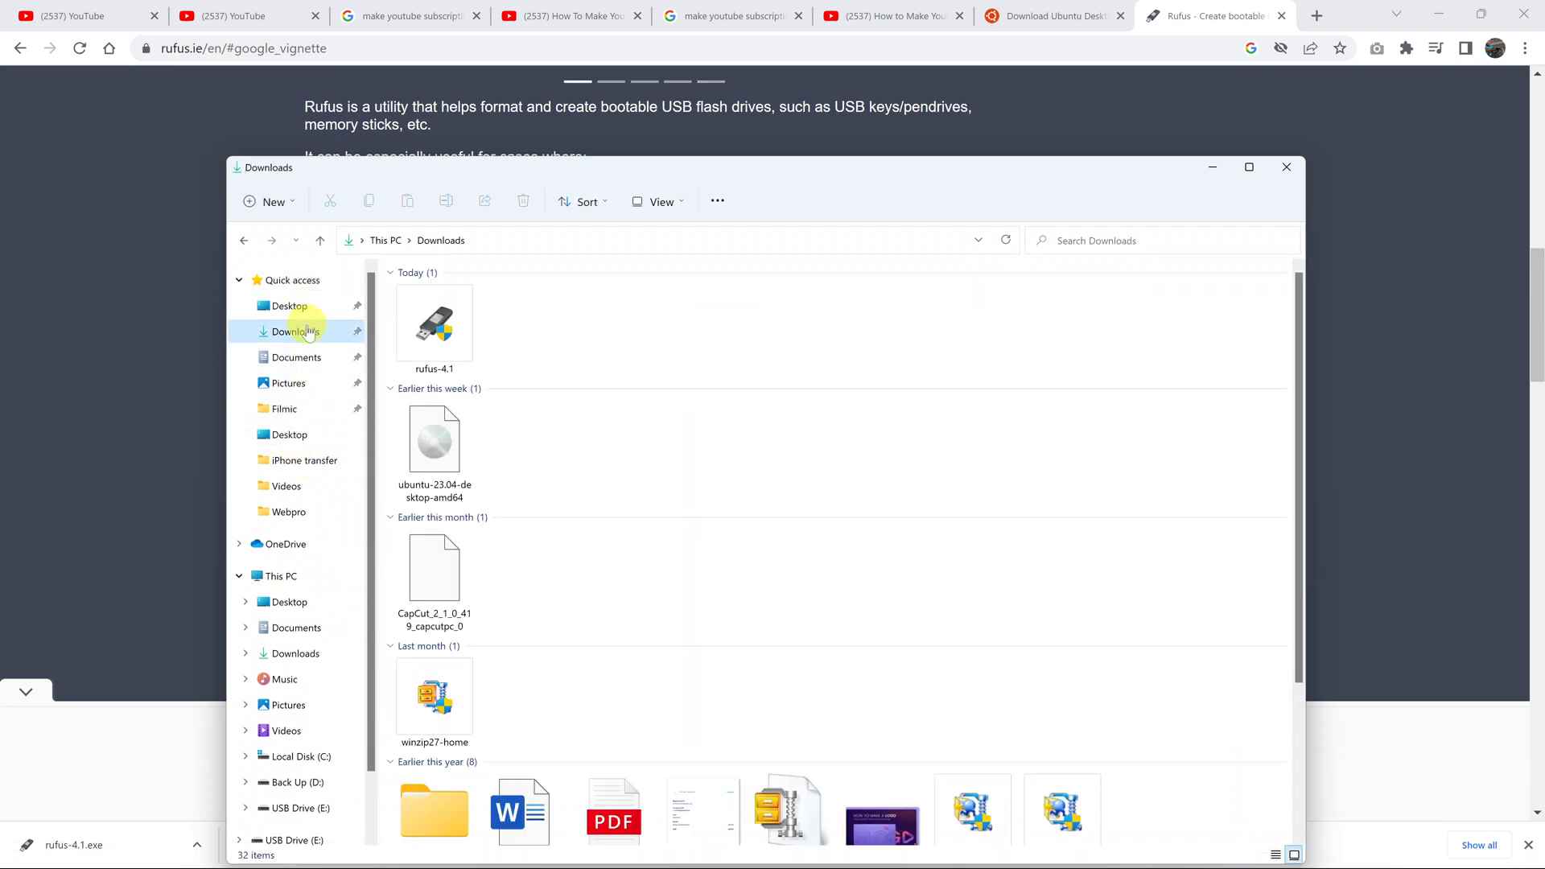
mouse_move(433, 323)
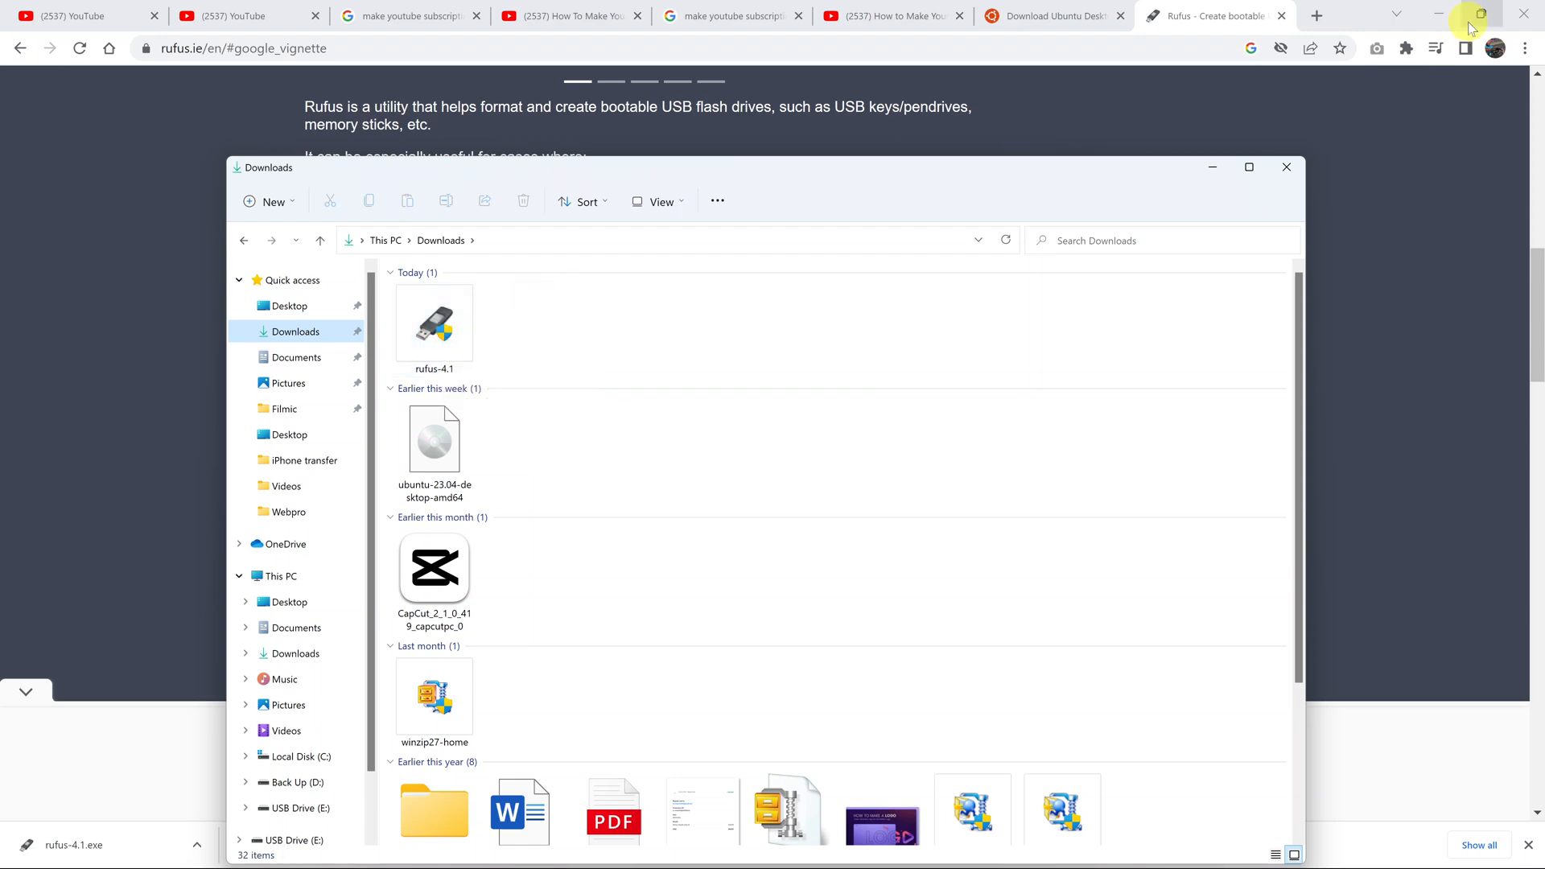
click(1437, 16)
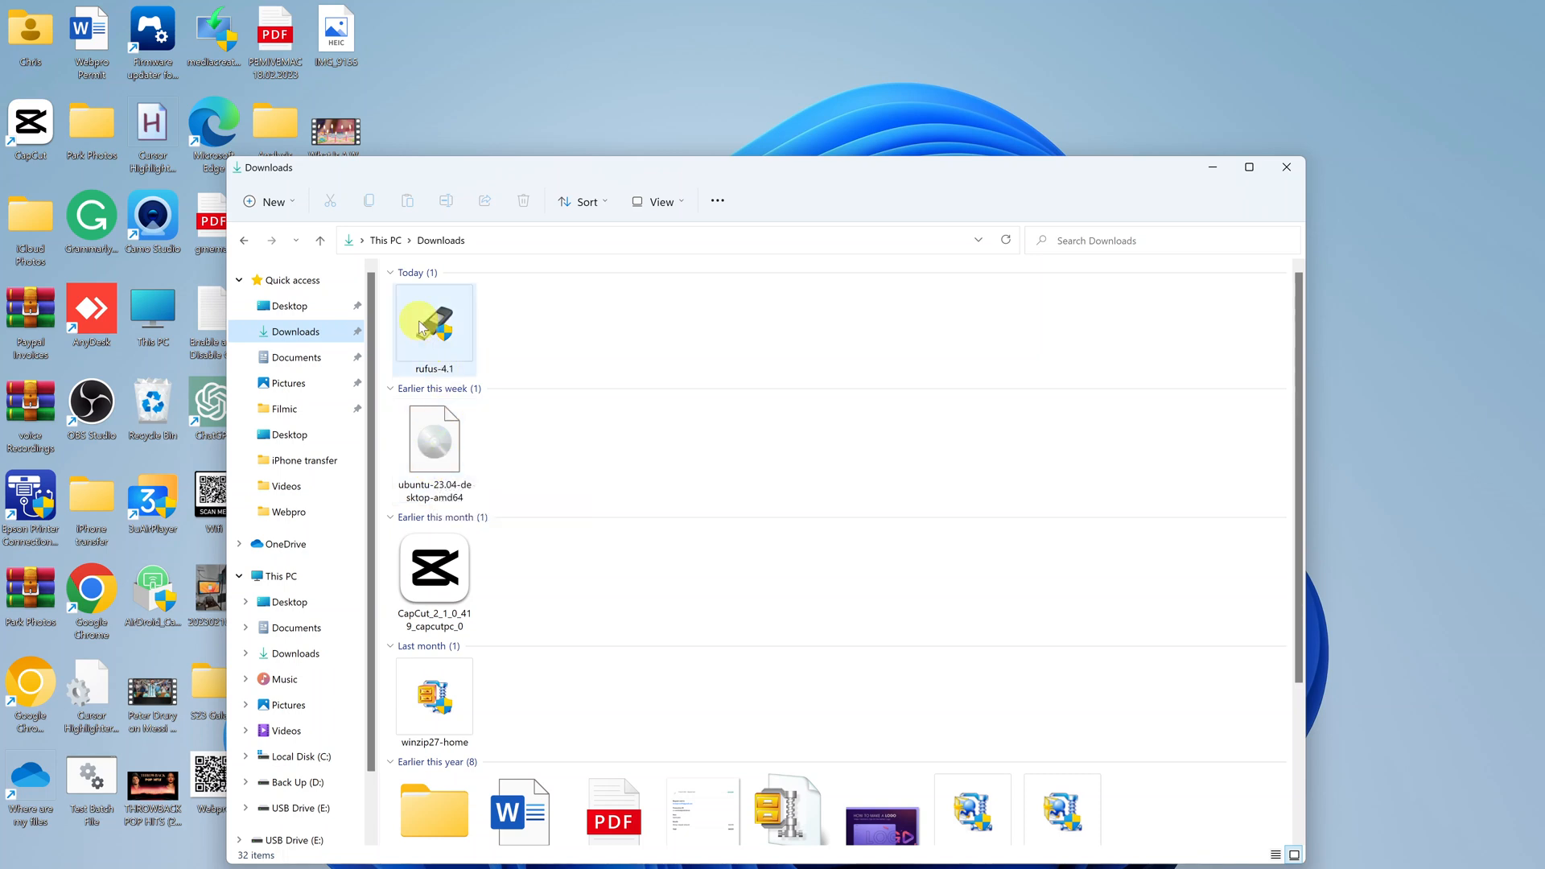
click(433, 328)
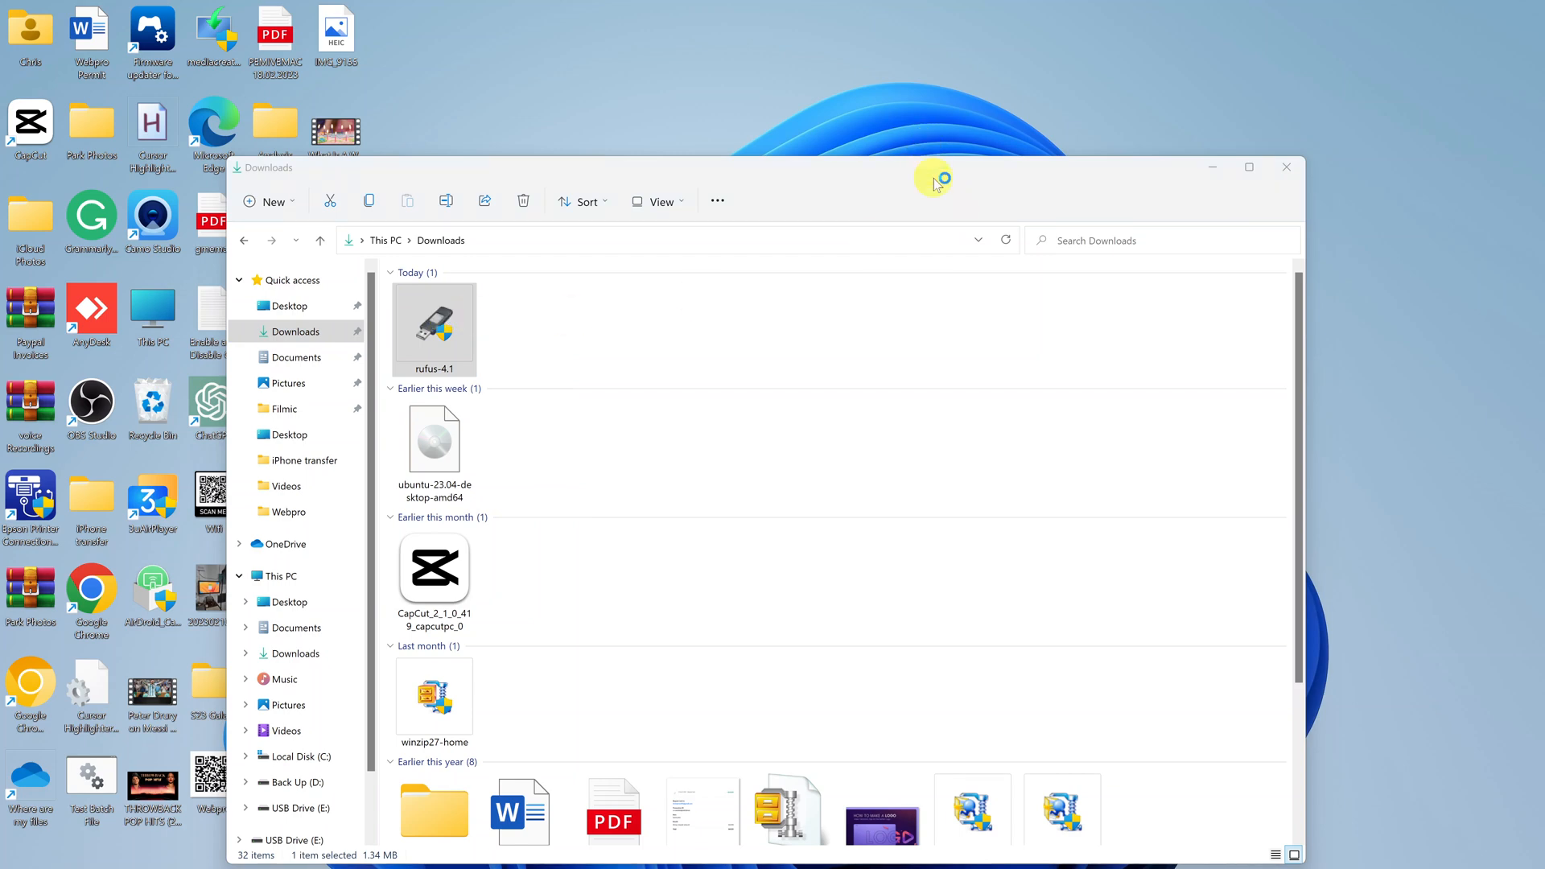
double_click(433, 328)
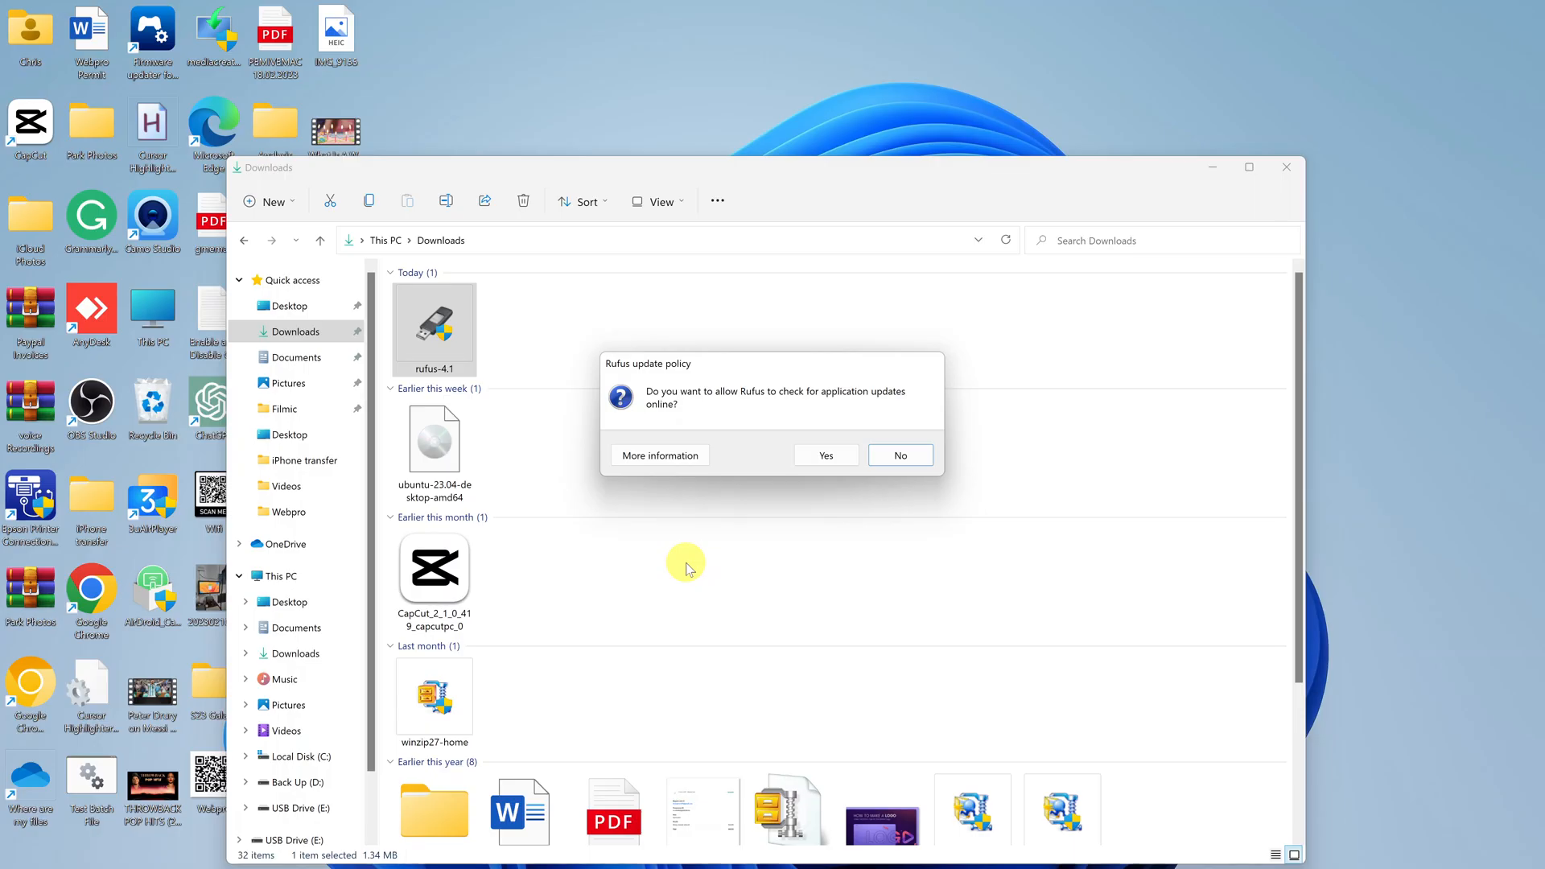
mouse_move(836, 400)
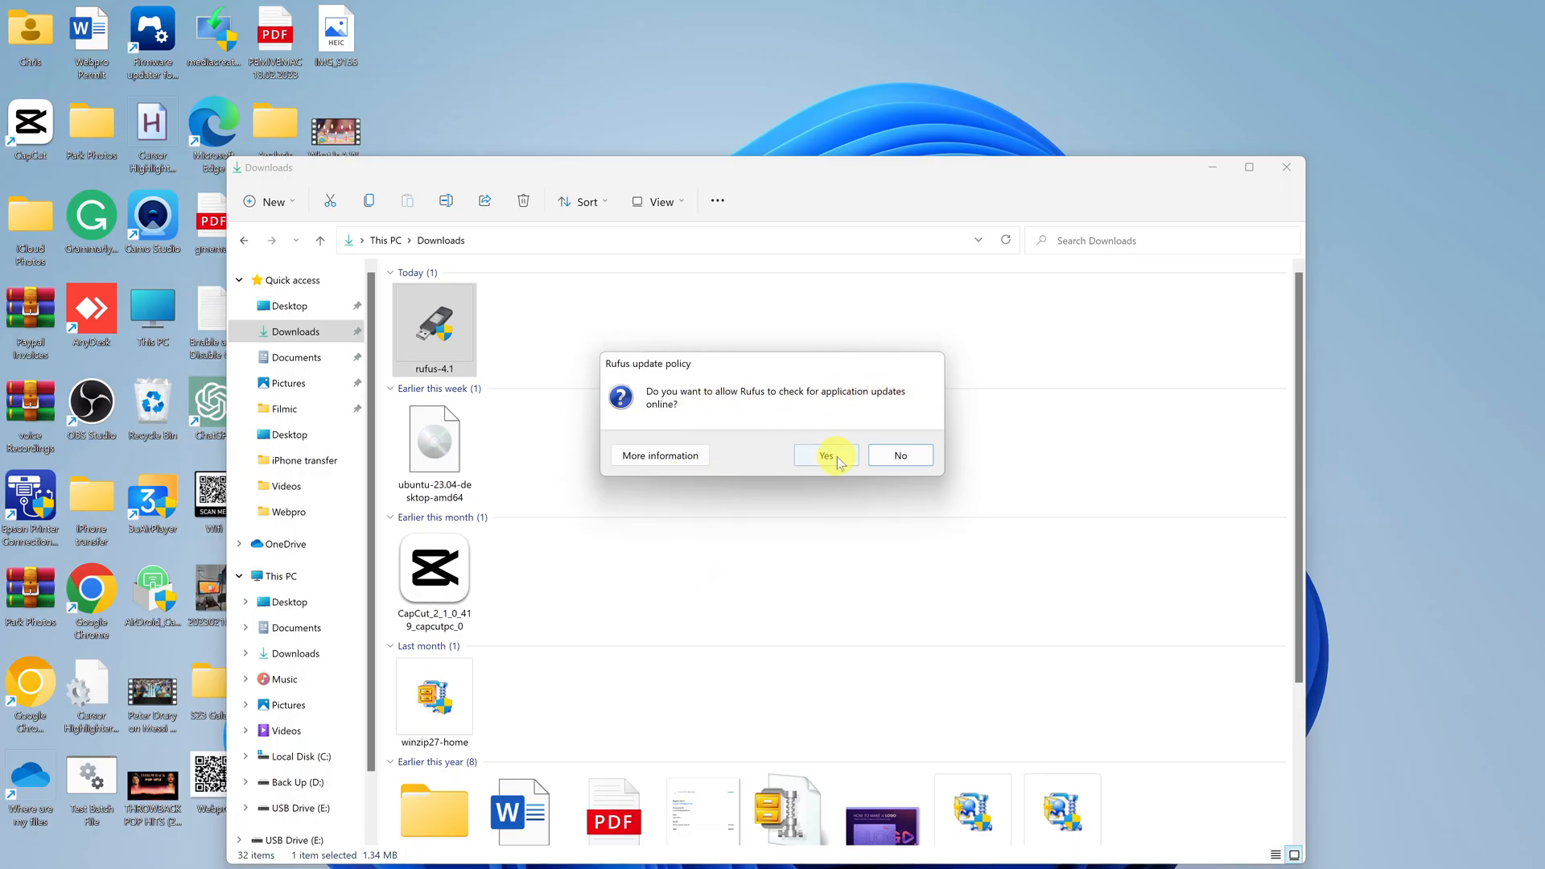
click(824, 454)
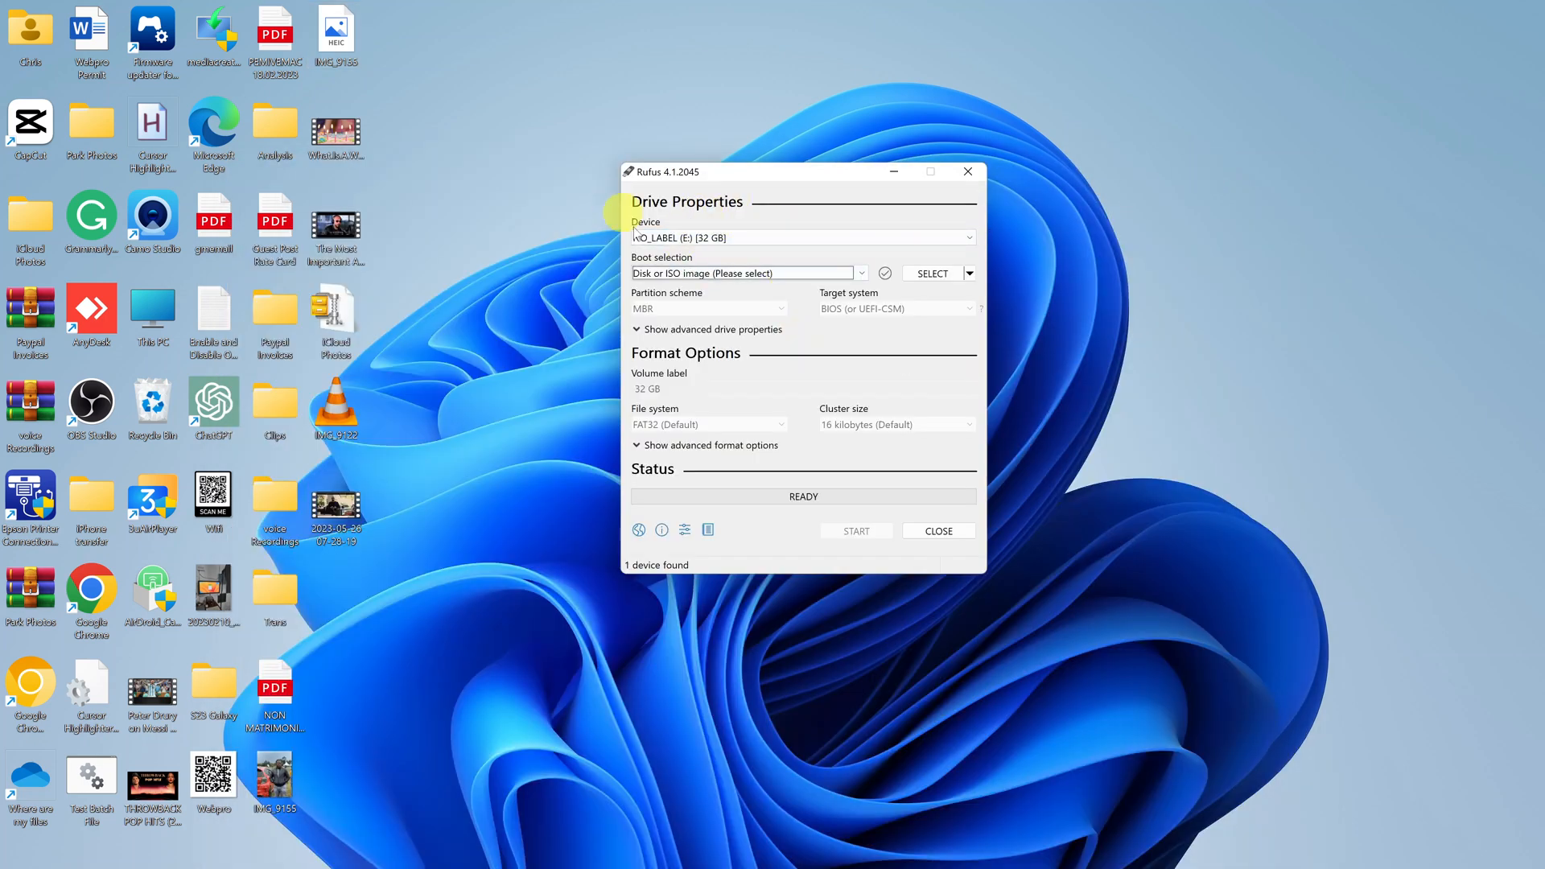
mouse_move(658, 229)
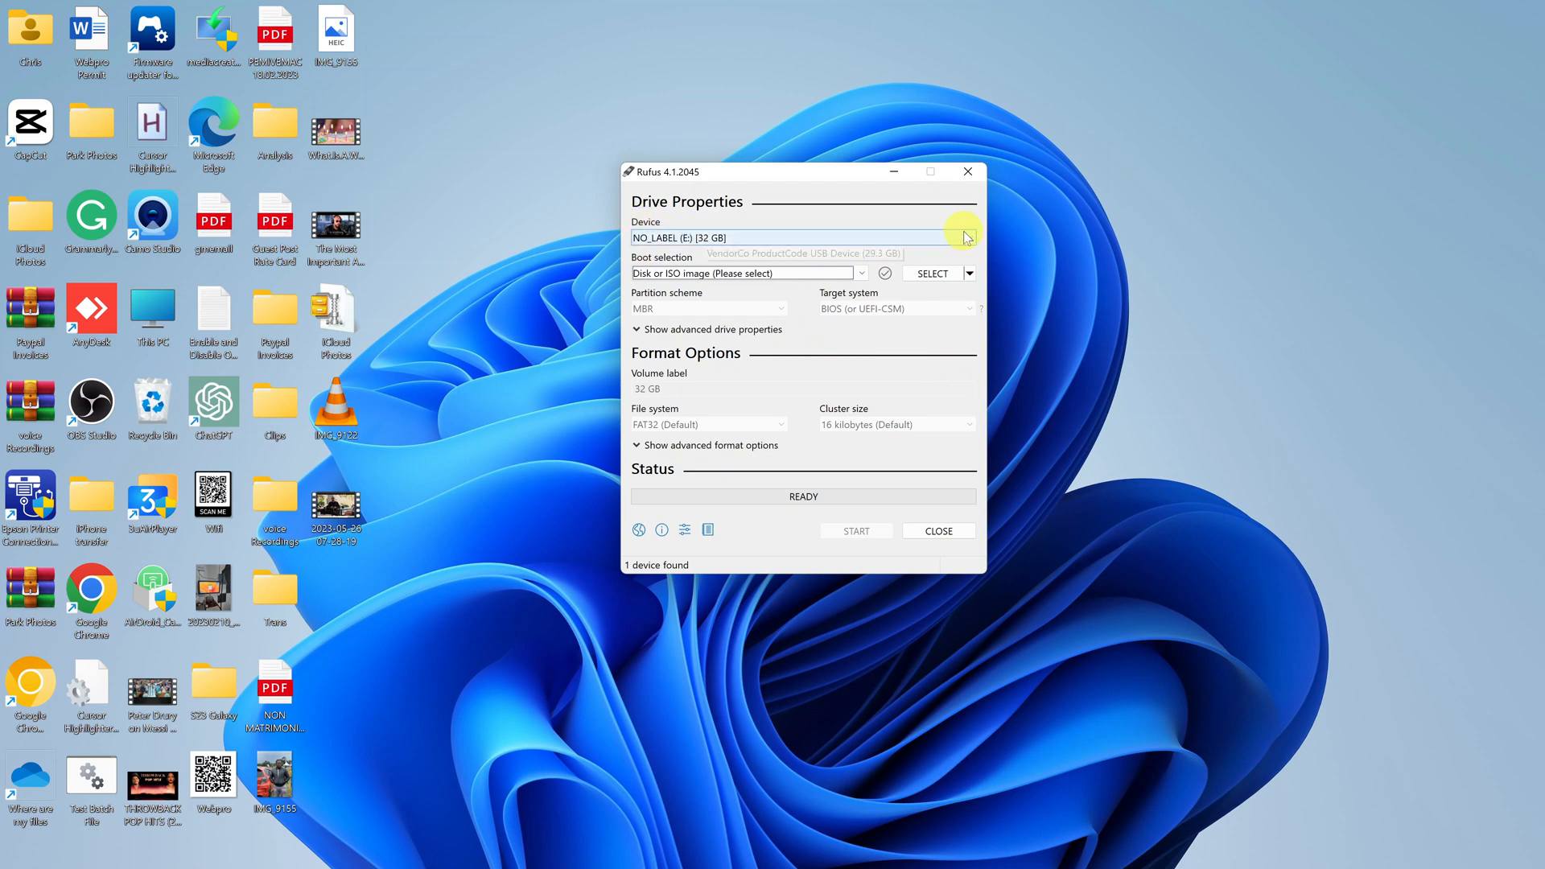
click(962, 237)
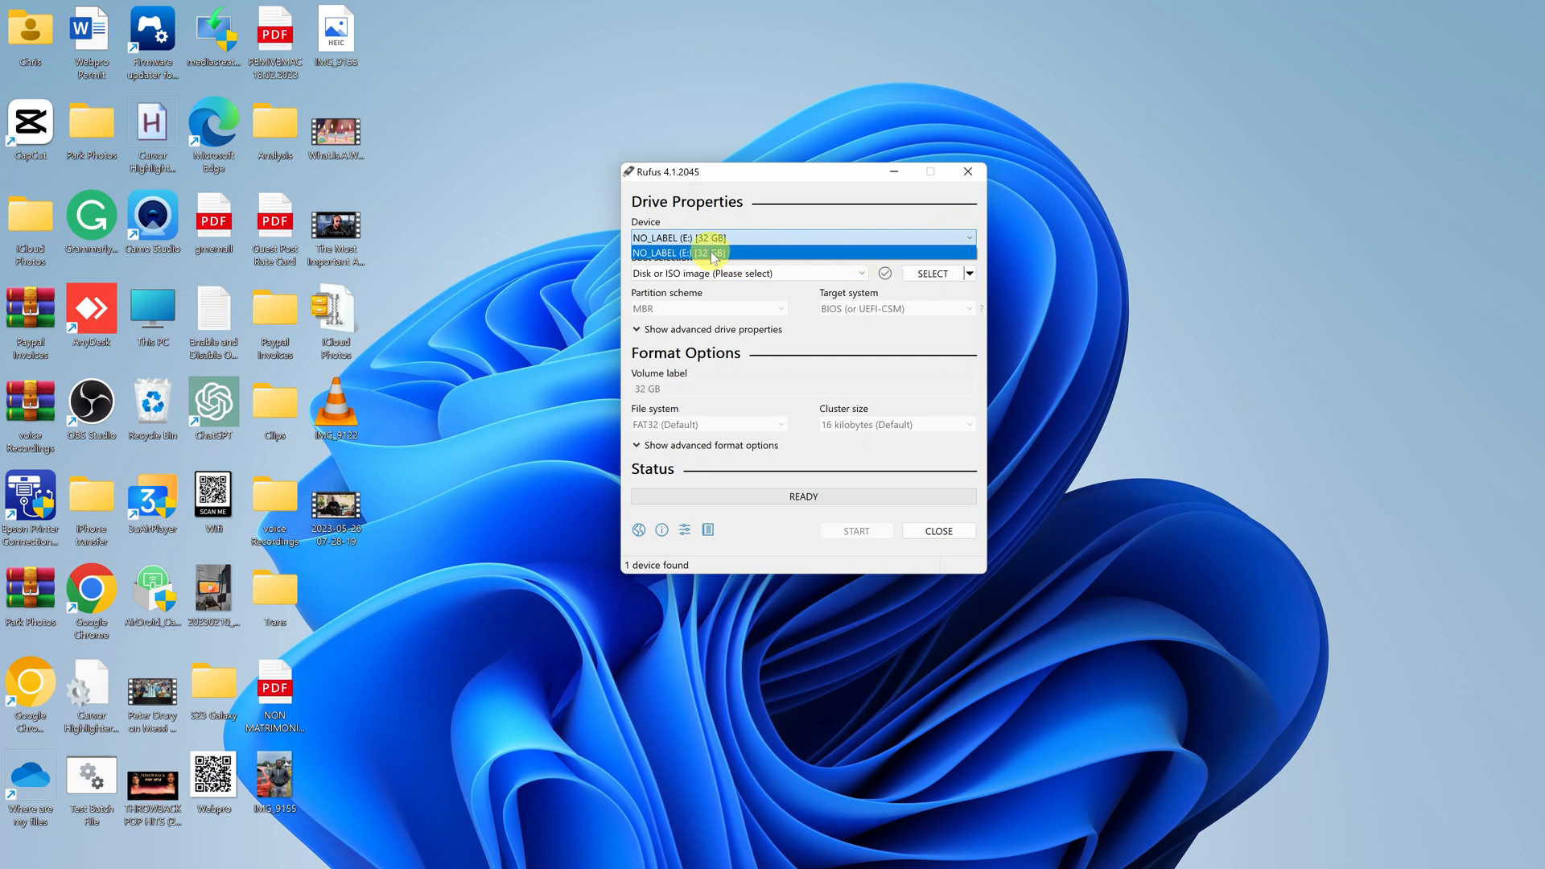
click(699, 251)
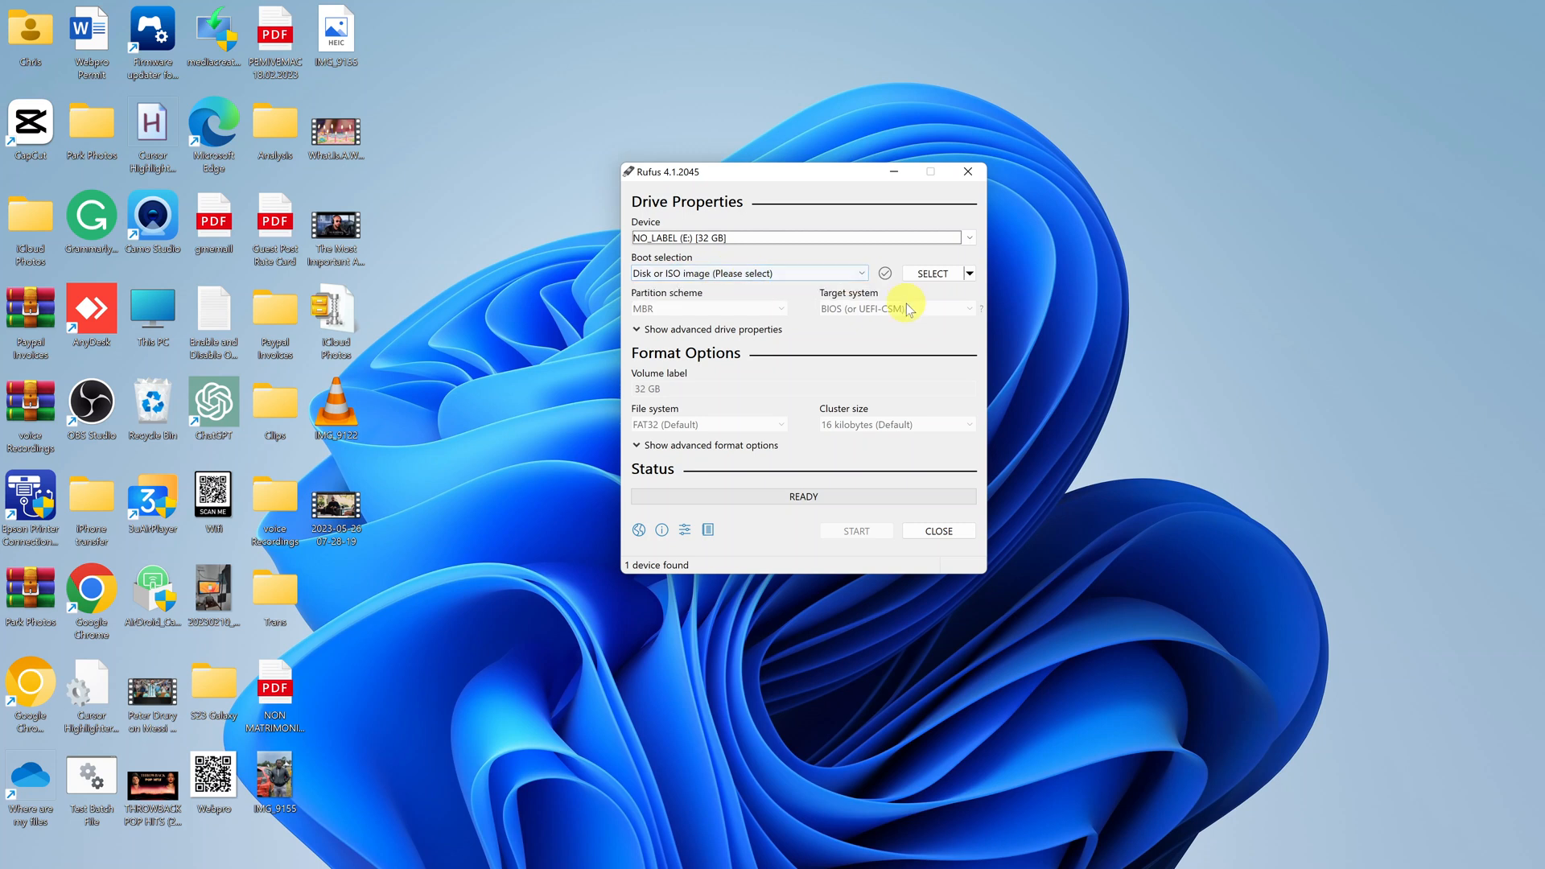
mouse_move(931, 273)
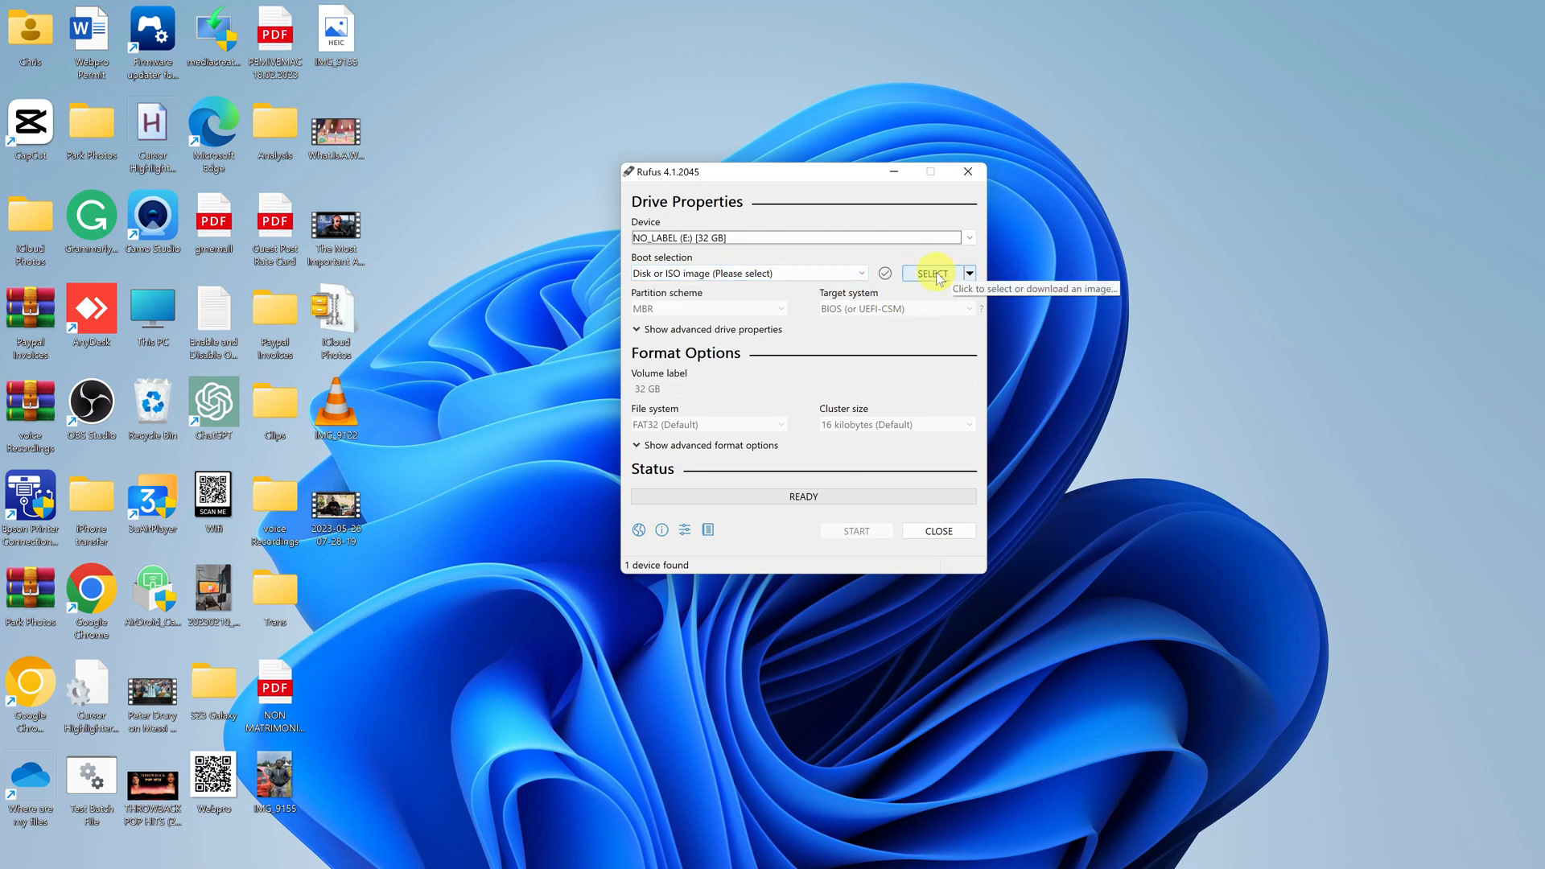
click(929, 273)
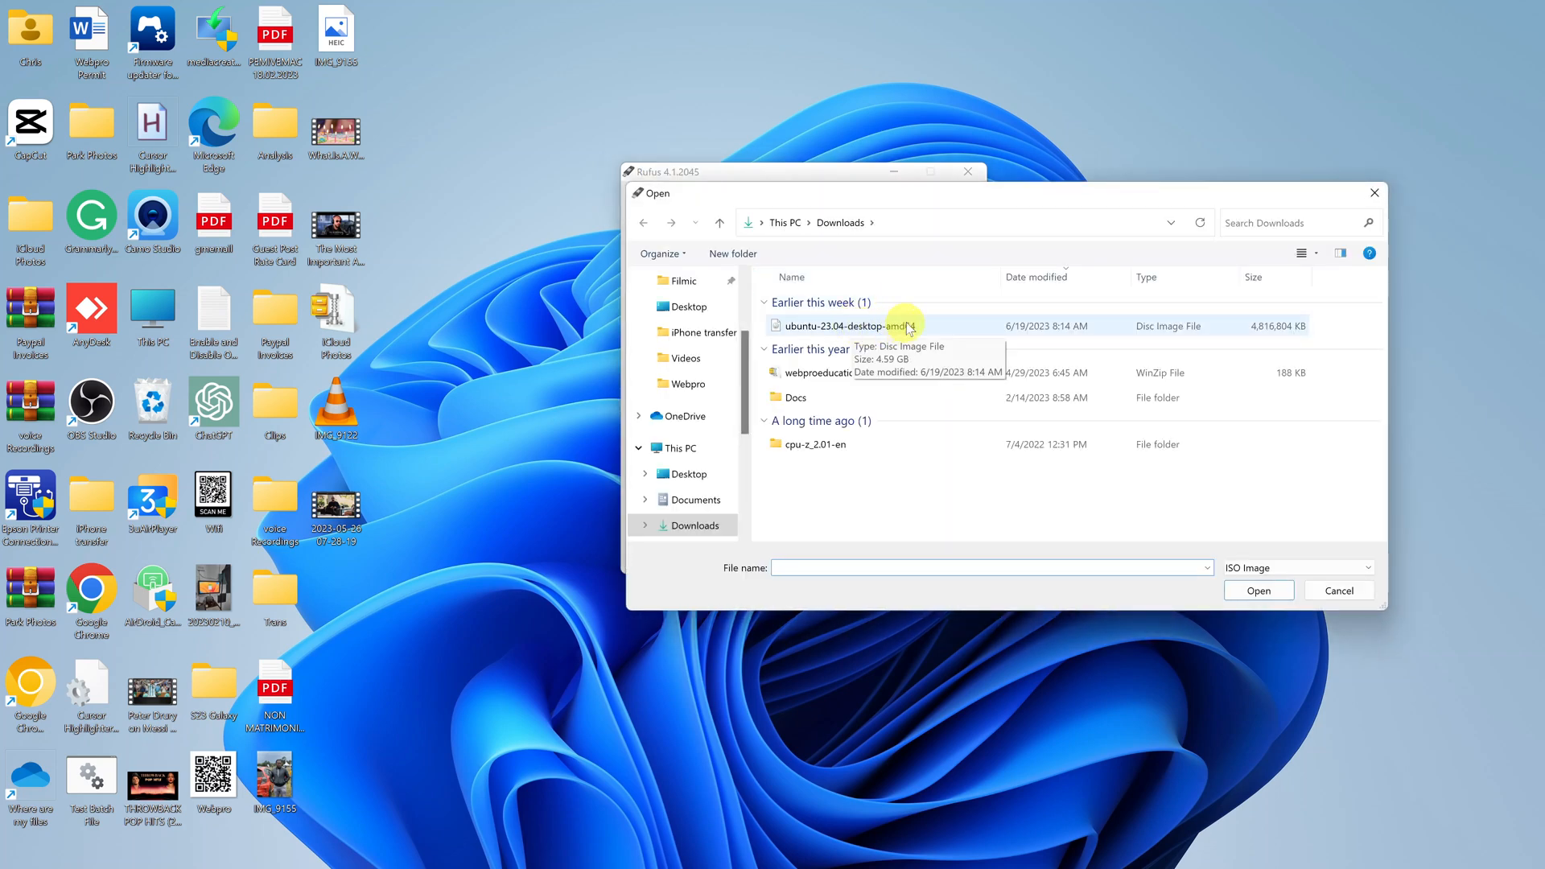
click(849, 325)
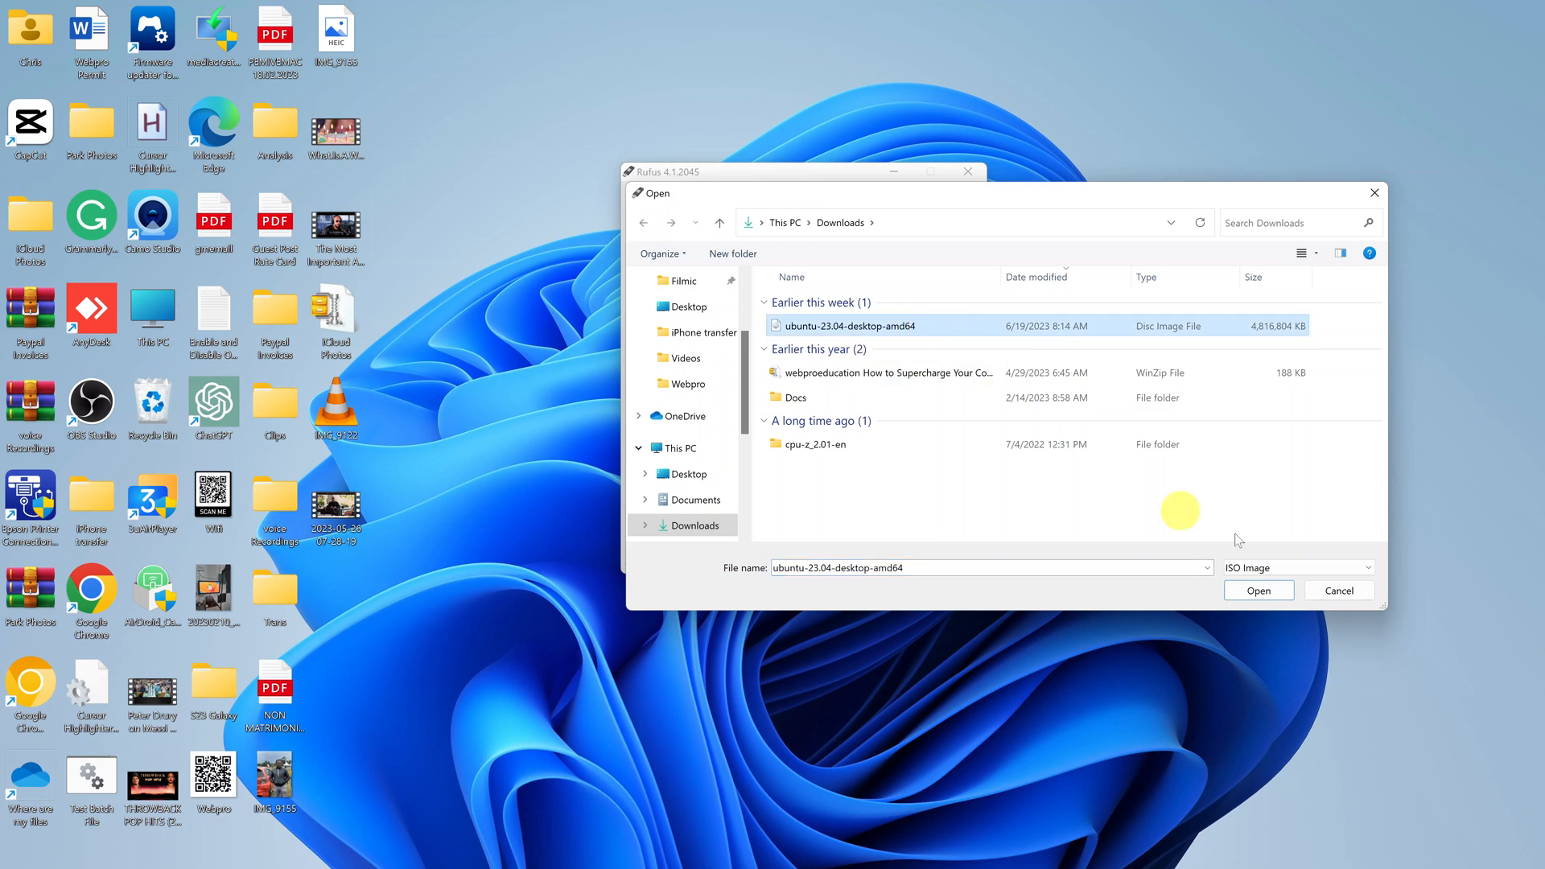
click(1258, 589)
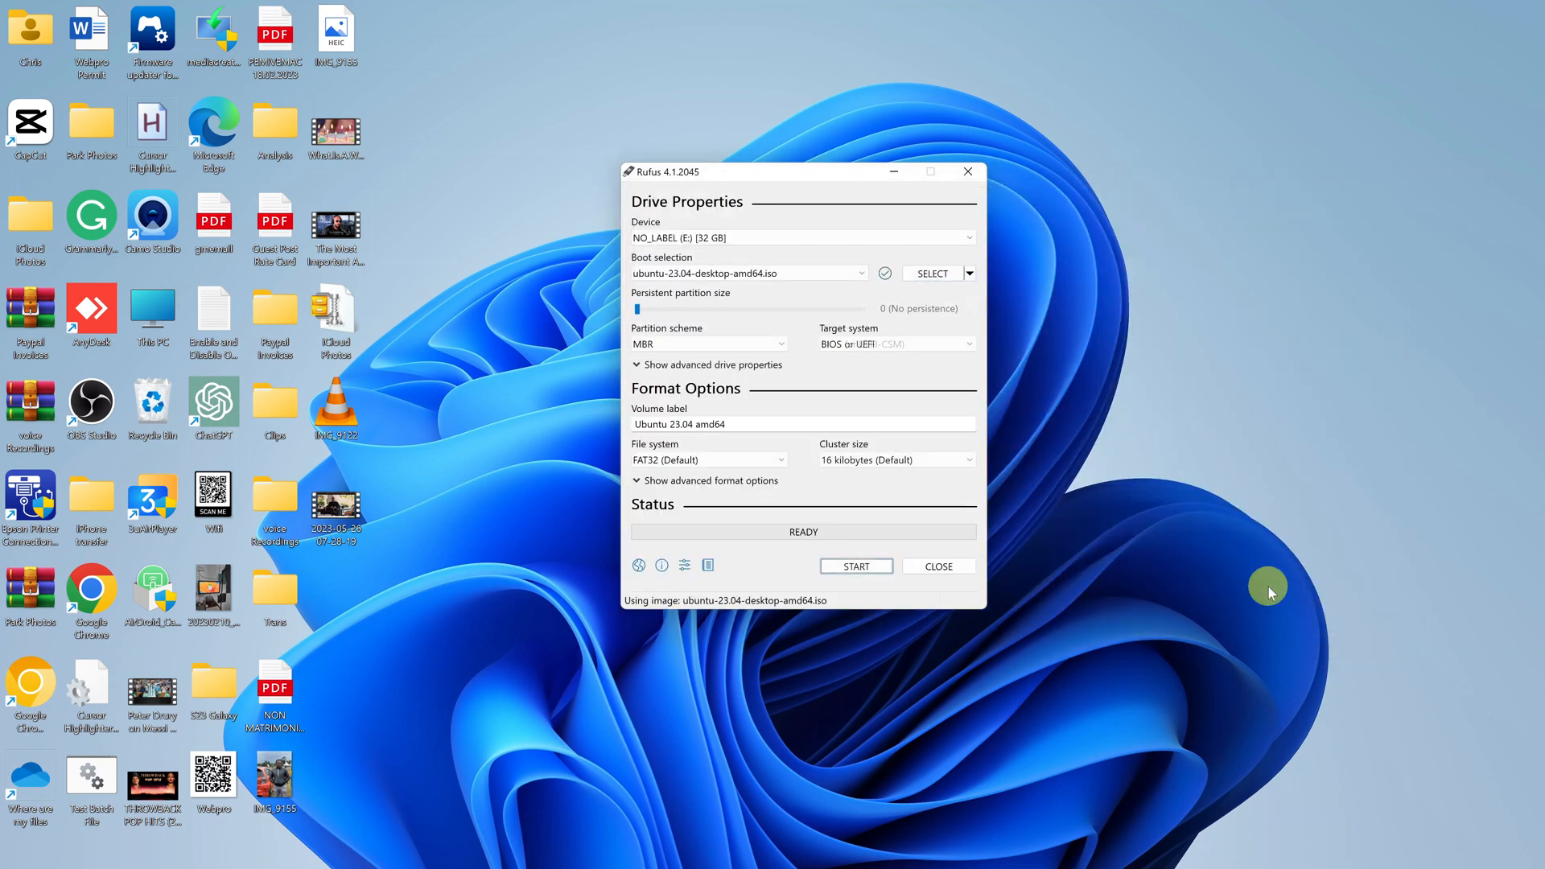
mouse_move(801, 343)
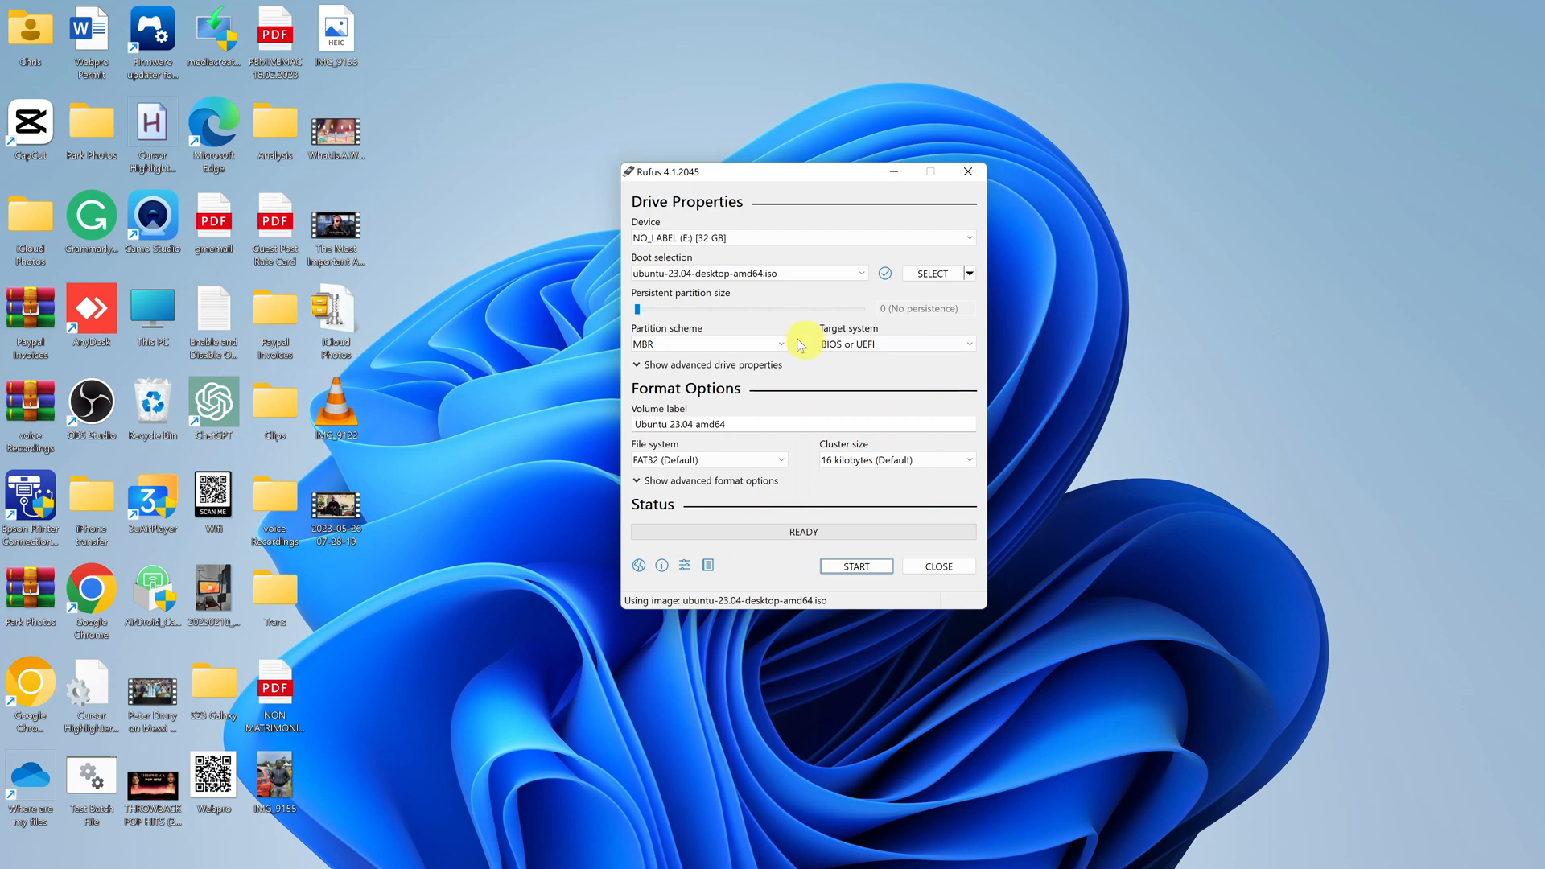
mouse_move(686, 340)
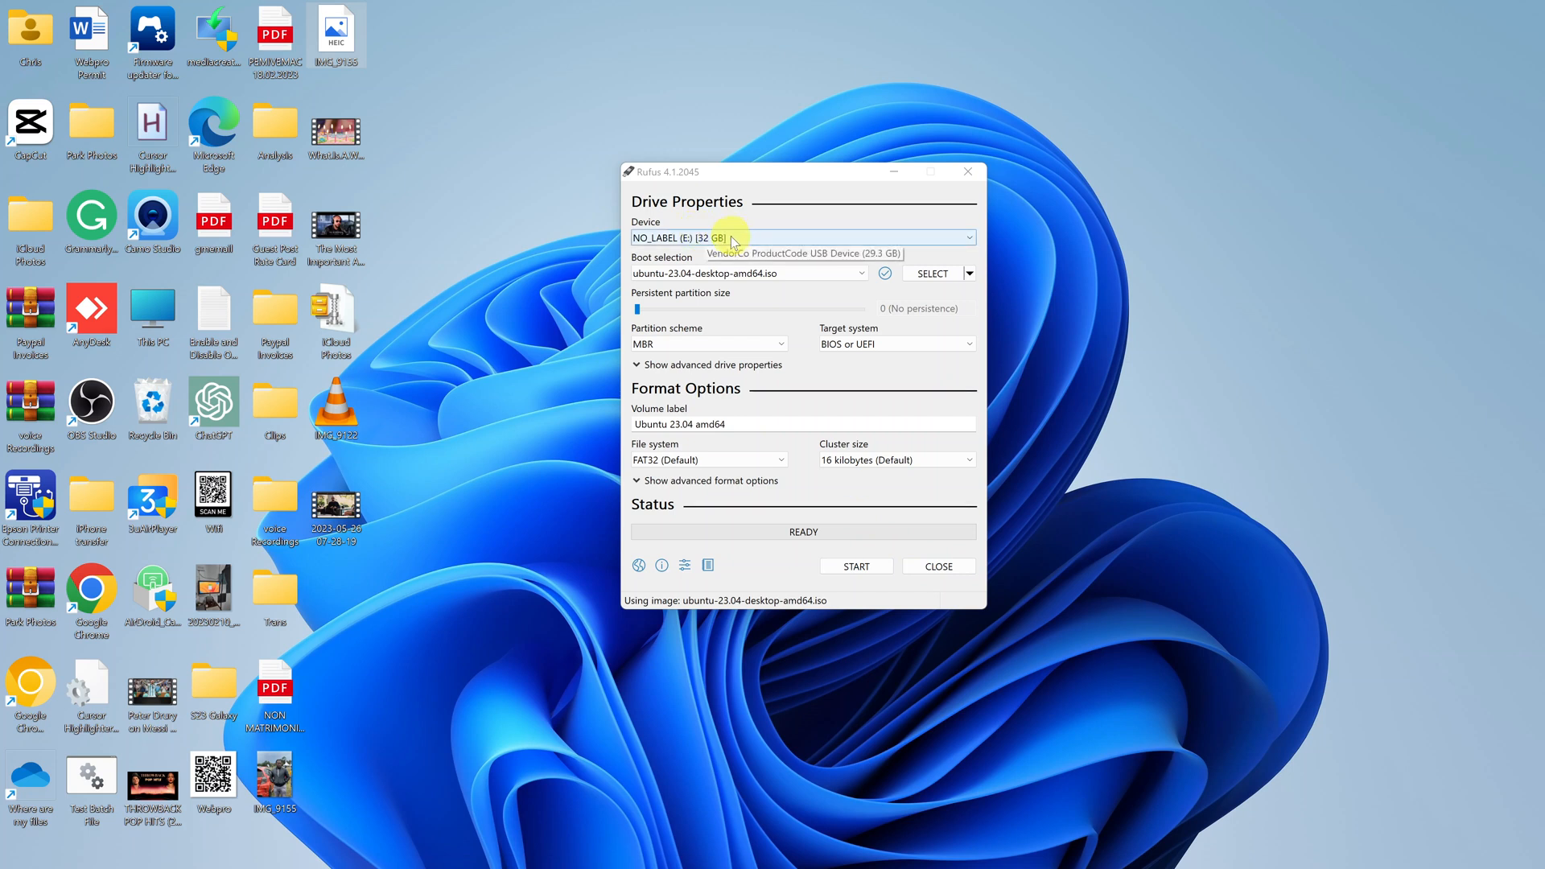
mouse_move(756, 284)
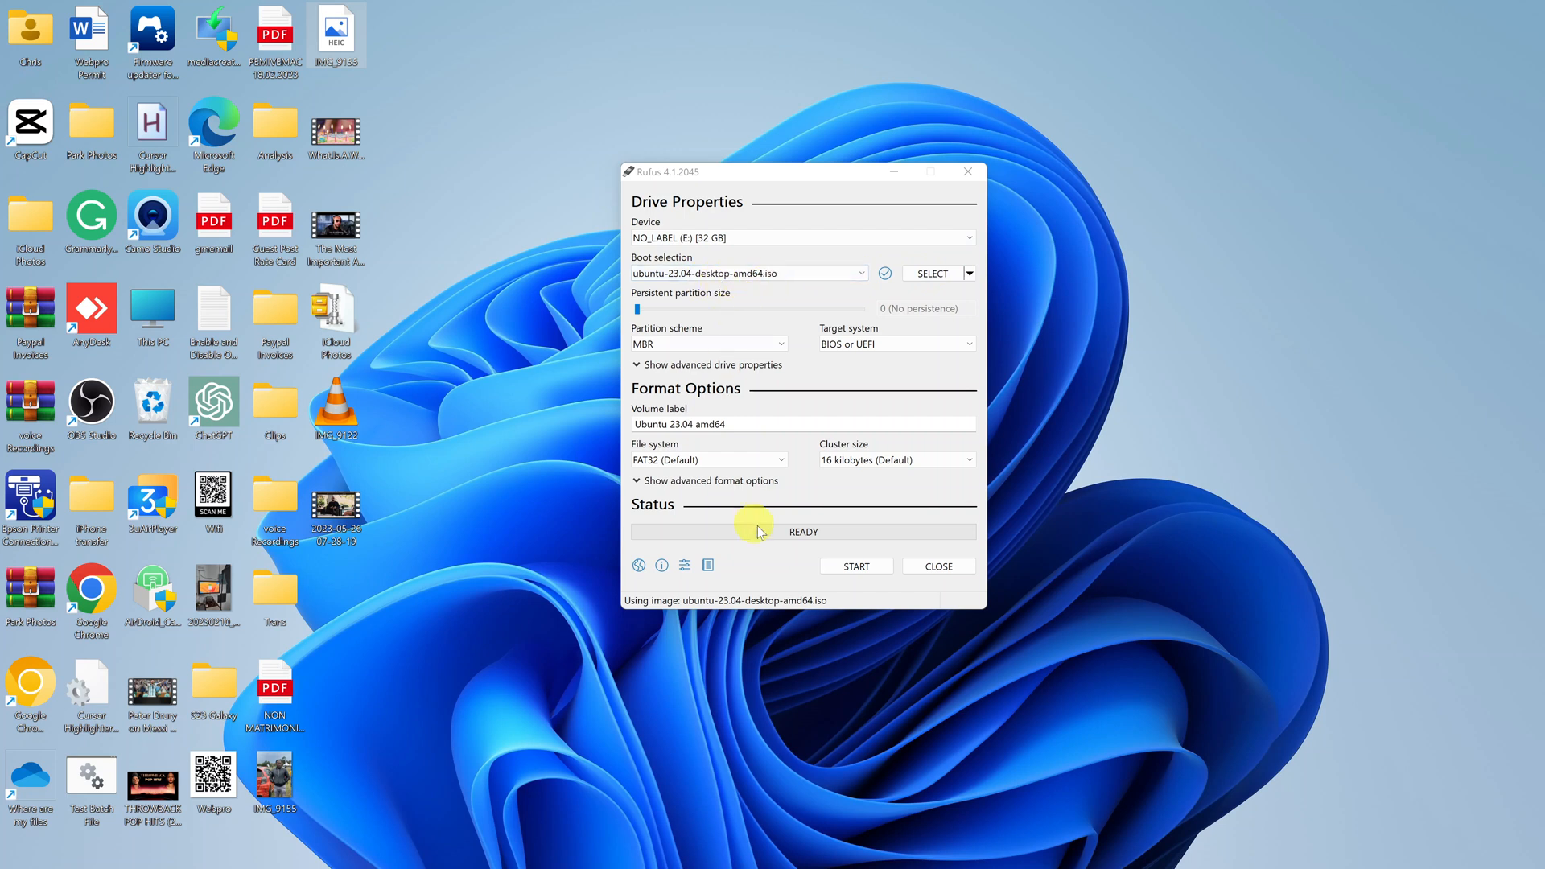
mouse_move(745, 395)
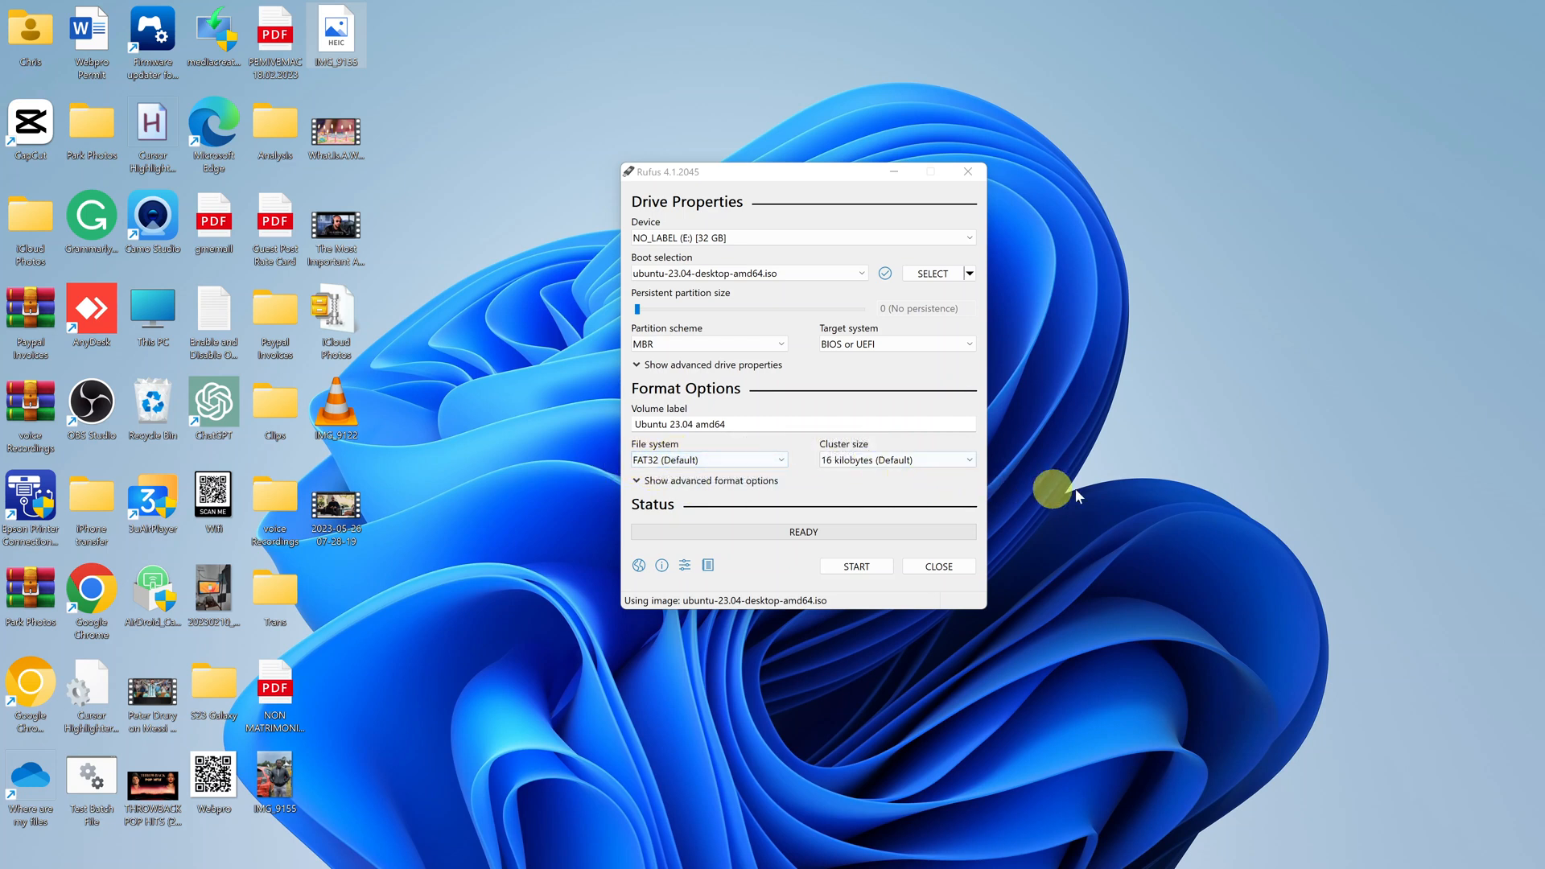
mouse_move(1030, 536)
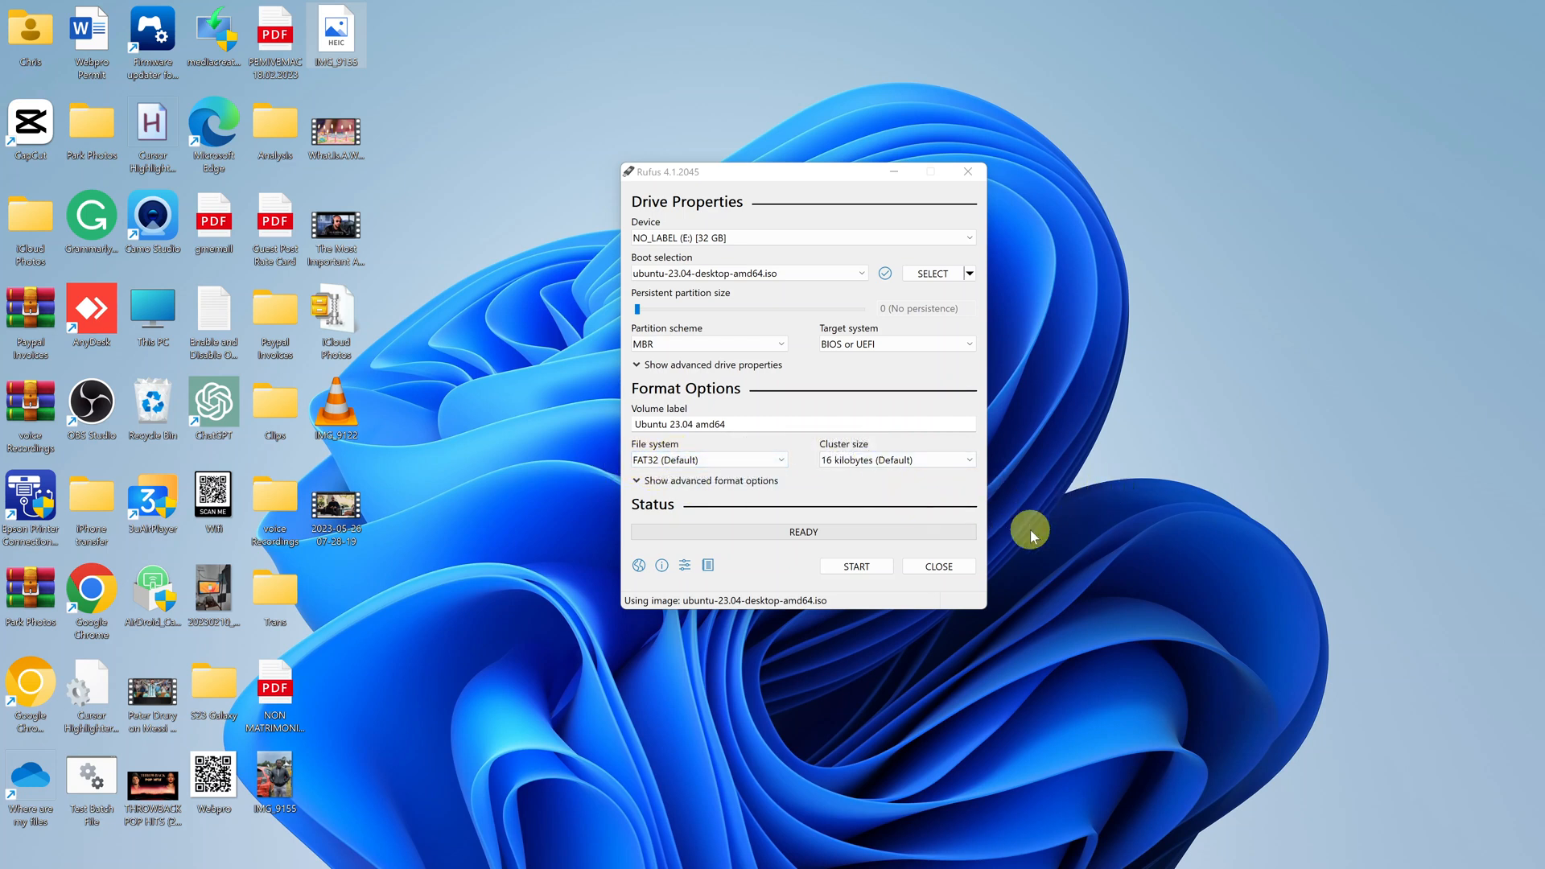
mouse_move(855, 565)
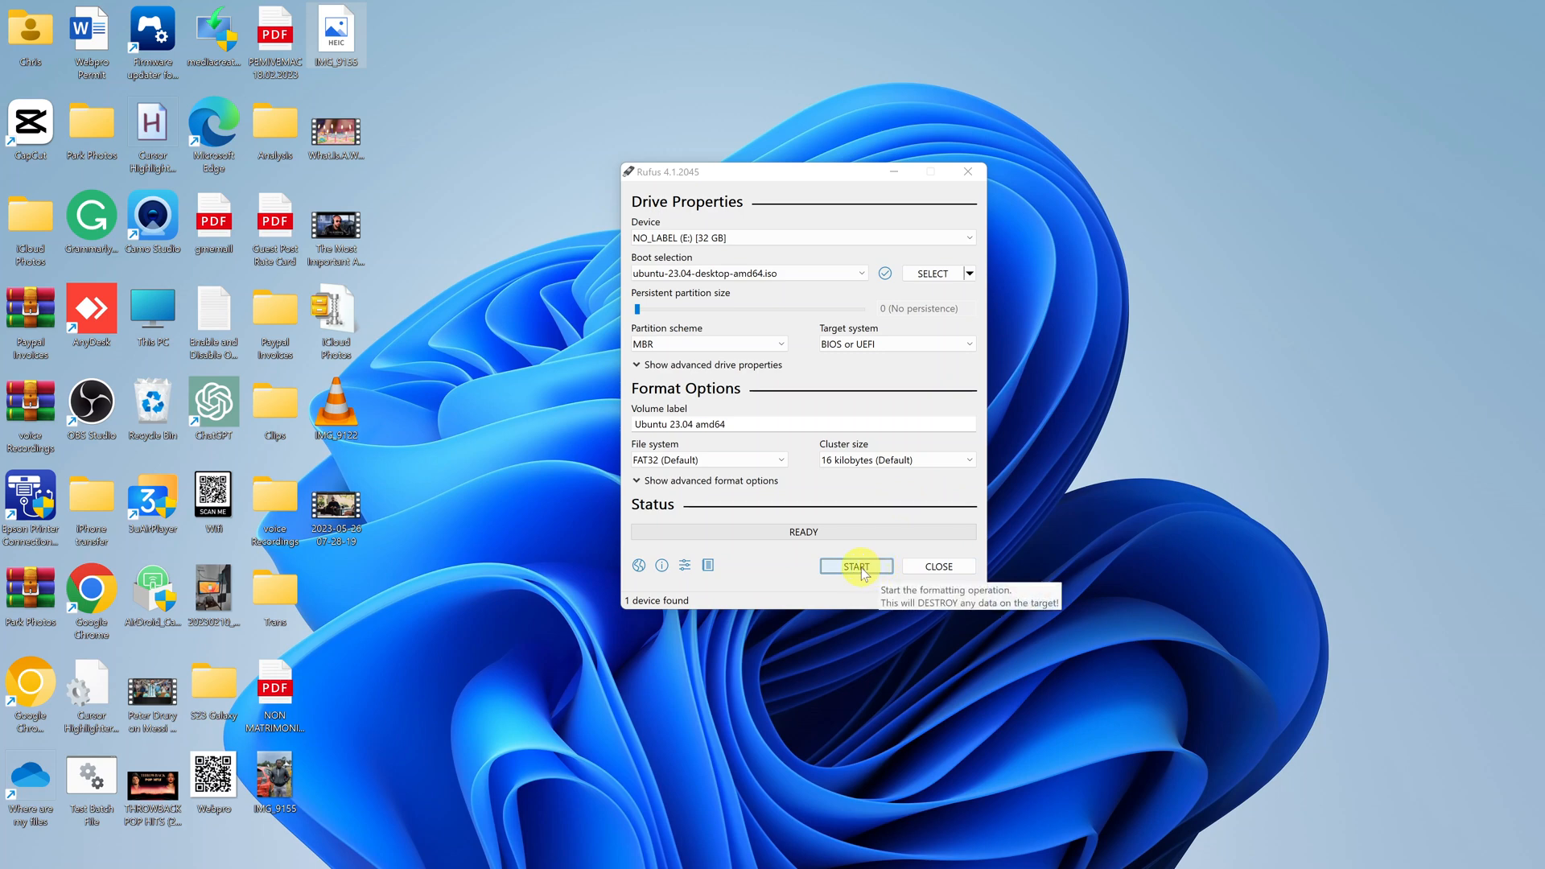
Step: Start the write in 'ISO Image mode' and allow downloading the newer Grub files
click(855, 566)
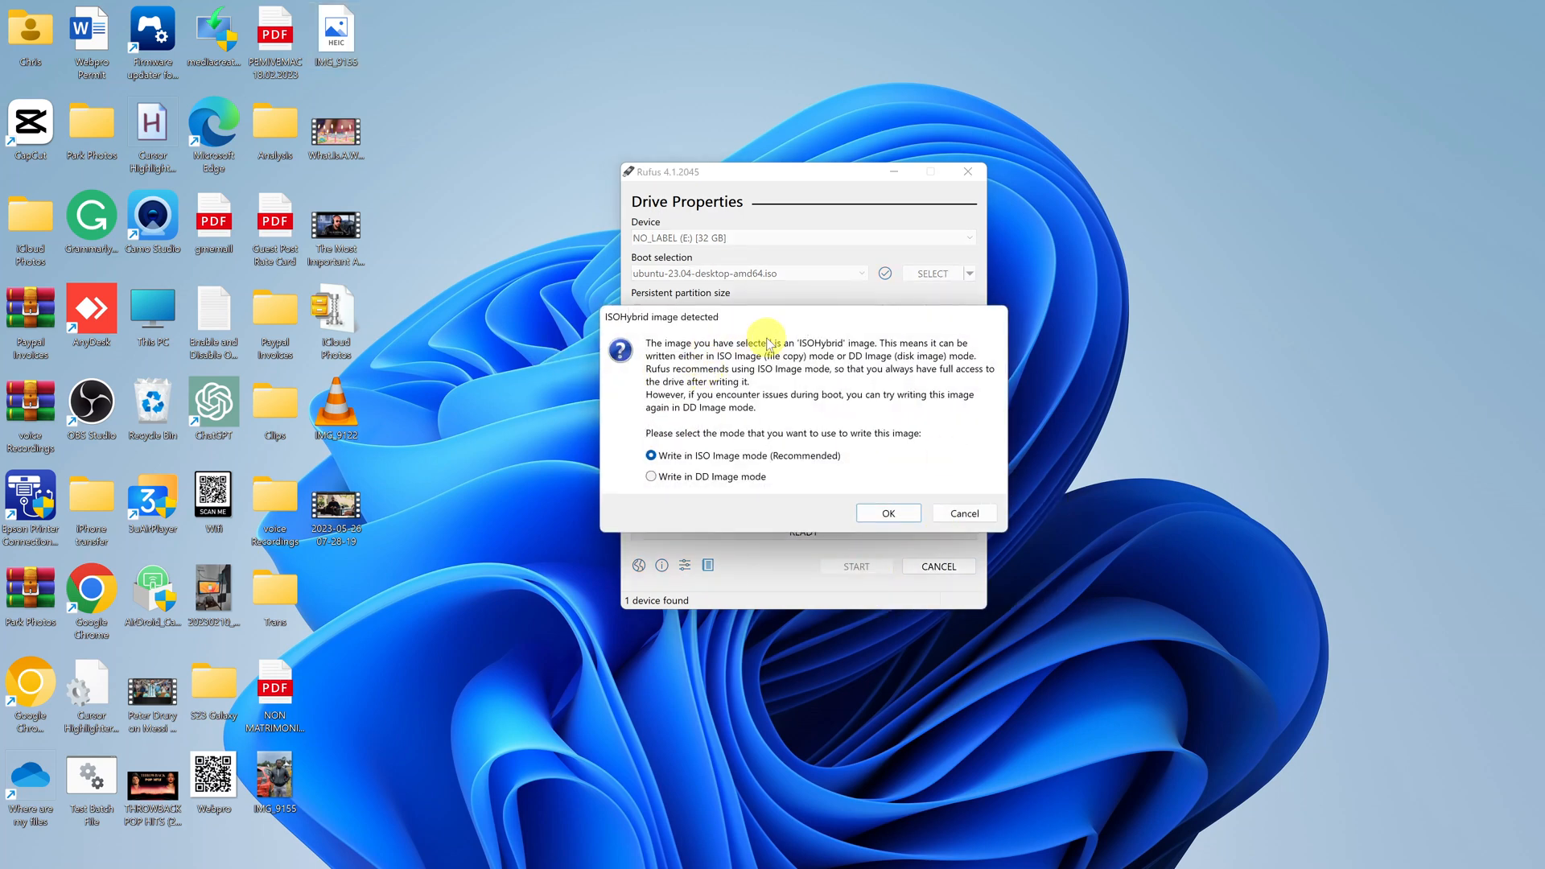
mouse_move(895, 350)
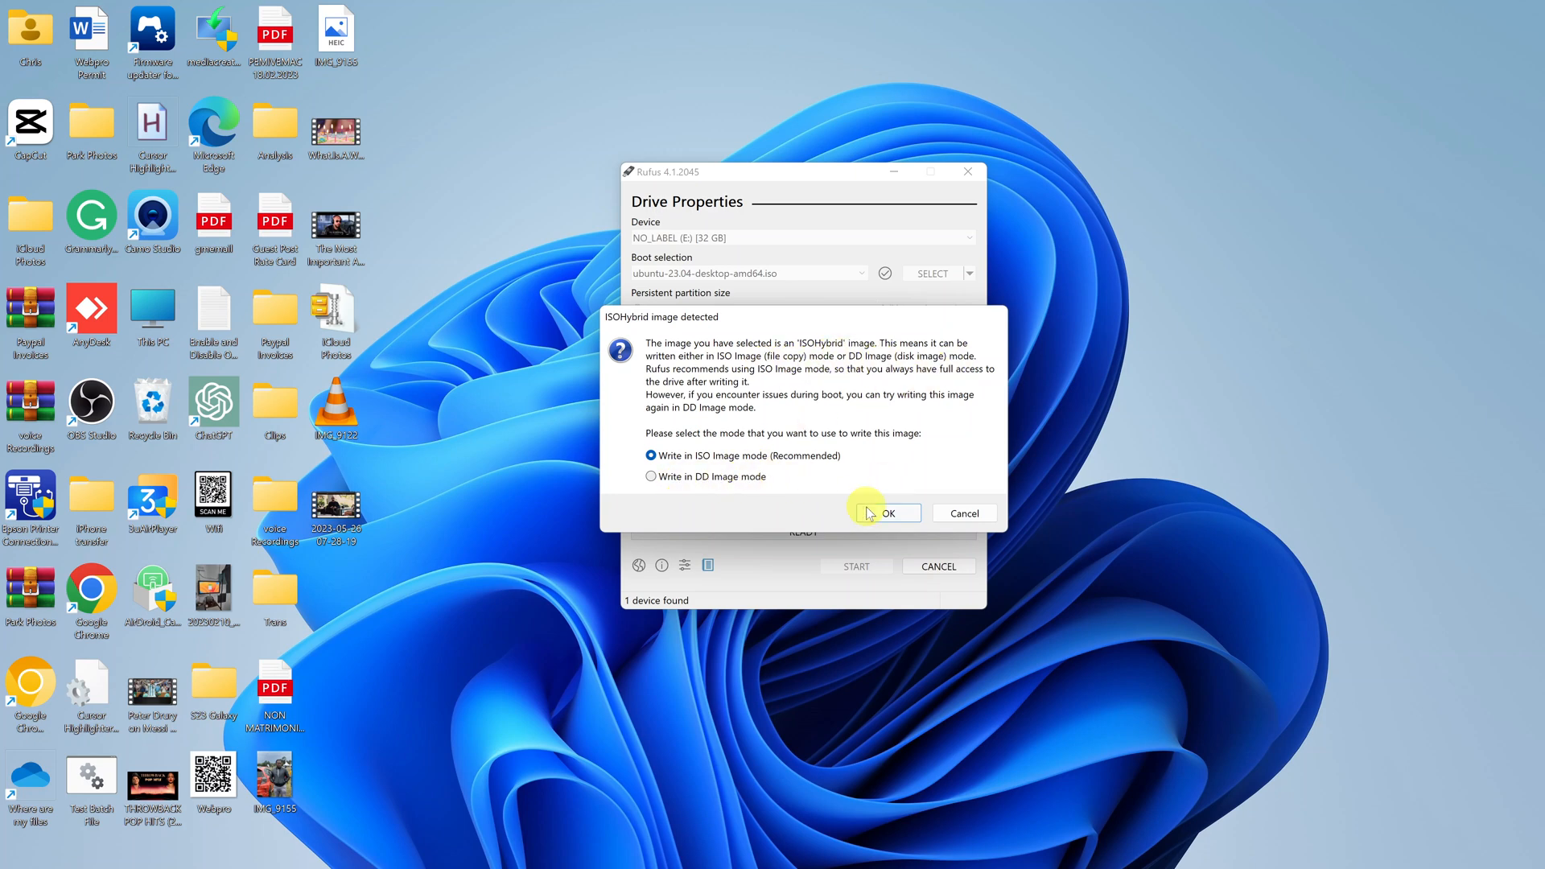
click(885, 513)
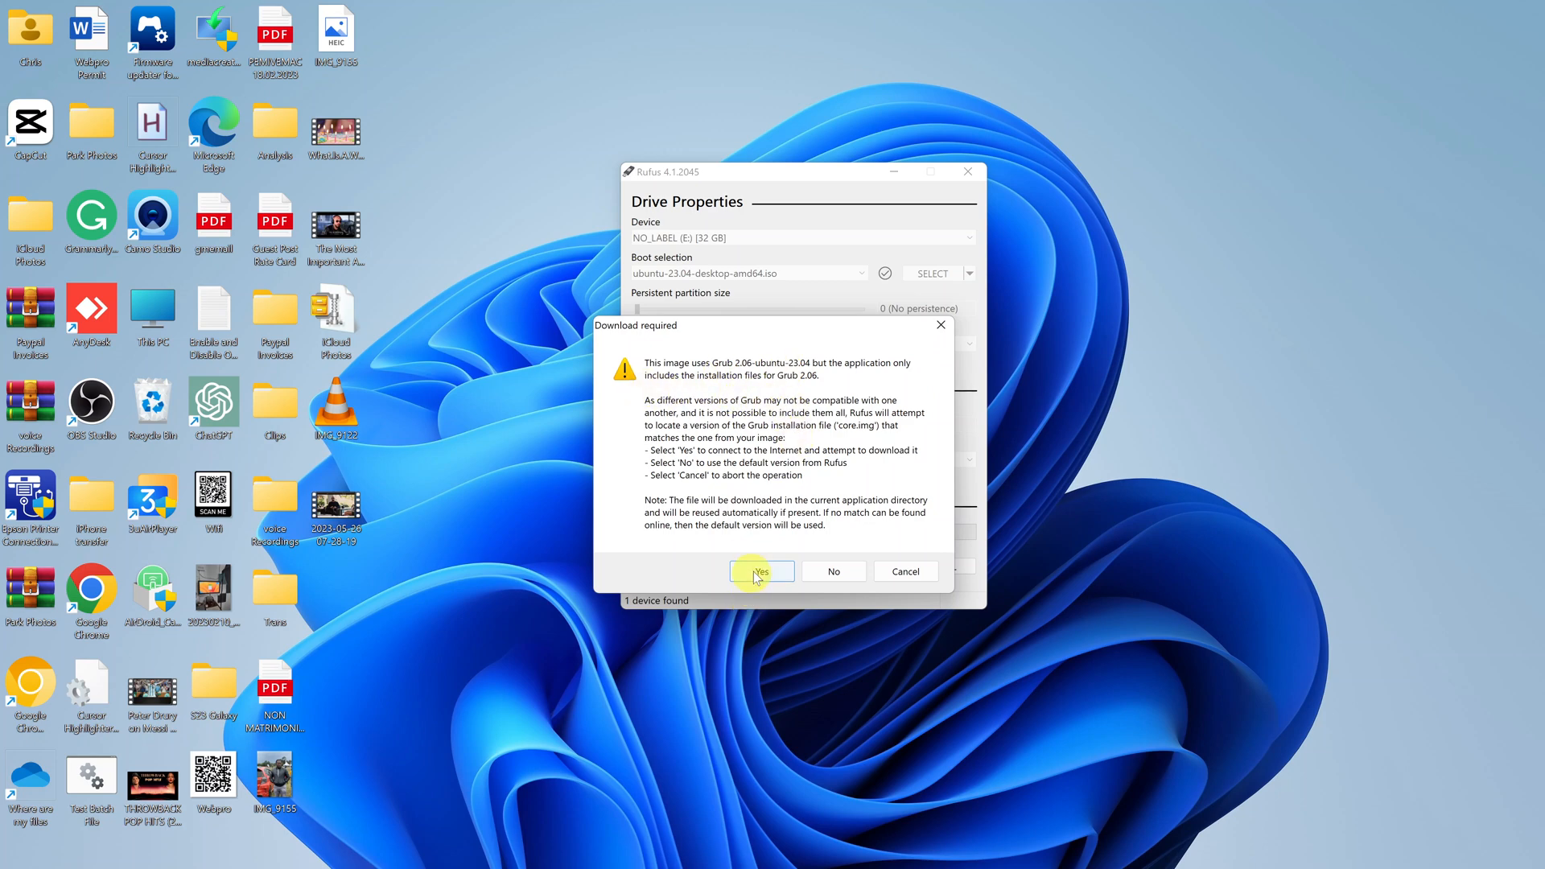
click(760, 571)
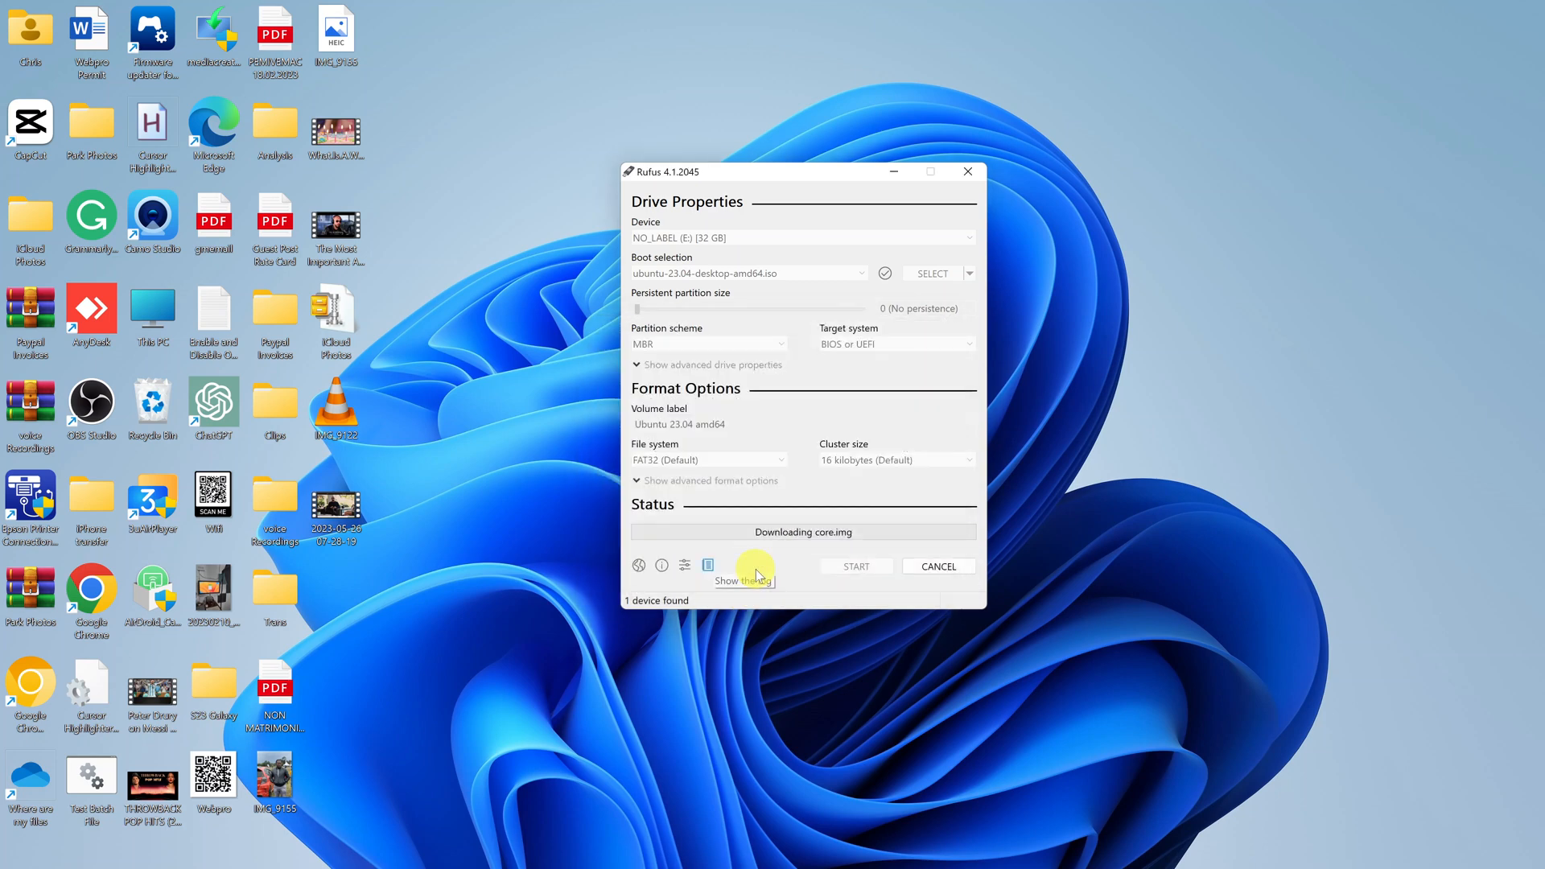
click(854, 566)
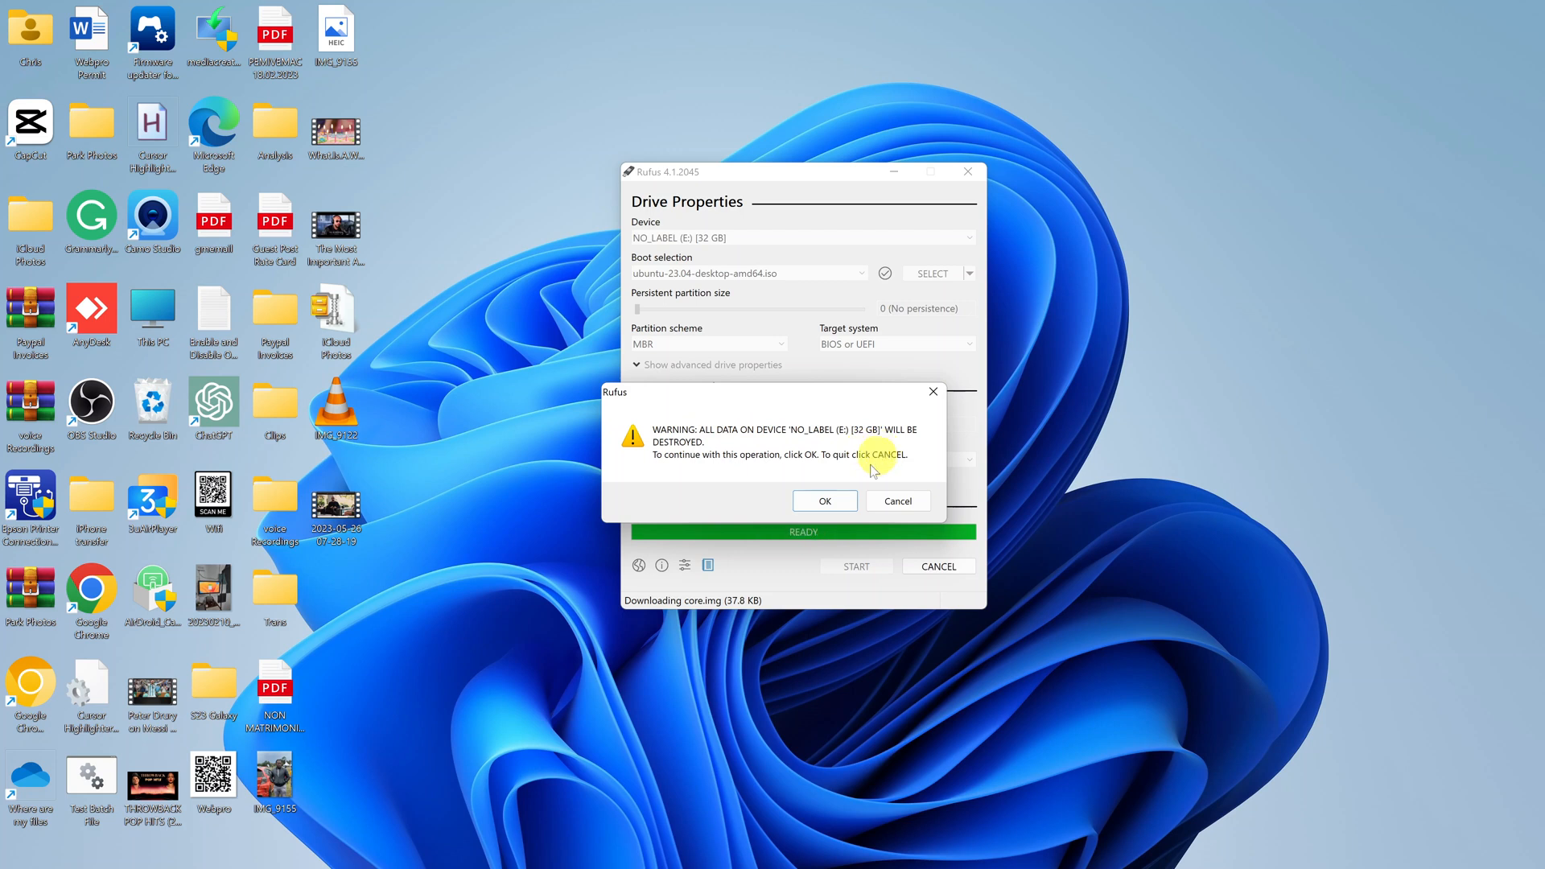
Step: Accept the warning that all data on NO_LABEL (E:) will be destroyed
click(823, 500)
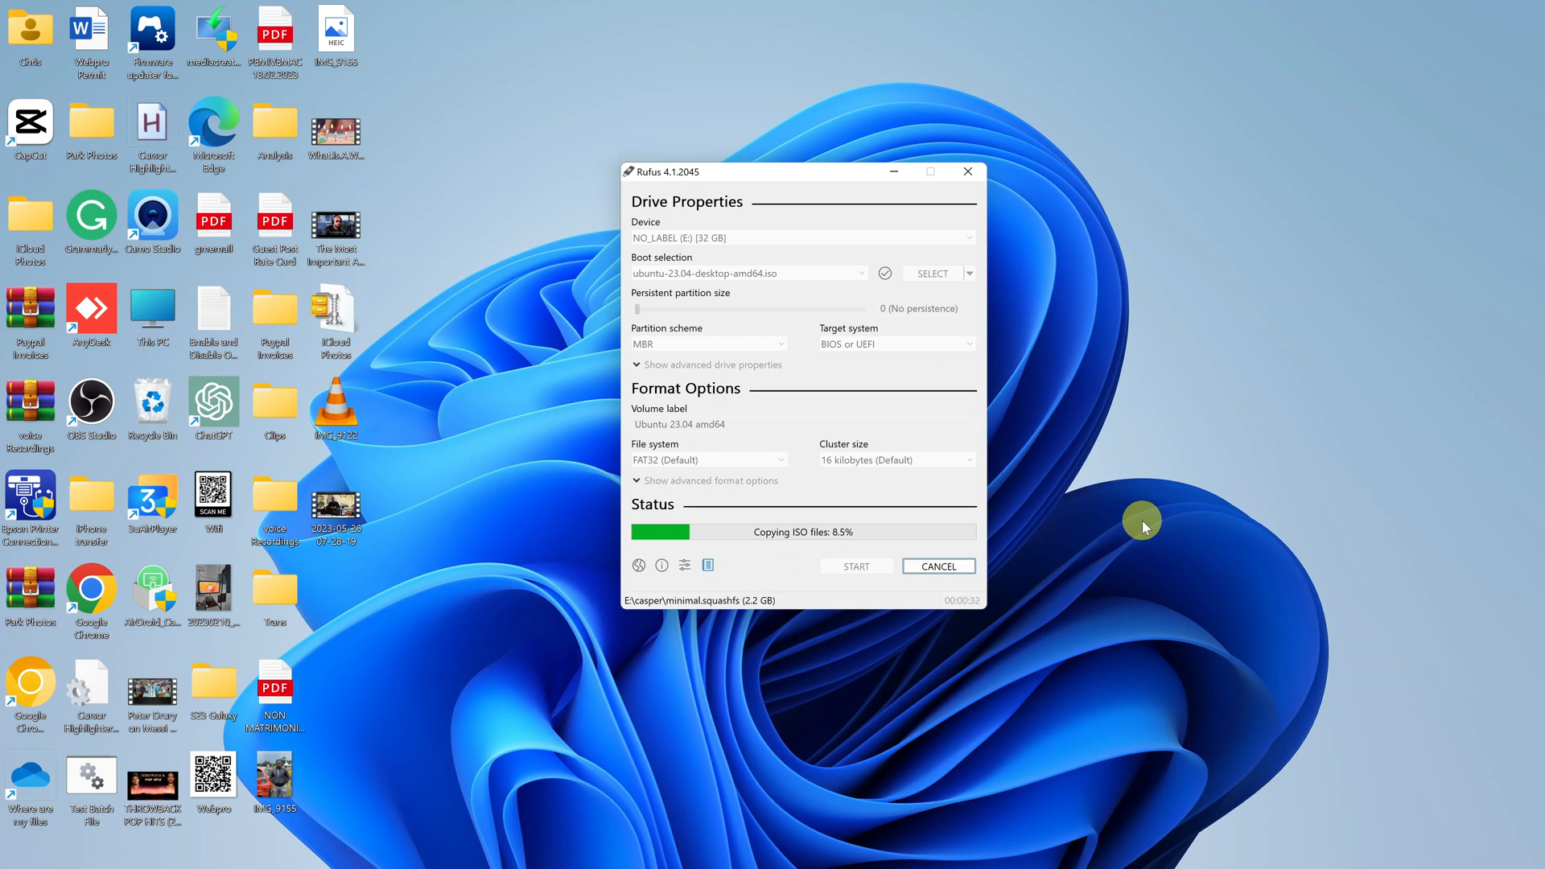
mouse_move(1097, 575)
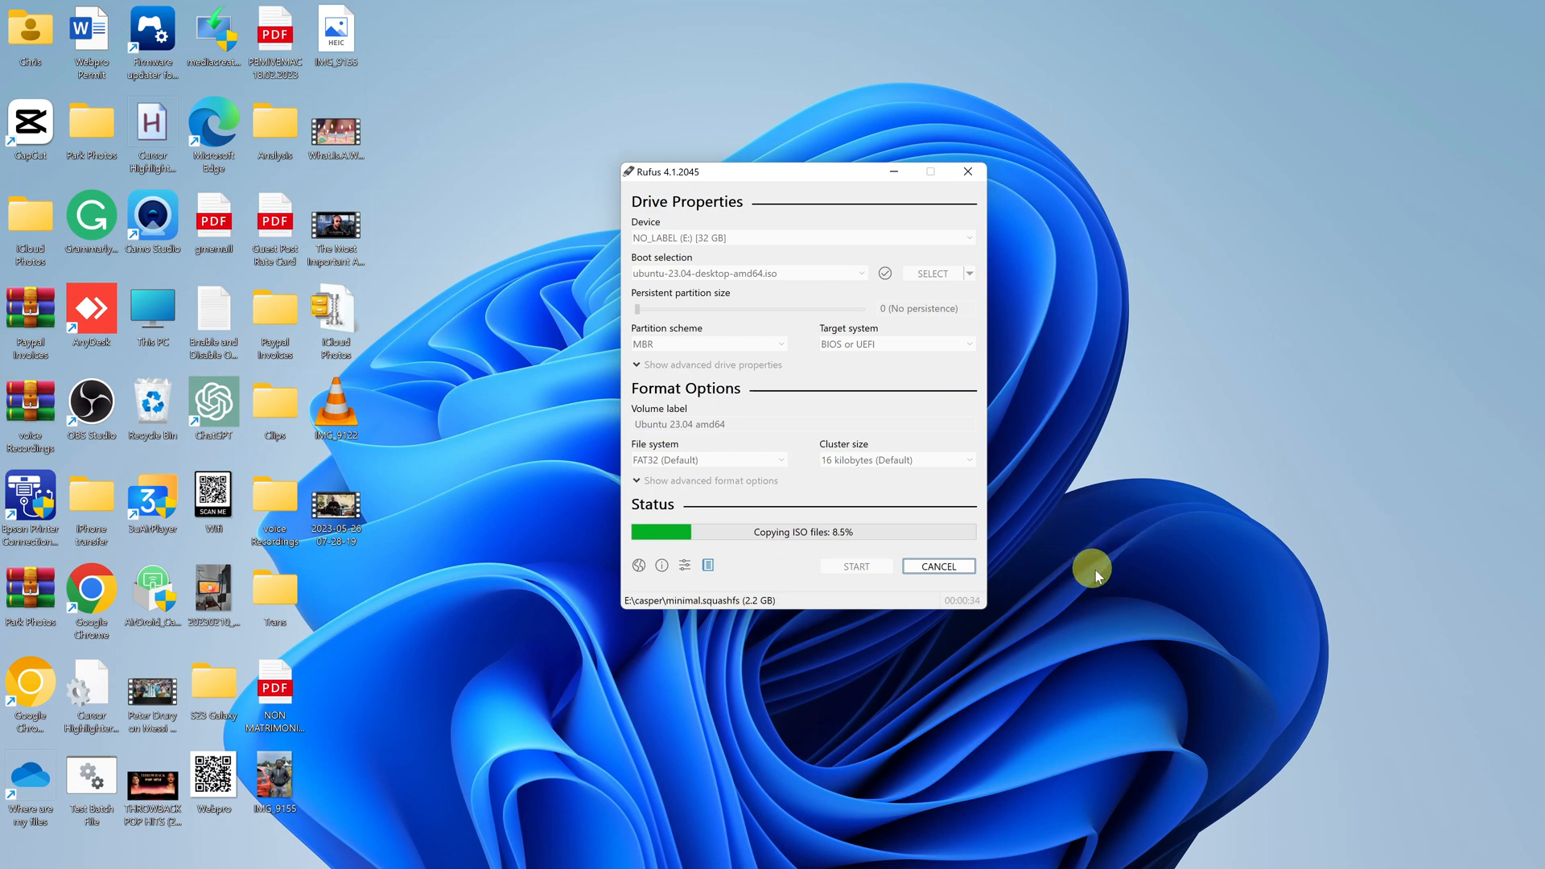
mouse_move(1207, 802)
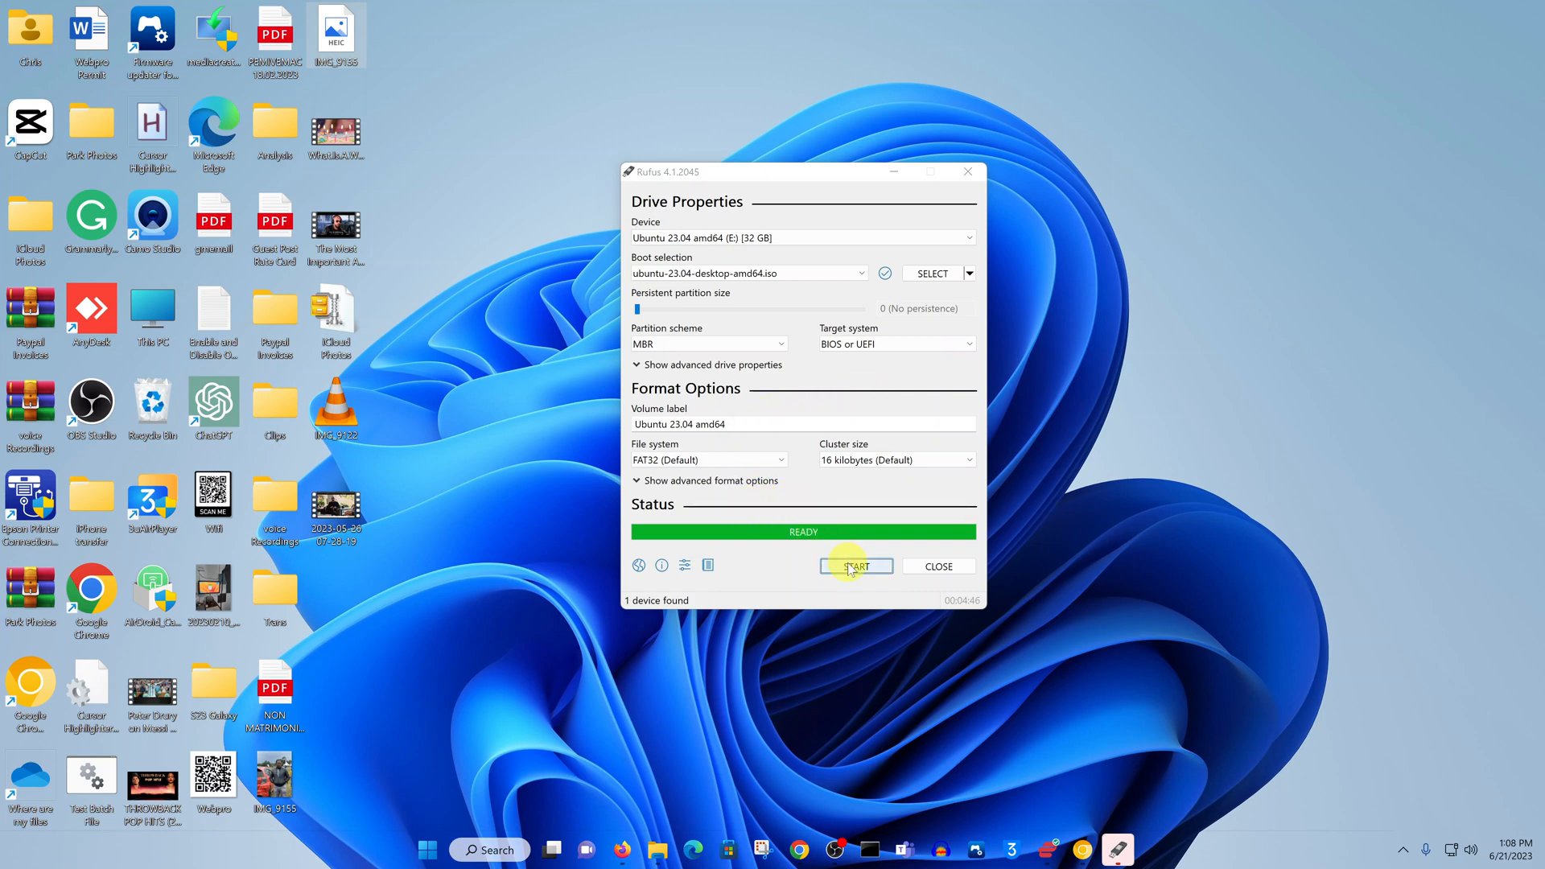
Step: Cancel a repeated START at the ISOHybrid dialog, then close Rufus
click(855, 565)
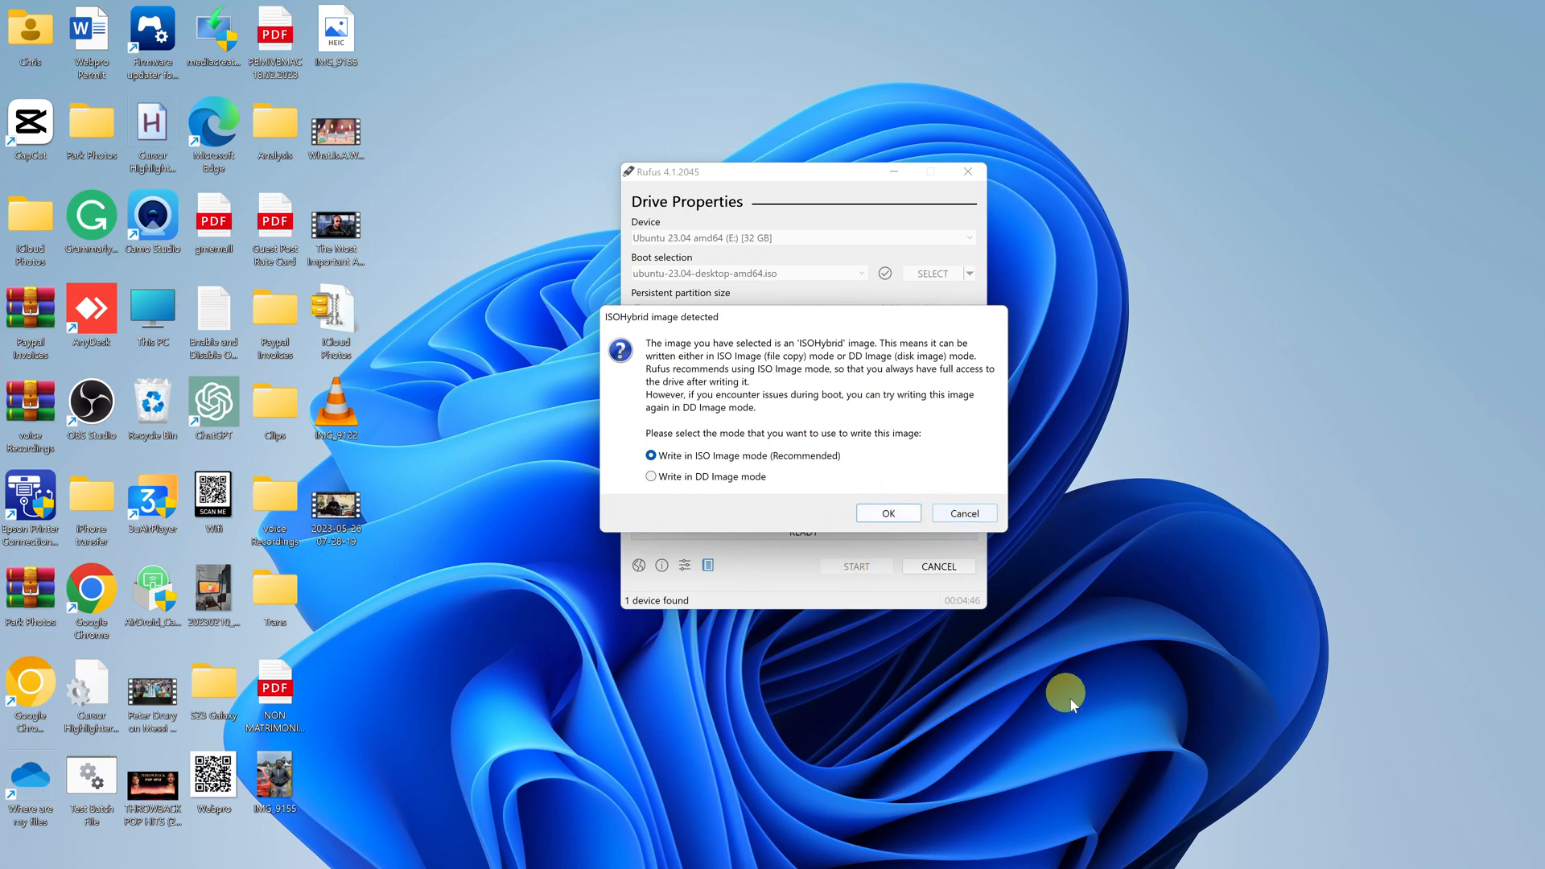
click(886, 513)
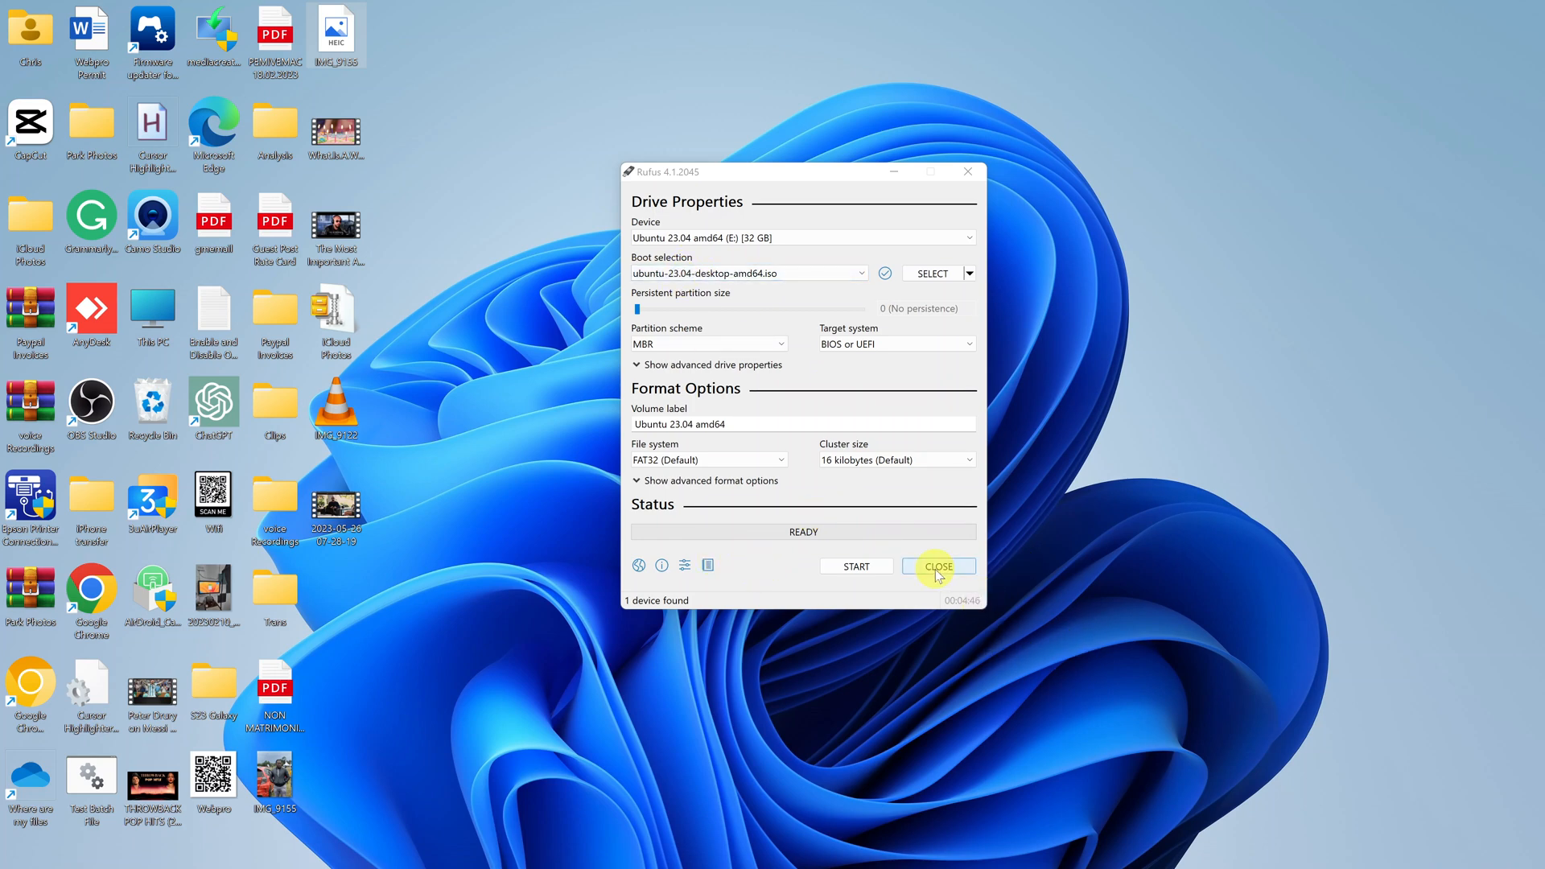
click(937, 565)
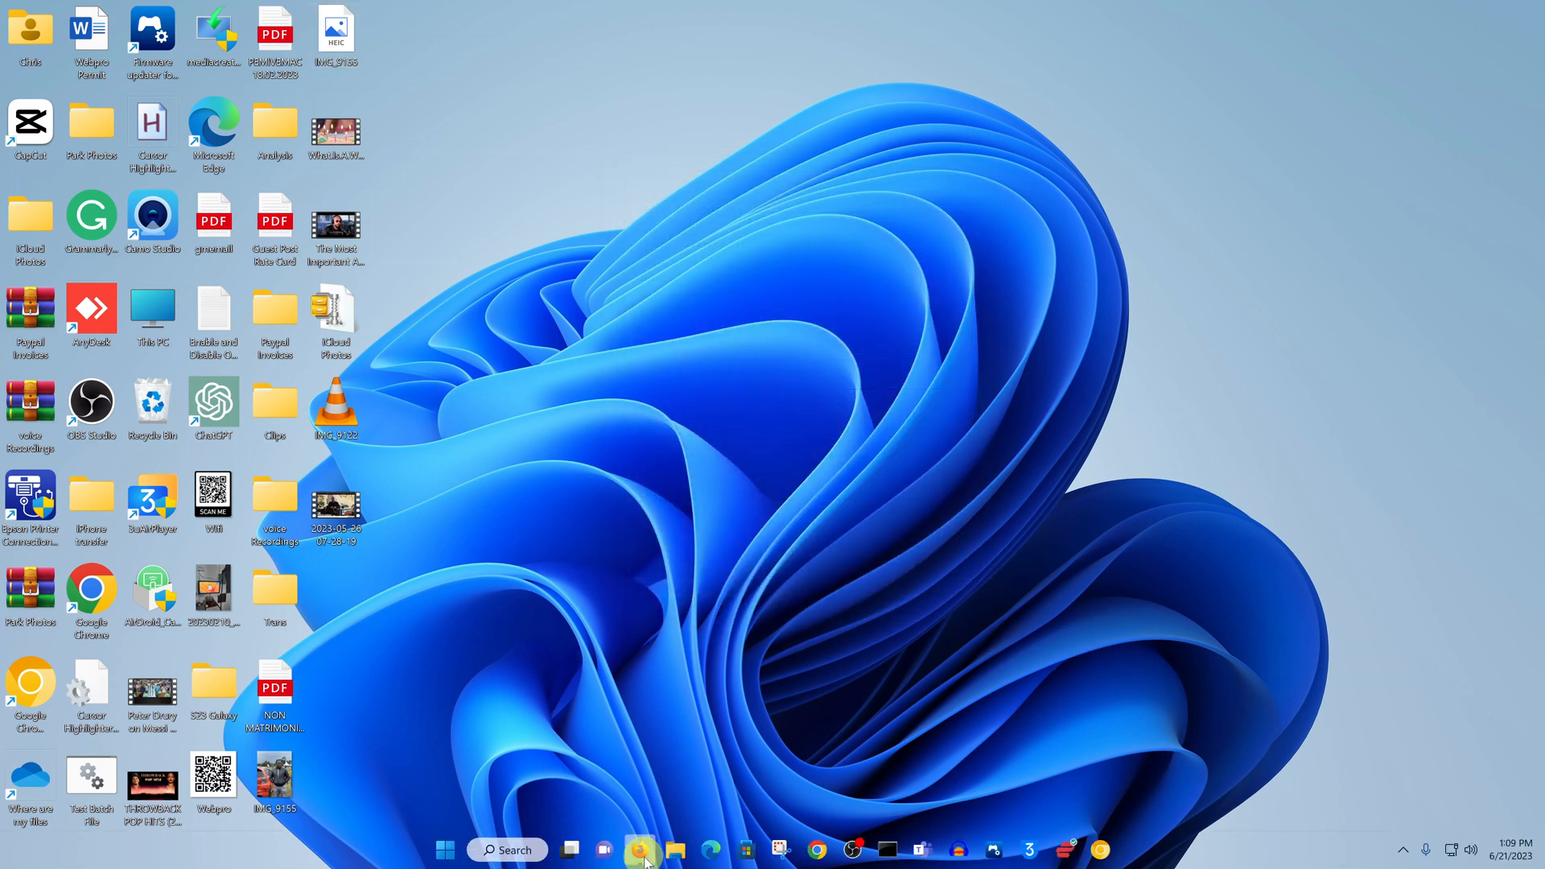
Step: Browse UBUNTU 23_0 (E:) in File Explorer and select its dists folder
click(674, 848)
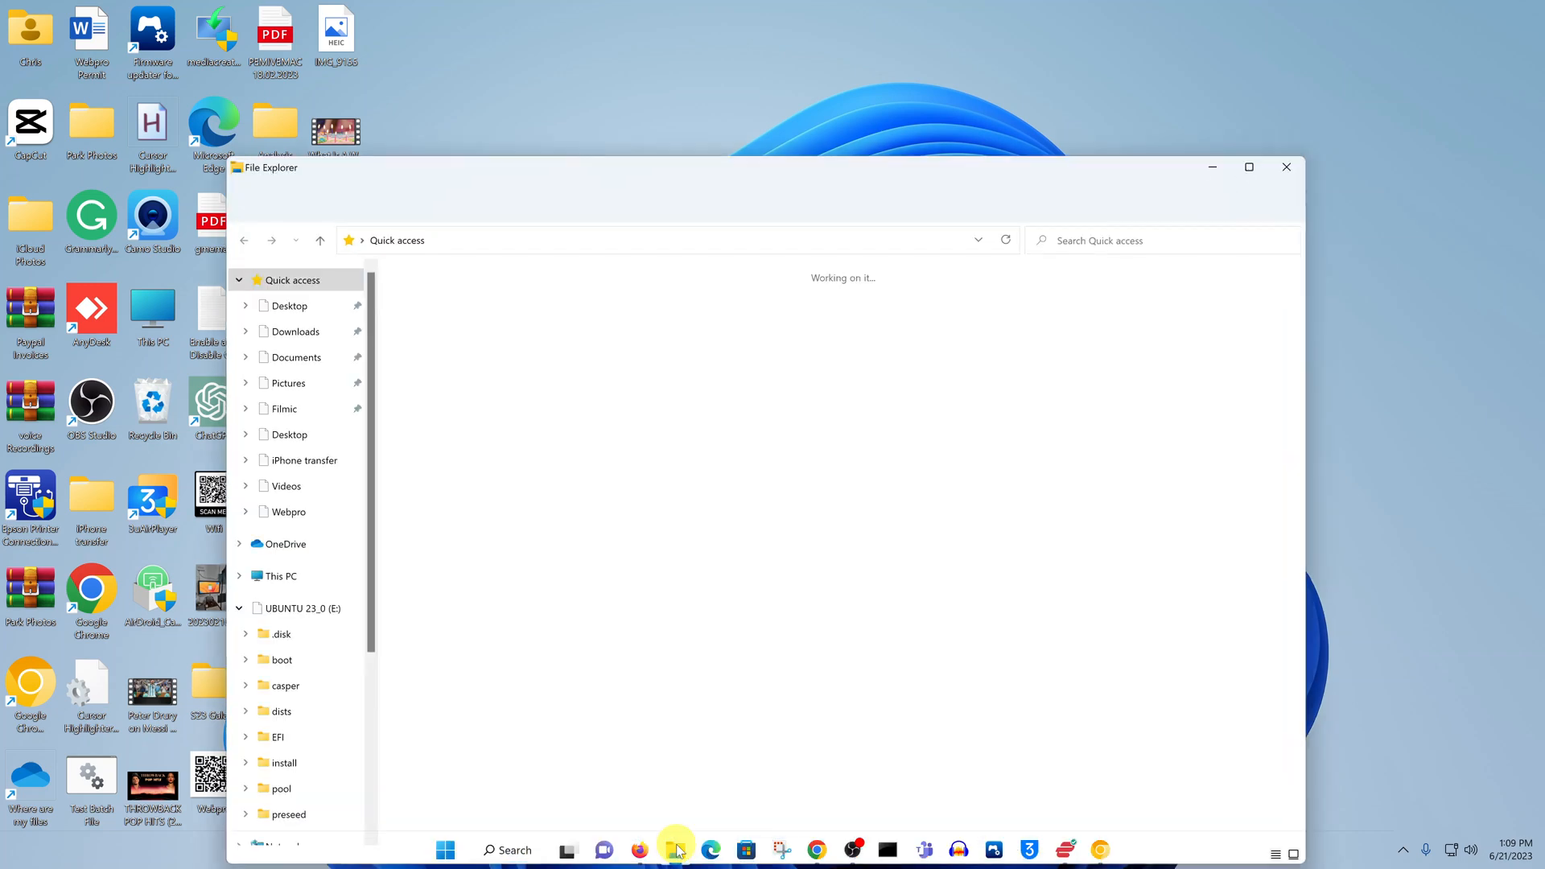
click(676, 848)
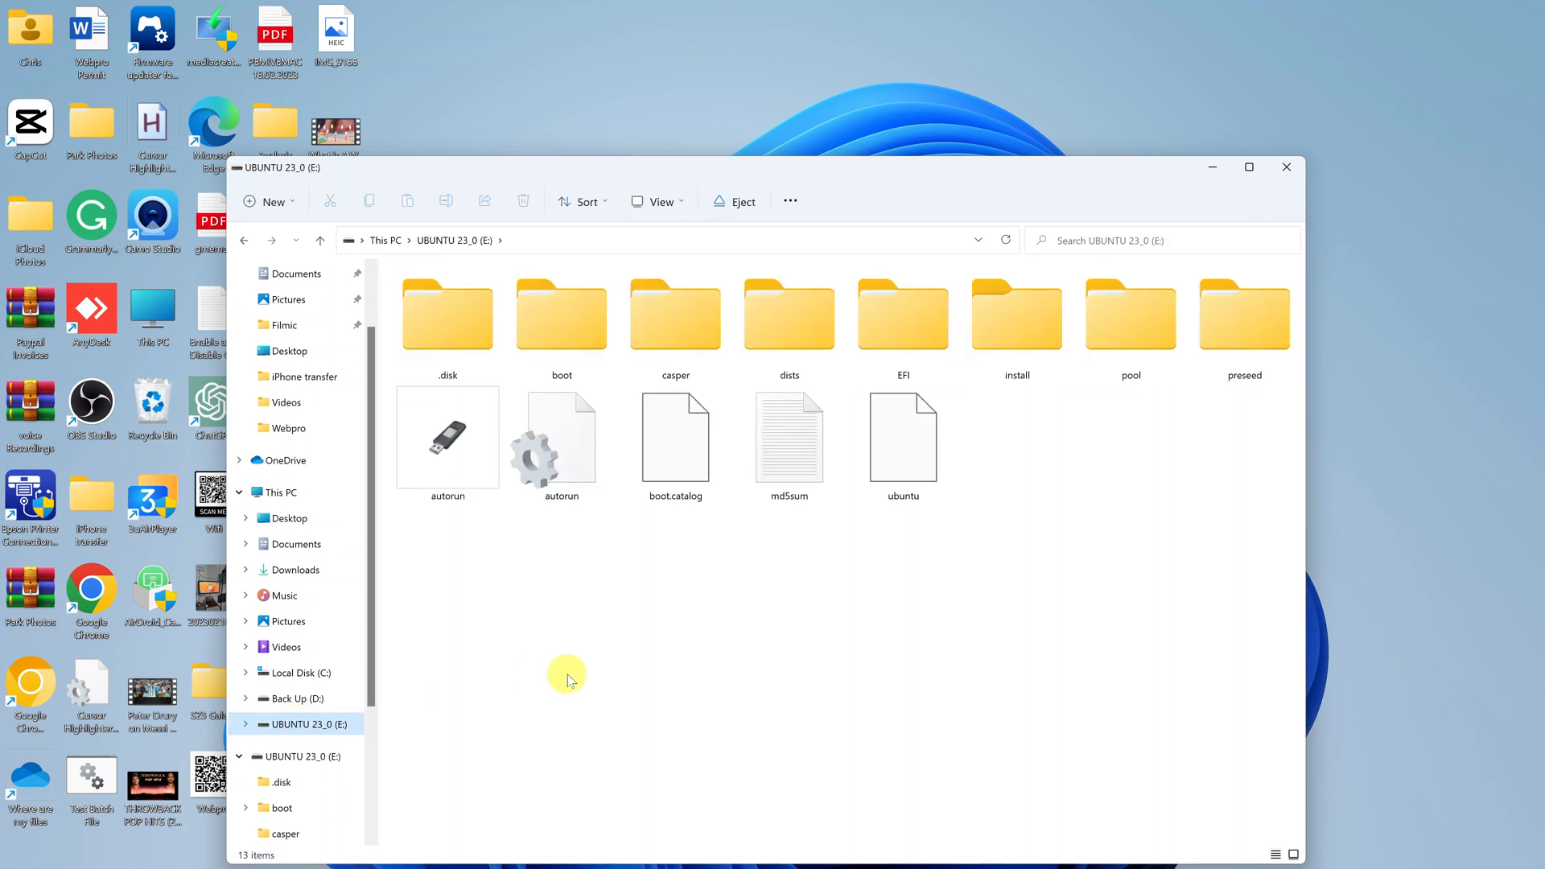
click(789, 313)
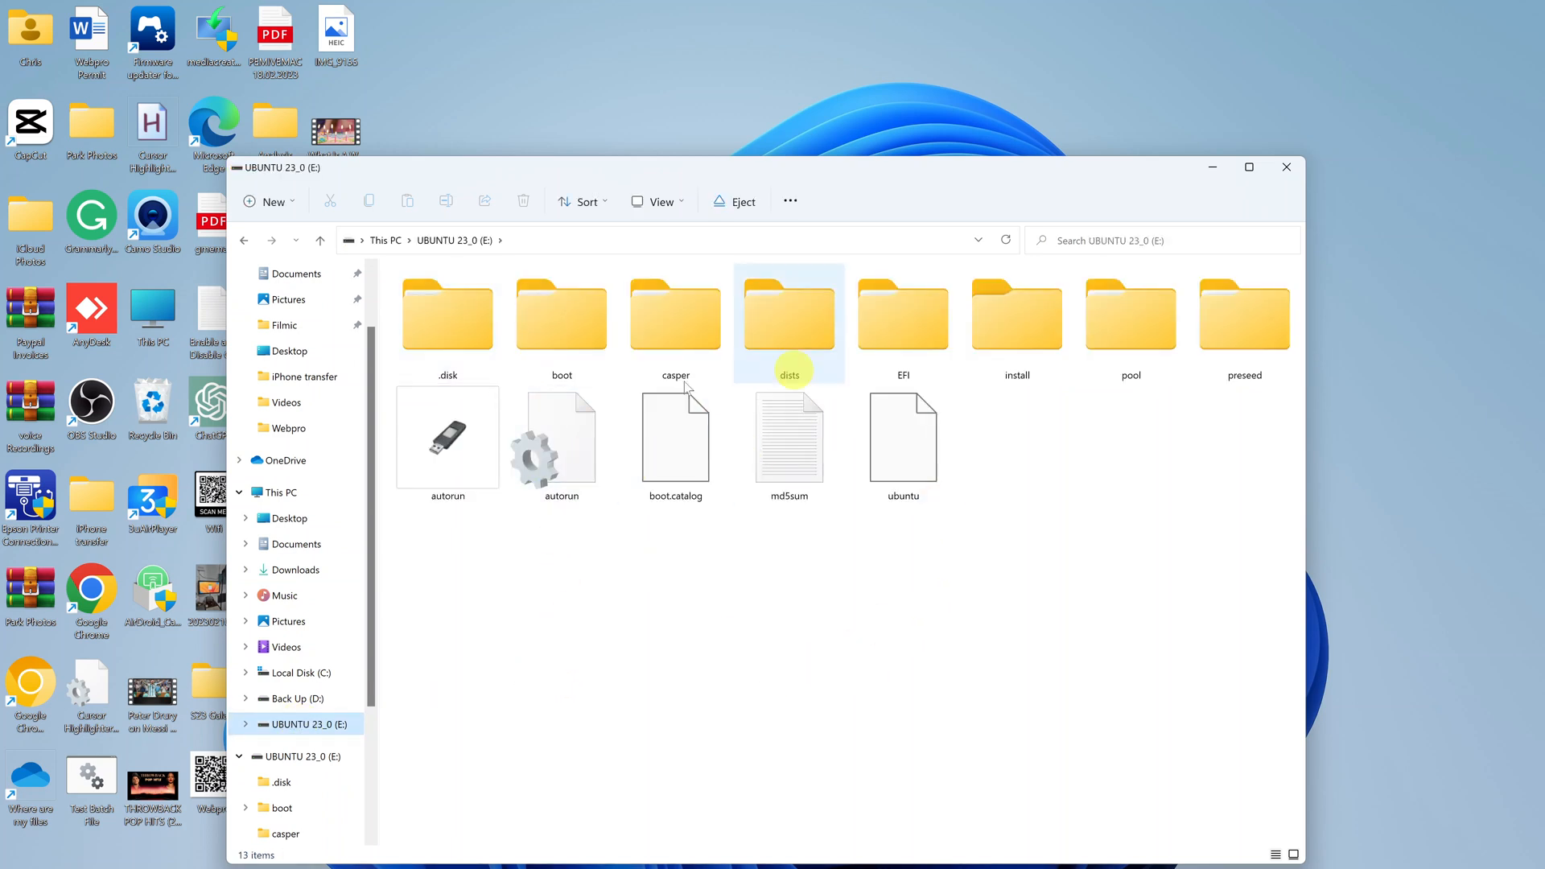
click(822, 694)
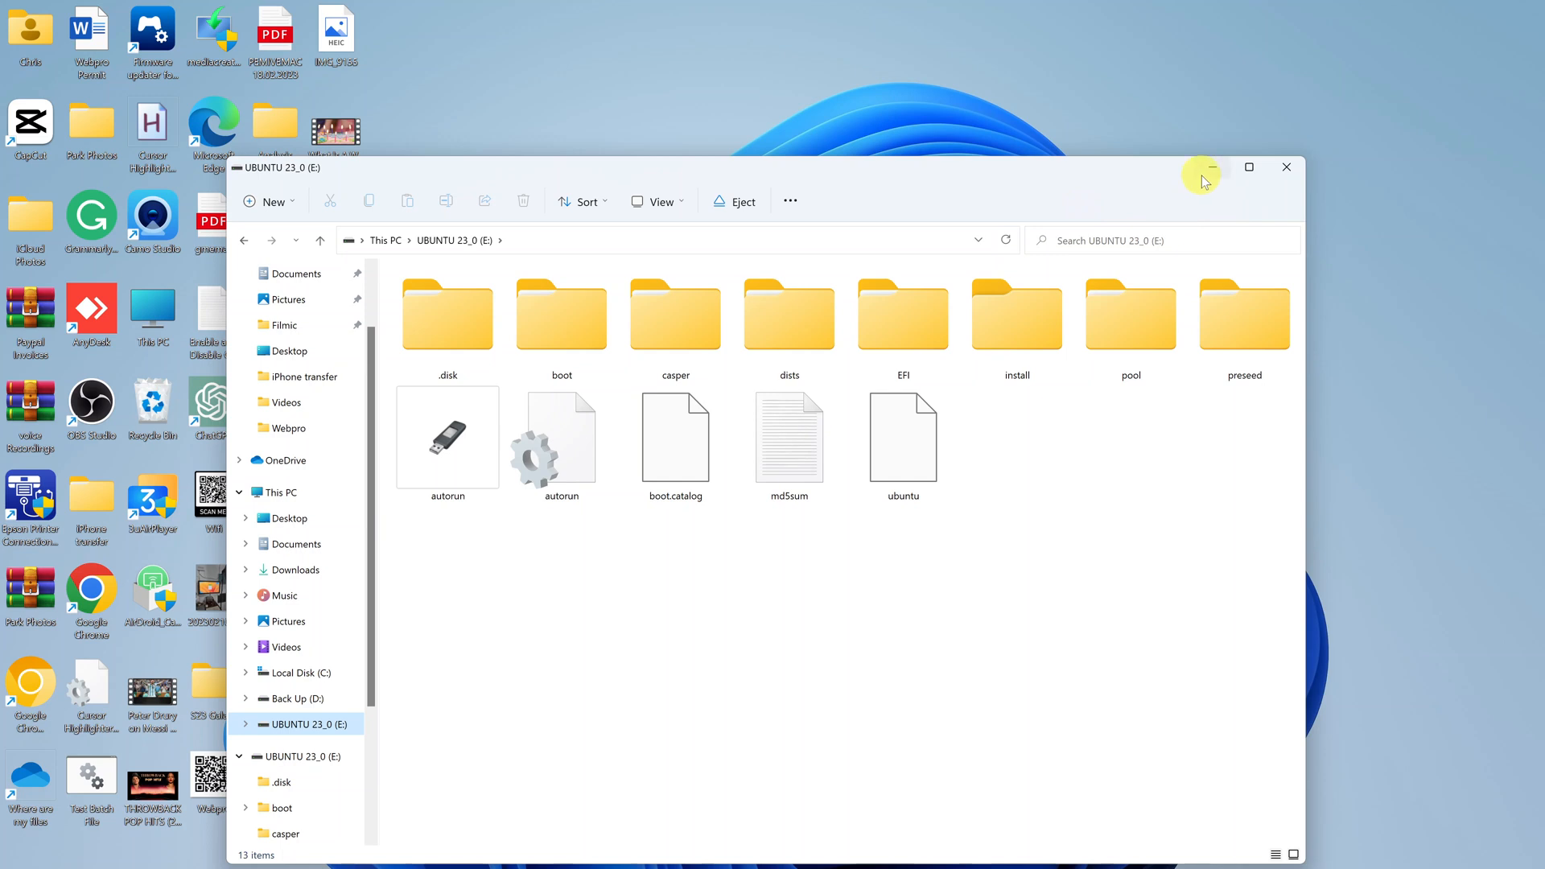
mouse_move(1212, 168)
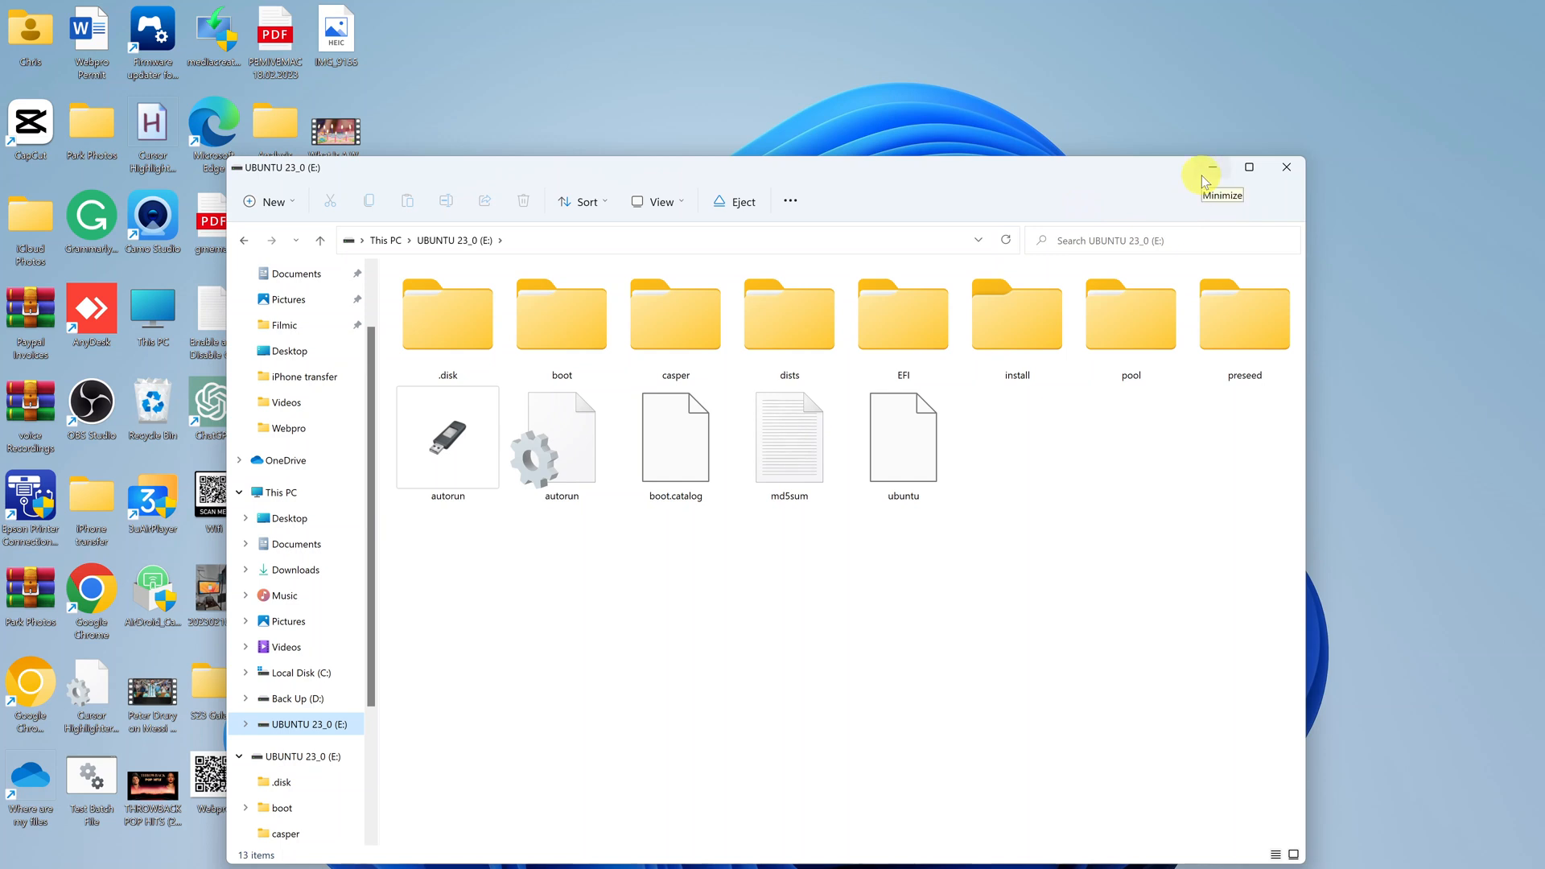
mouse_move(1131, 203)
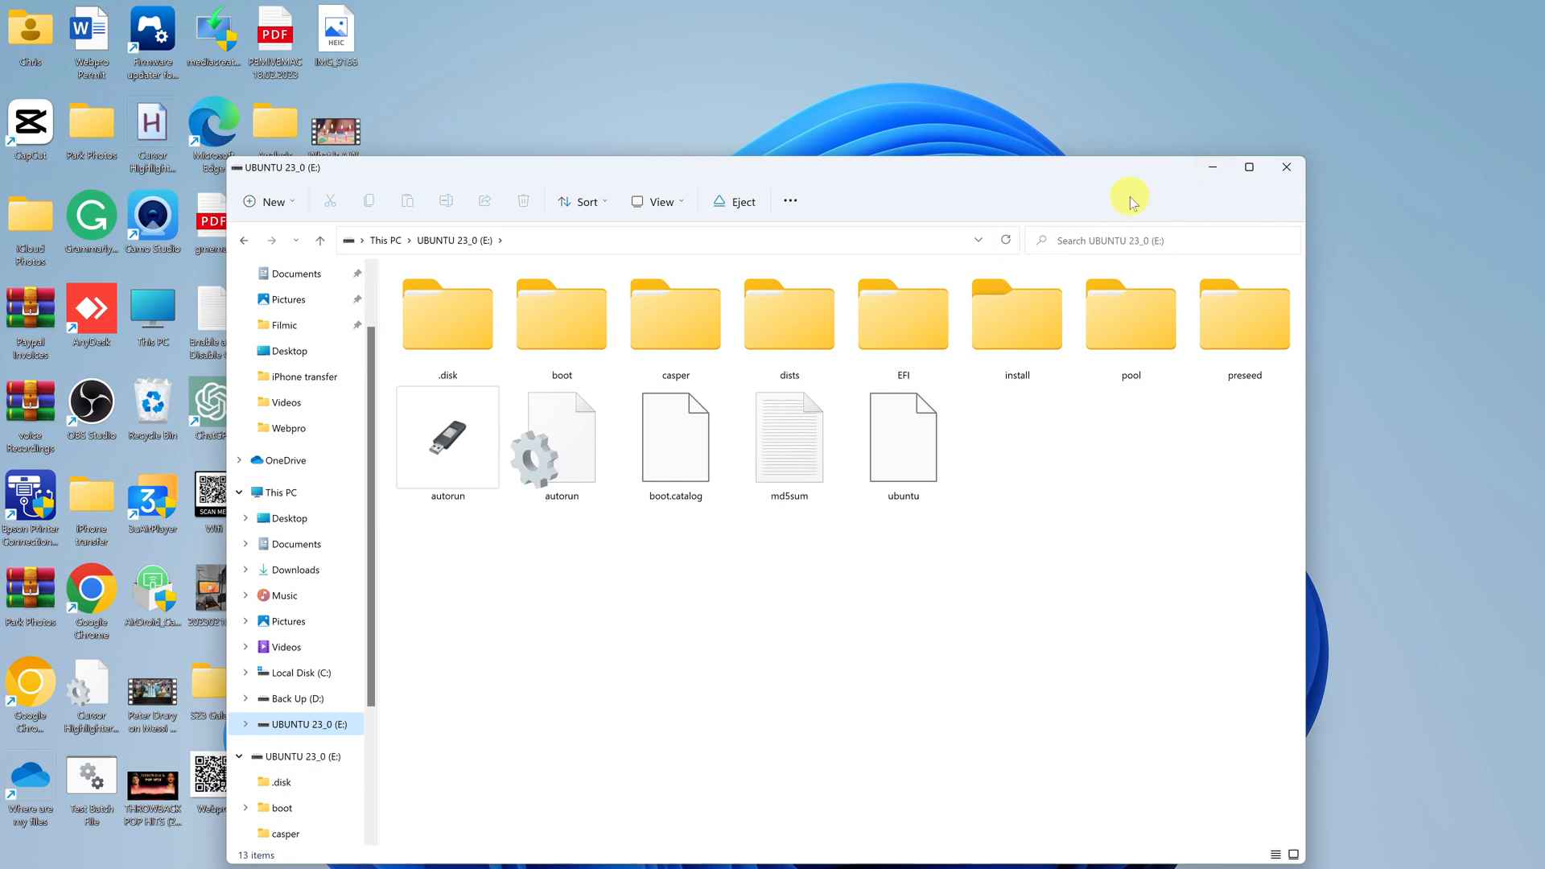